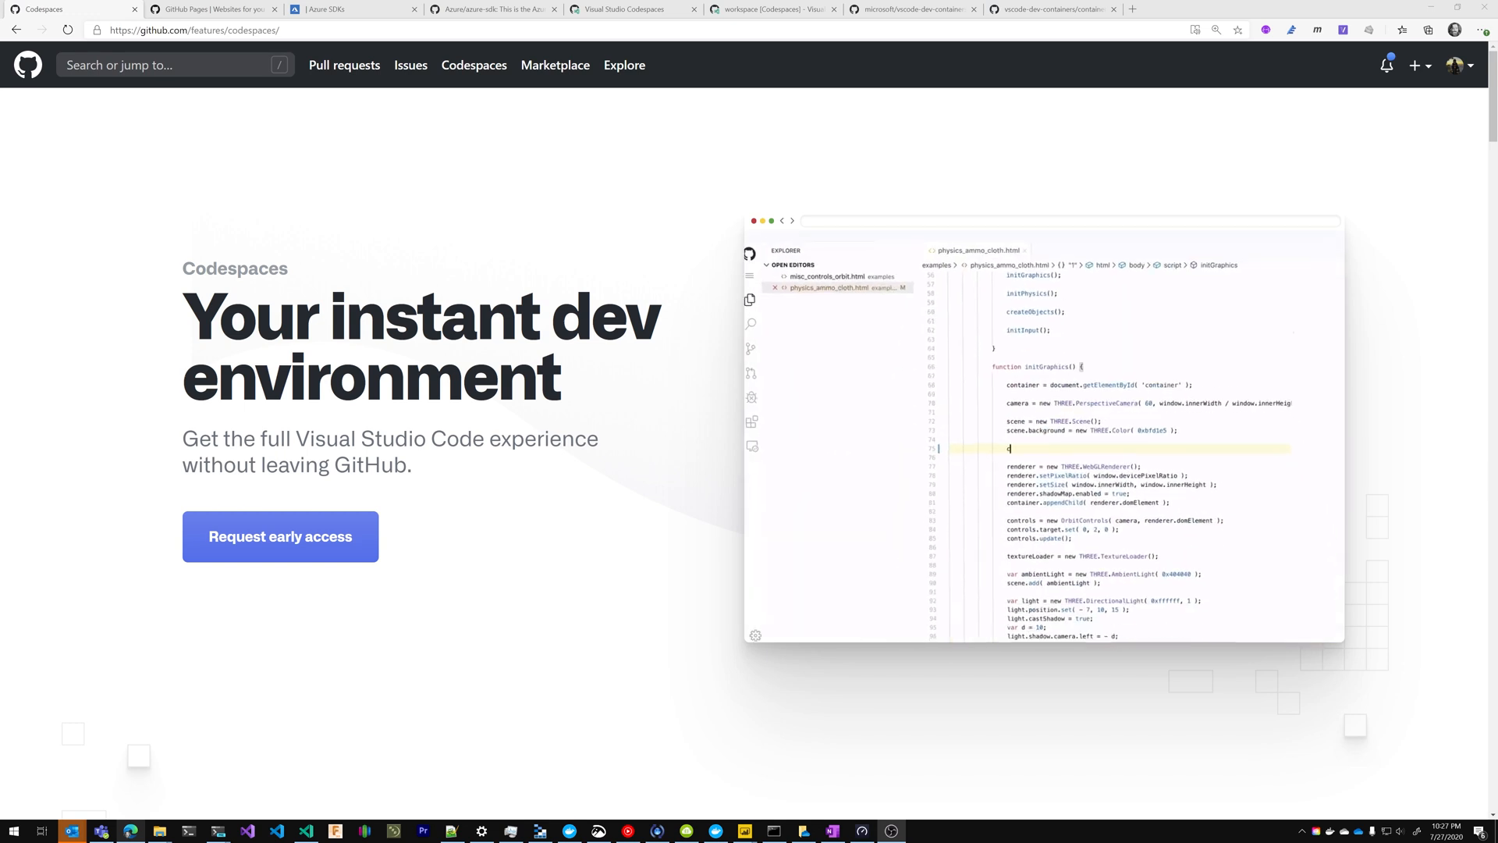
Watch the Codespaces feature demo, then switch to the GitHub Pages 'Websites for you and your projects' tab.
text(camera.position.)
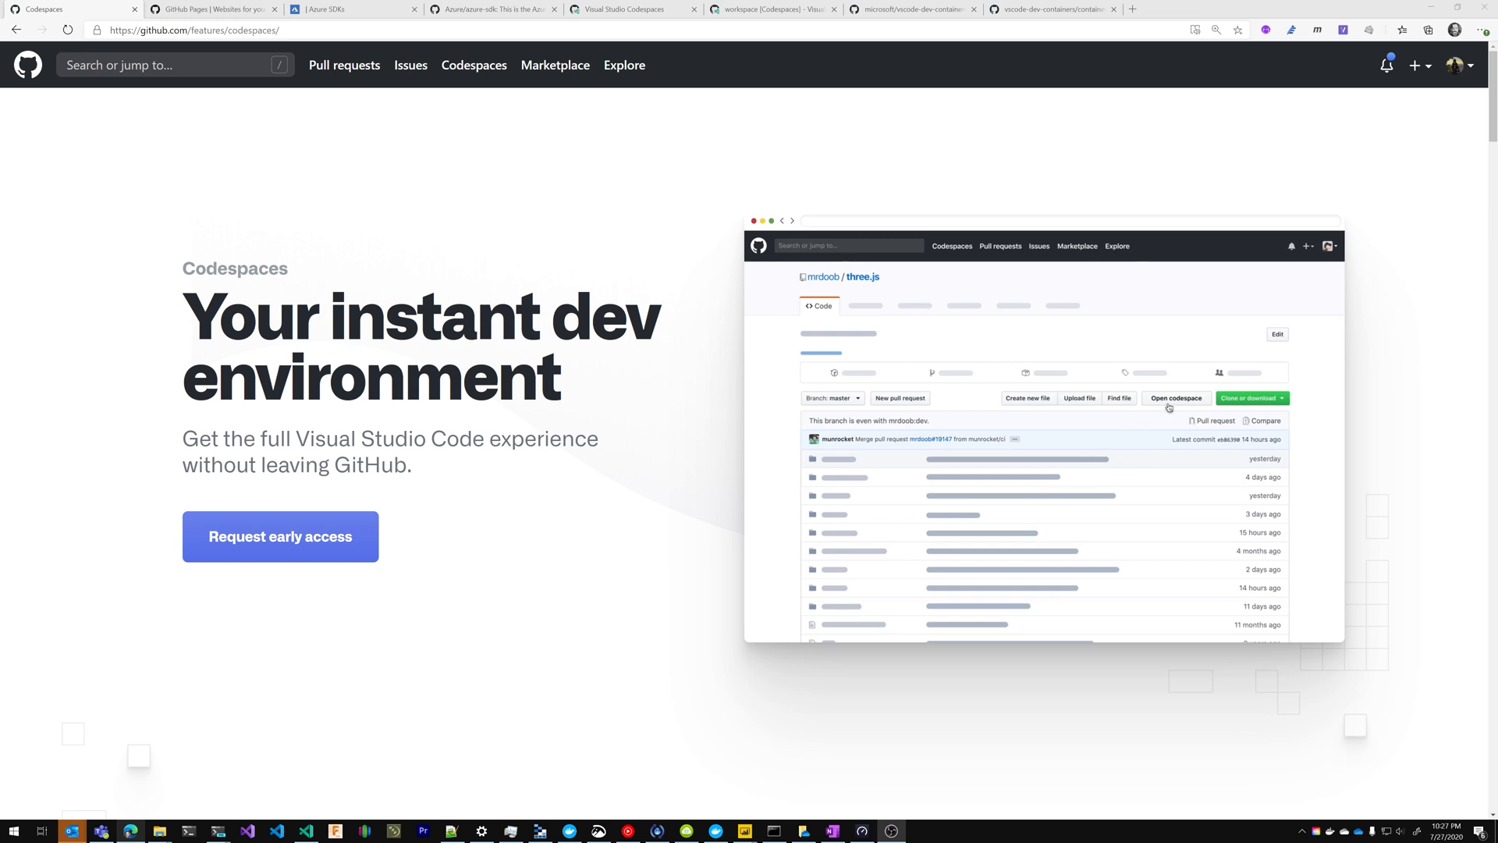
click(1175, 399)
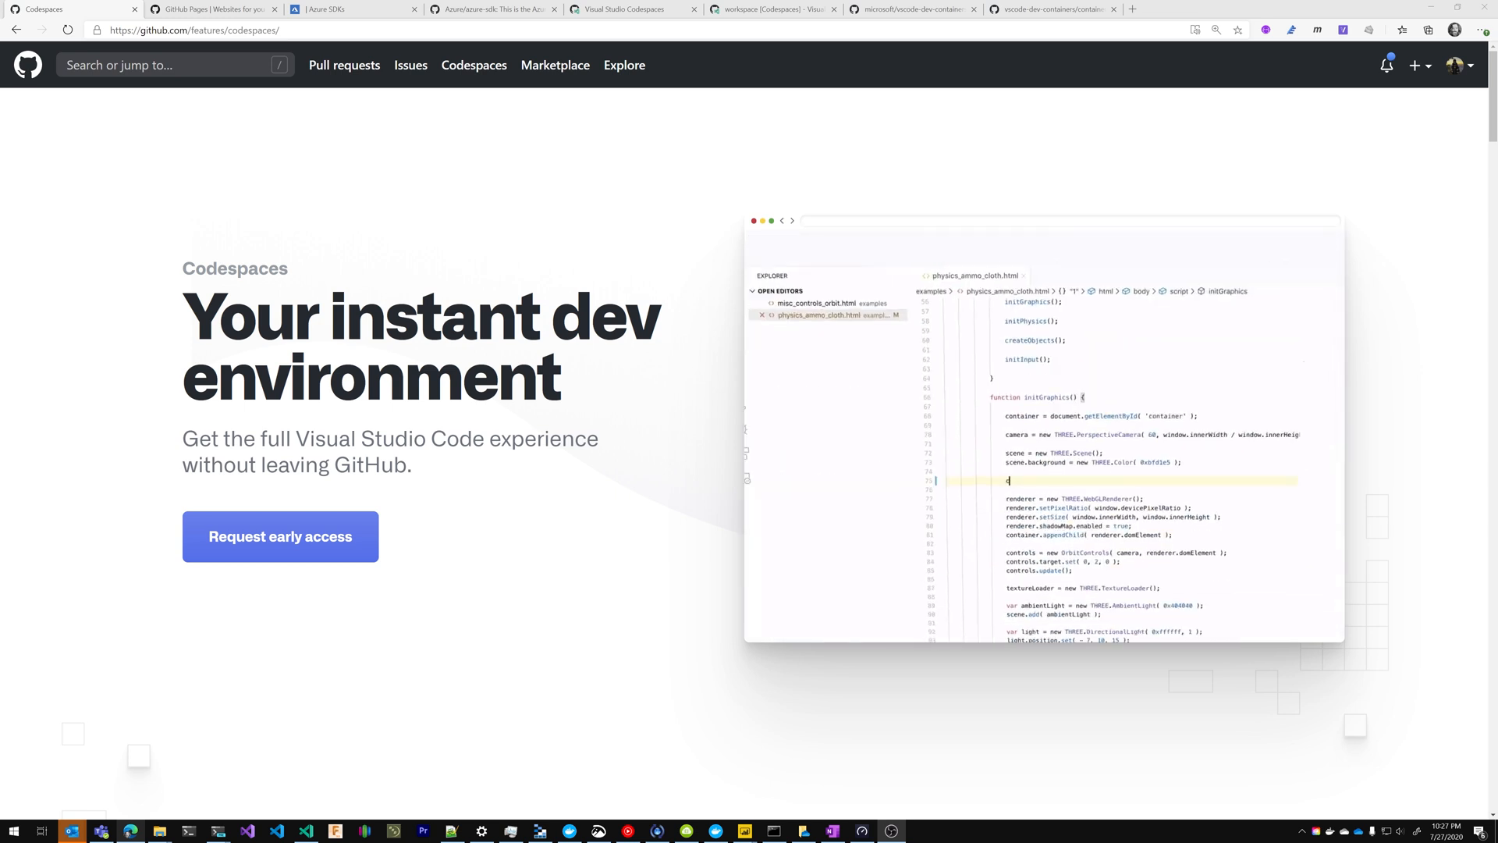
text(camera.position.)
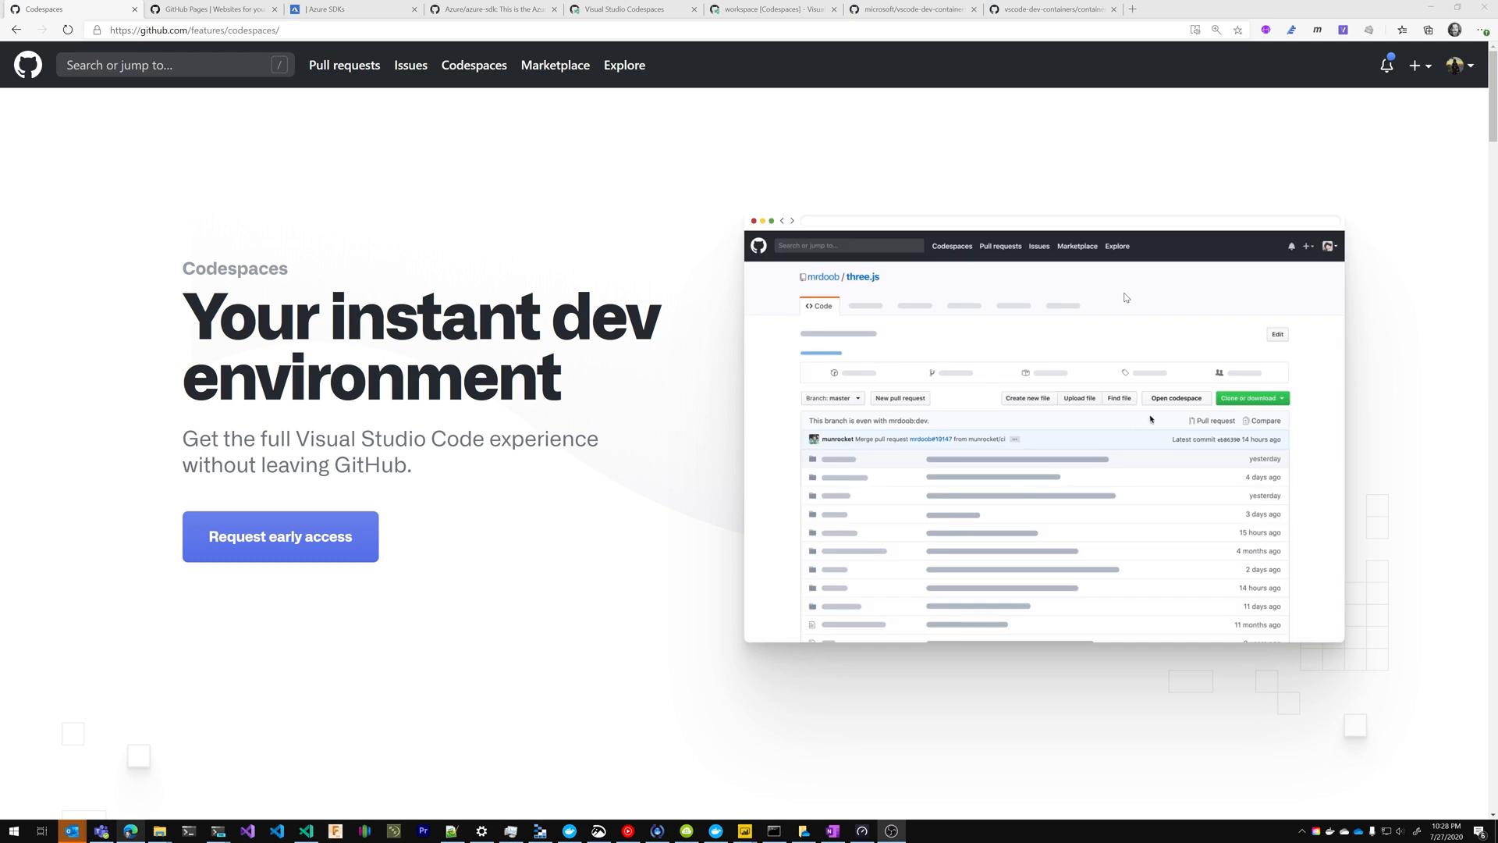
click(210, 9)
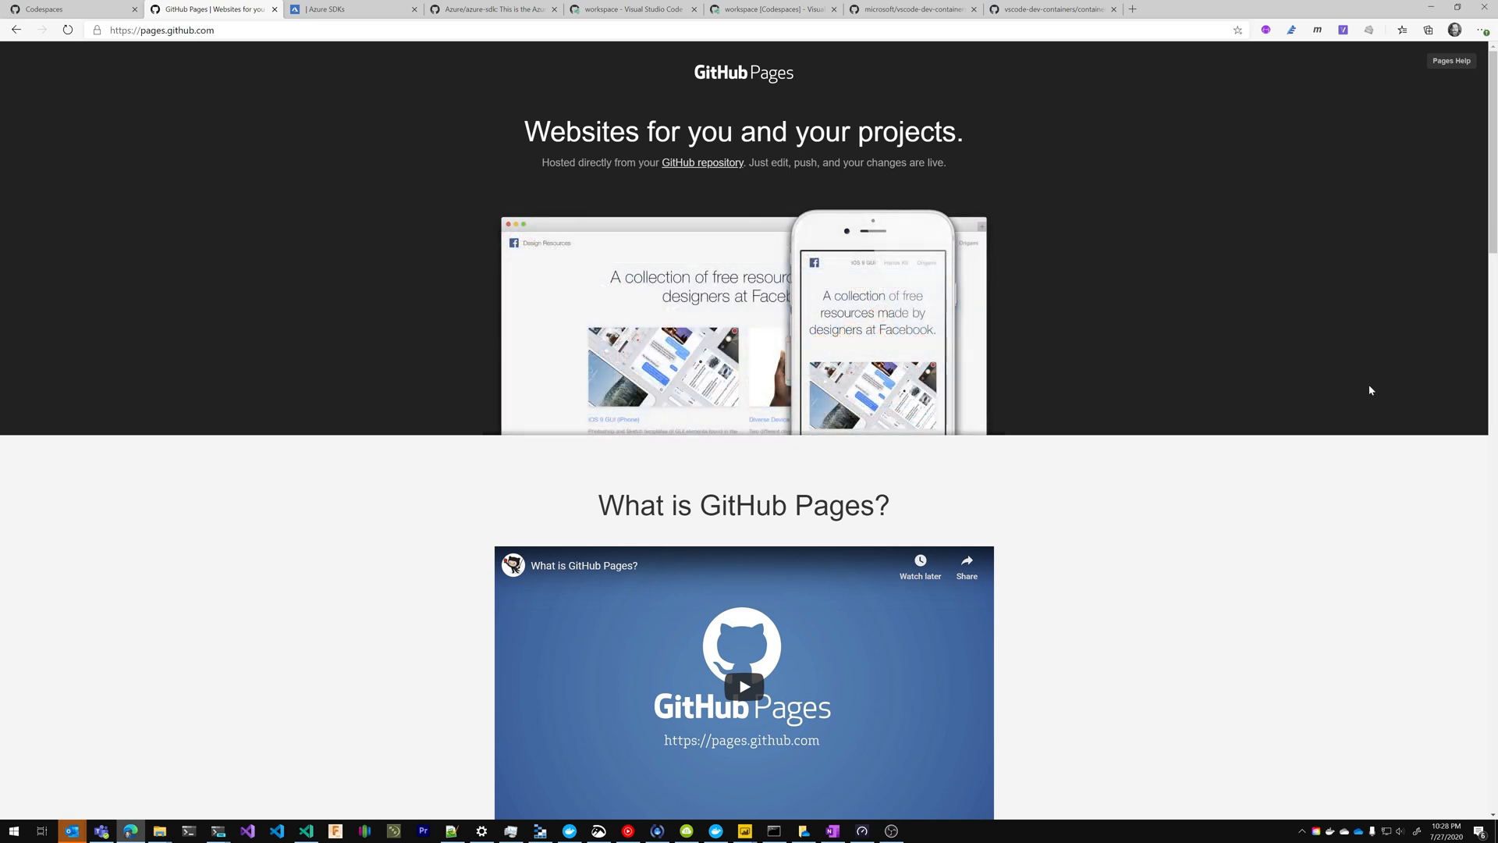
Browse the Azure SDKs Recent Releases site and open its Guidelines section.
click(351, 9)
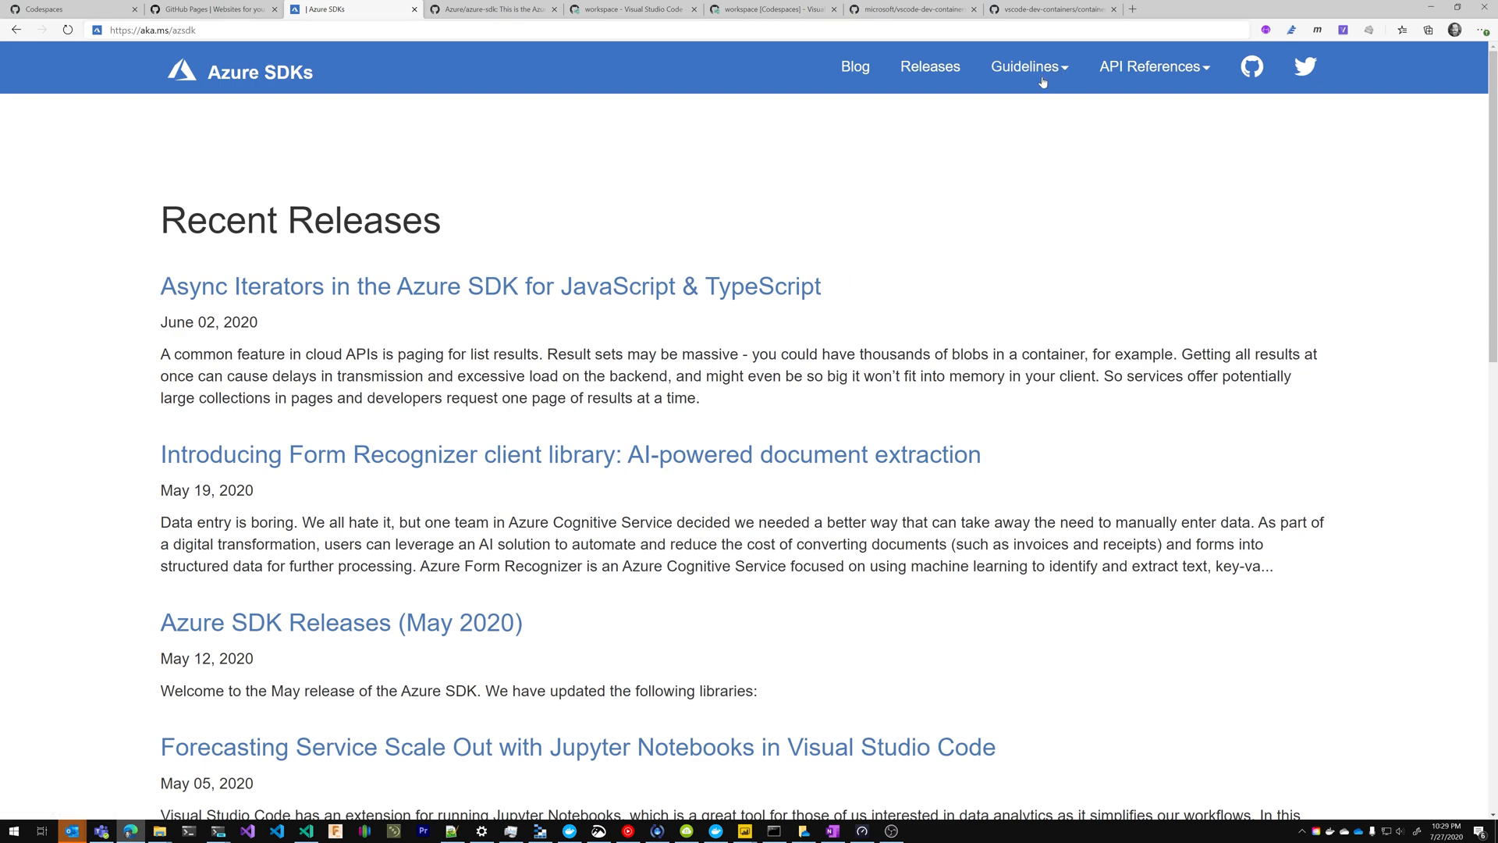
click(1025, 65)
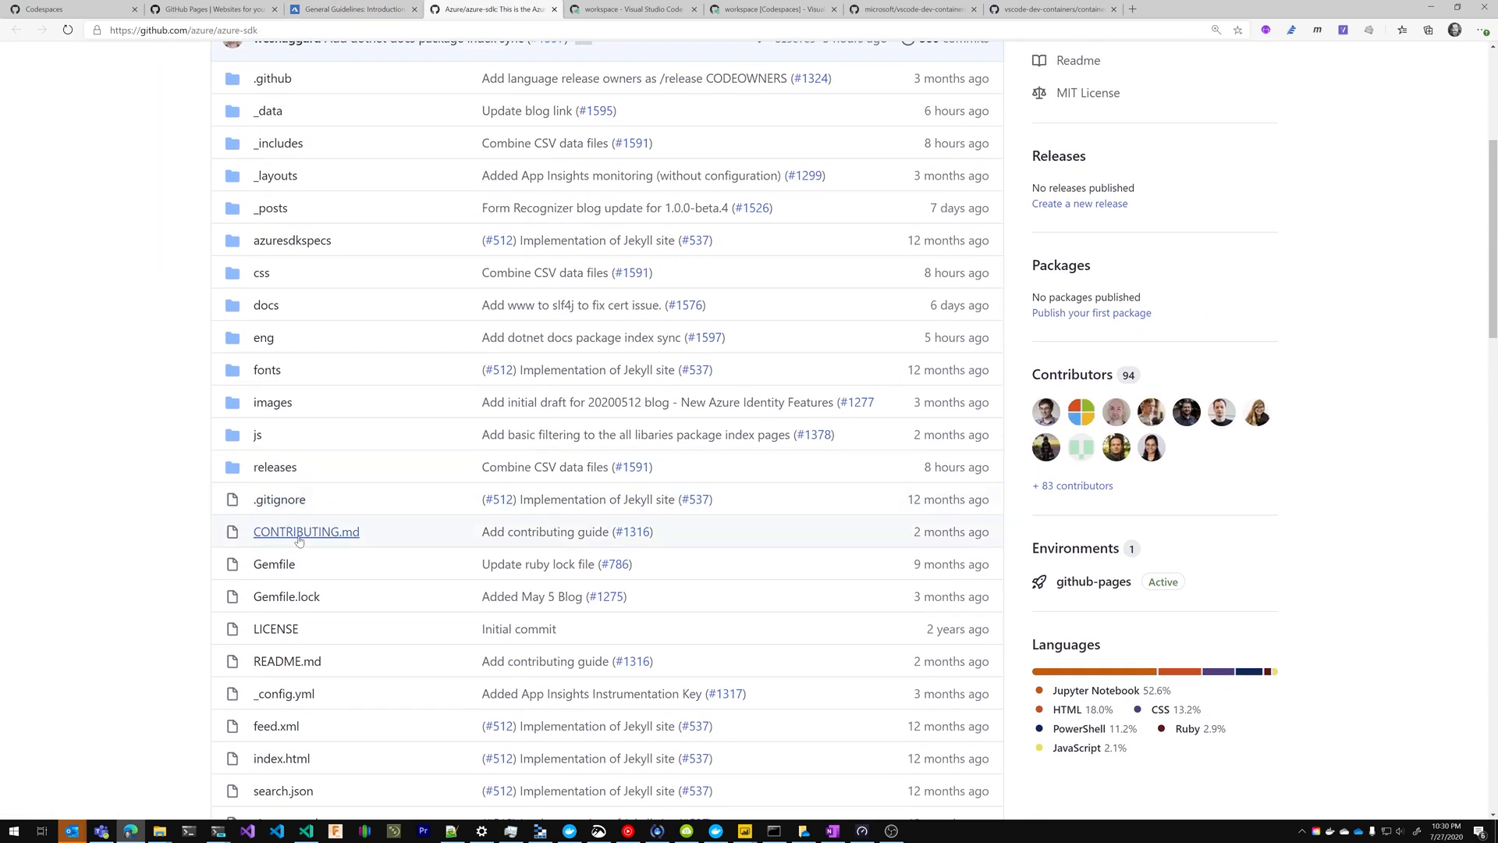
Open CONTRIBUTING.md, scroll to the Website Setup section, then return to the top.
click(306, 531)
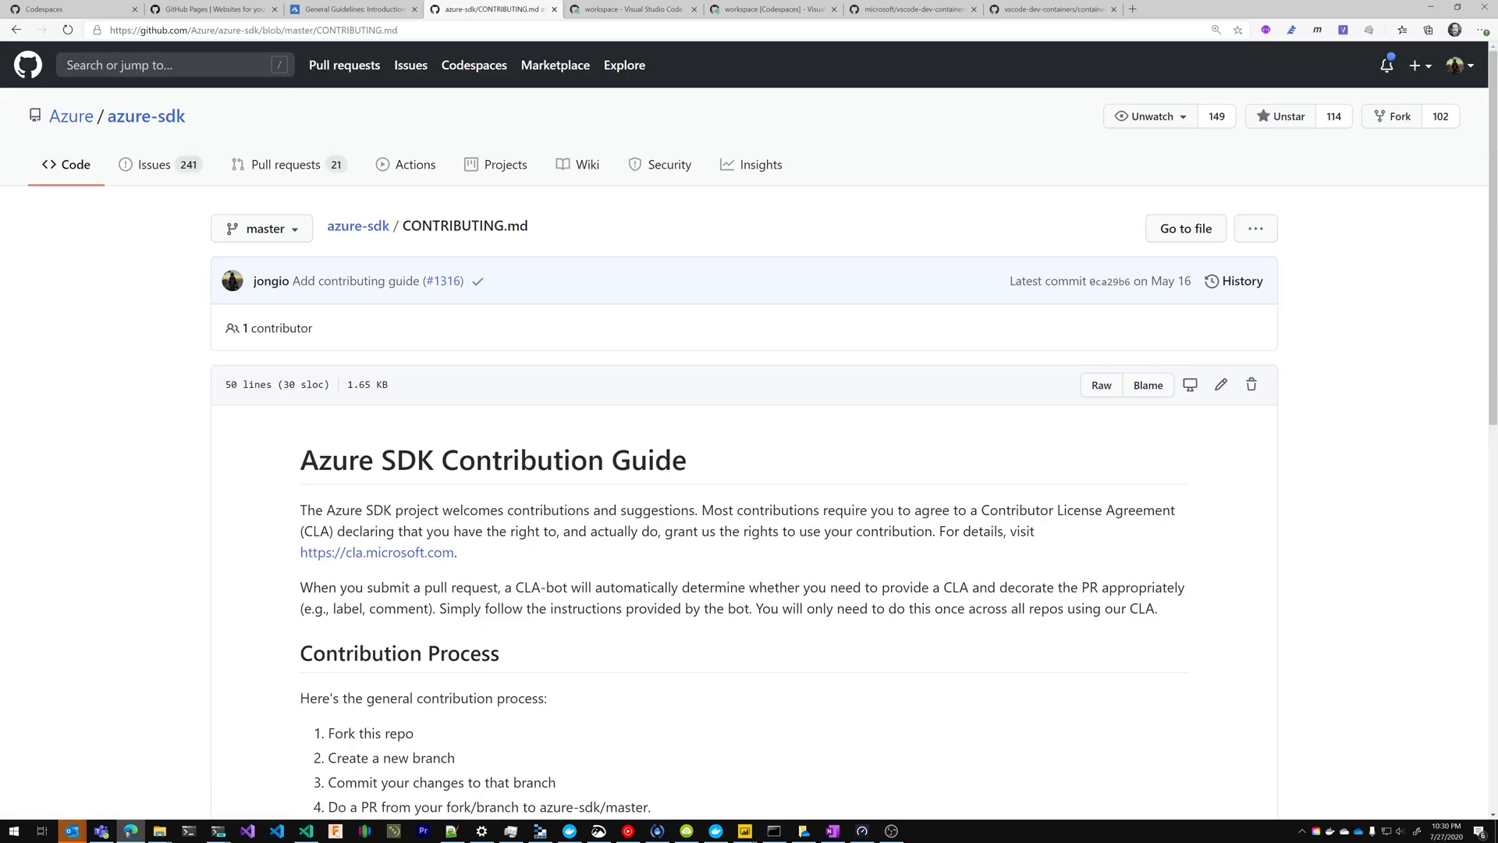
scroll(down, 3)
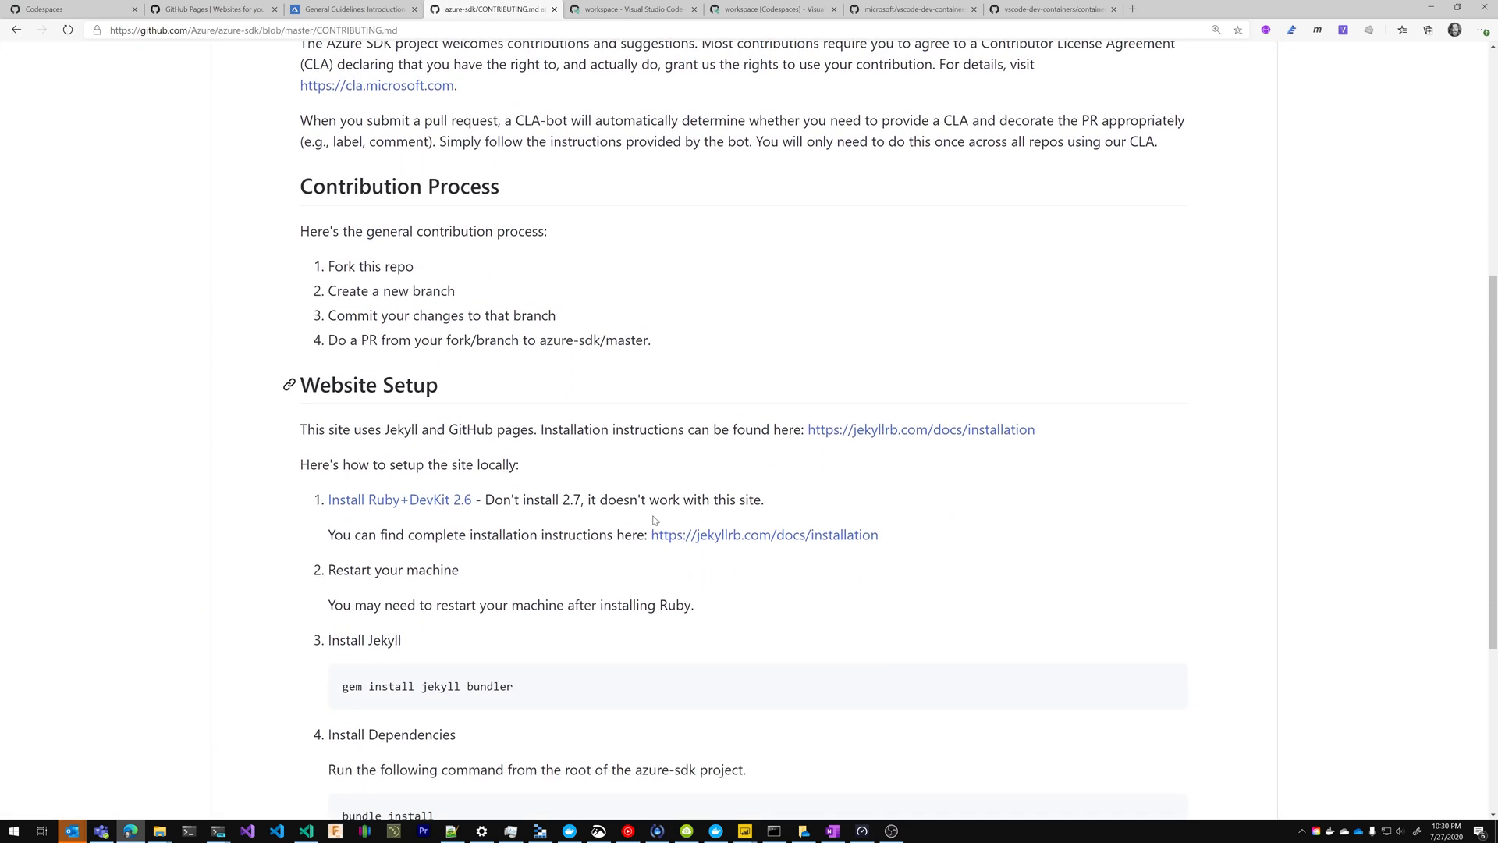
scroll(down, 3)
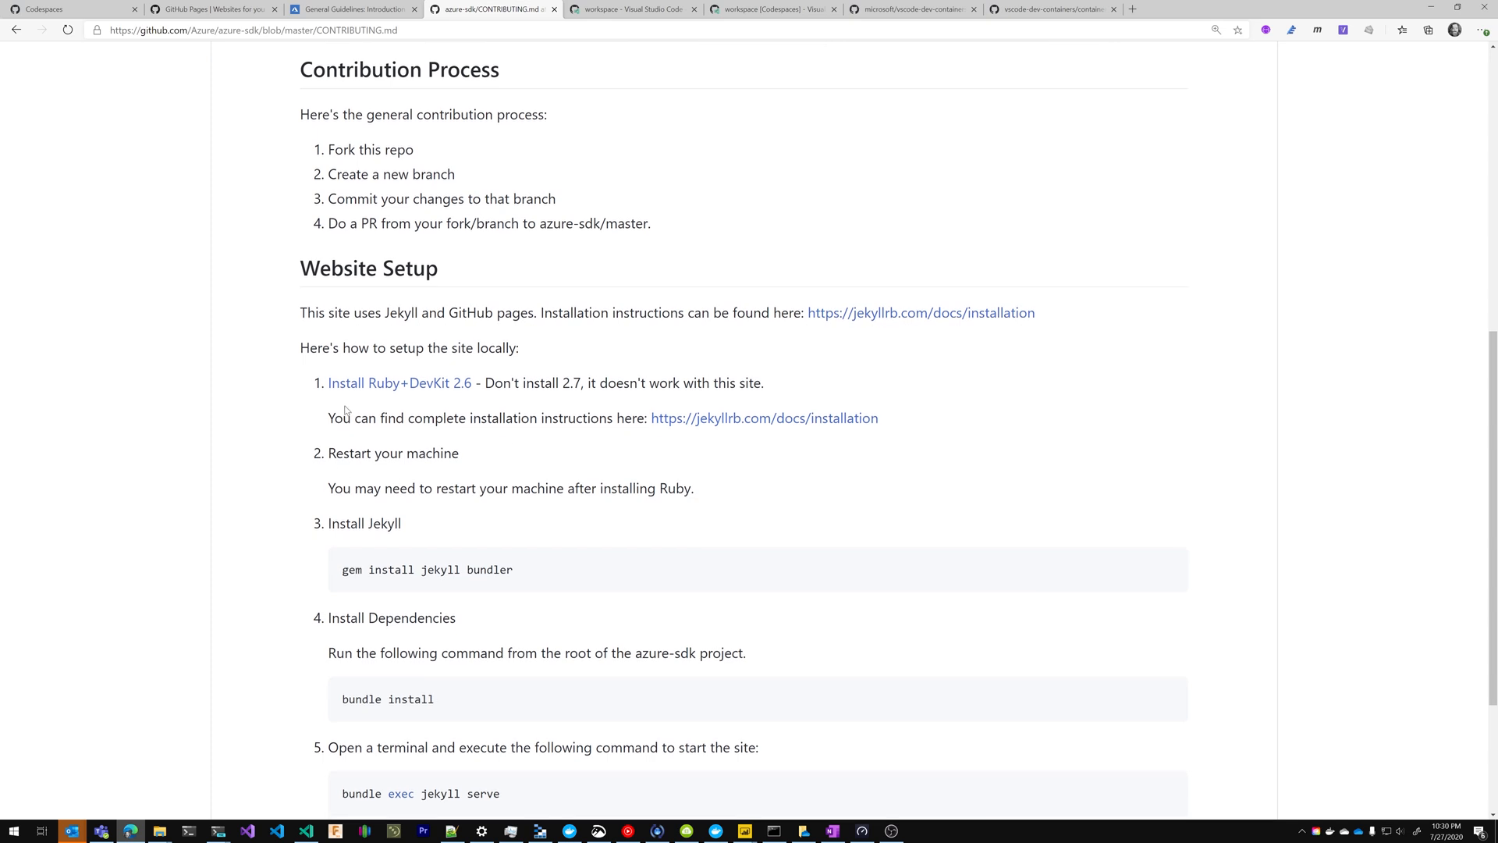
mouse_move(614, 442)
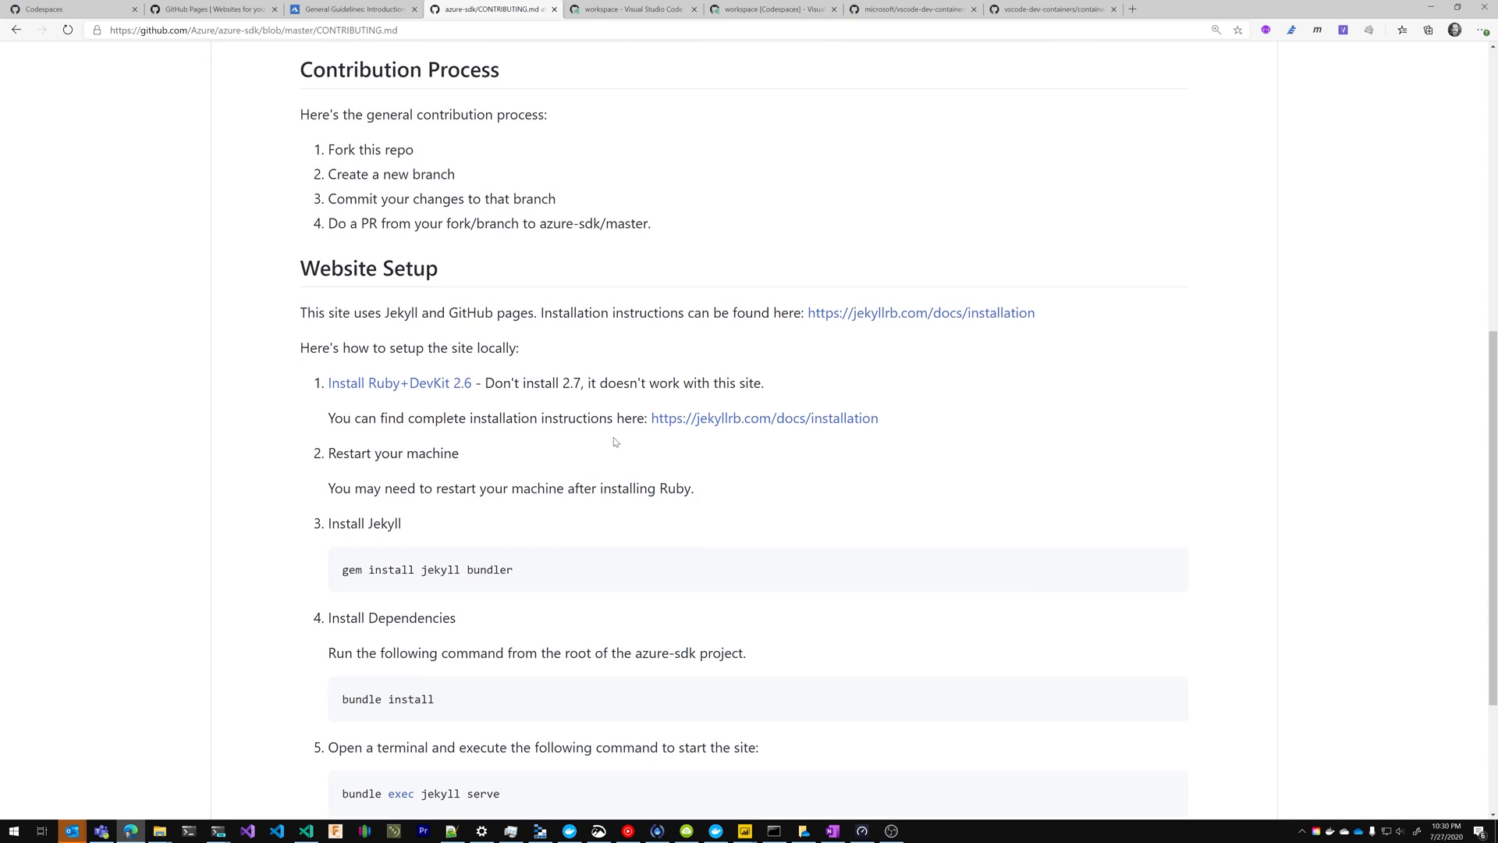
scroll(down, 3)
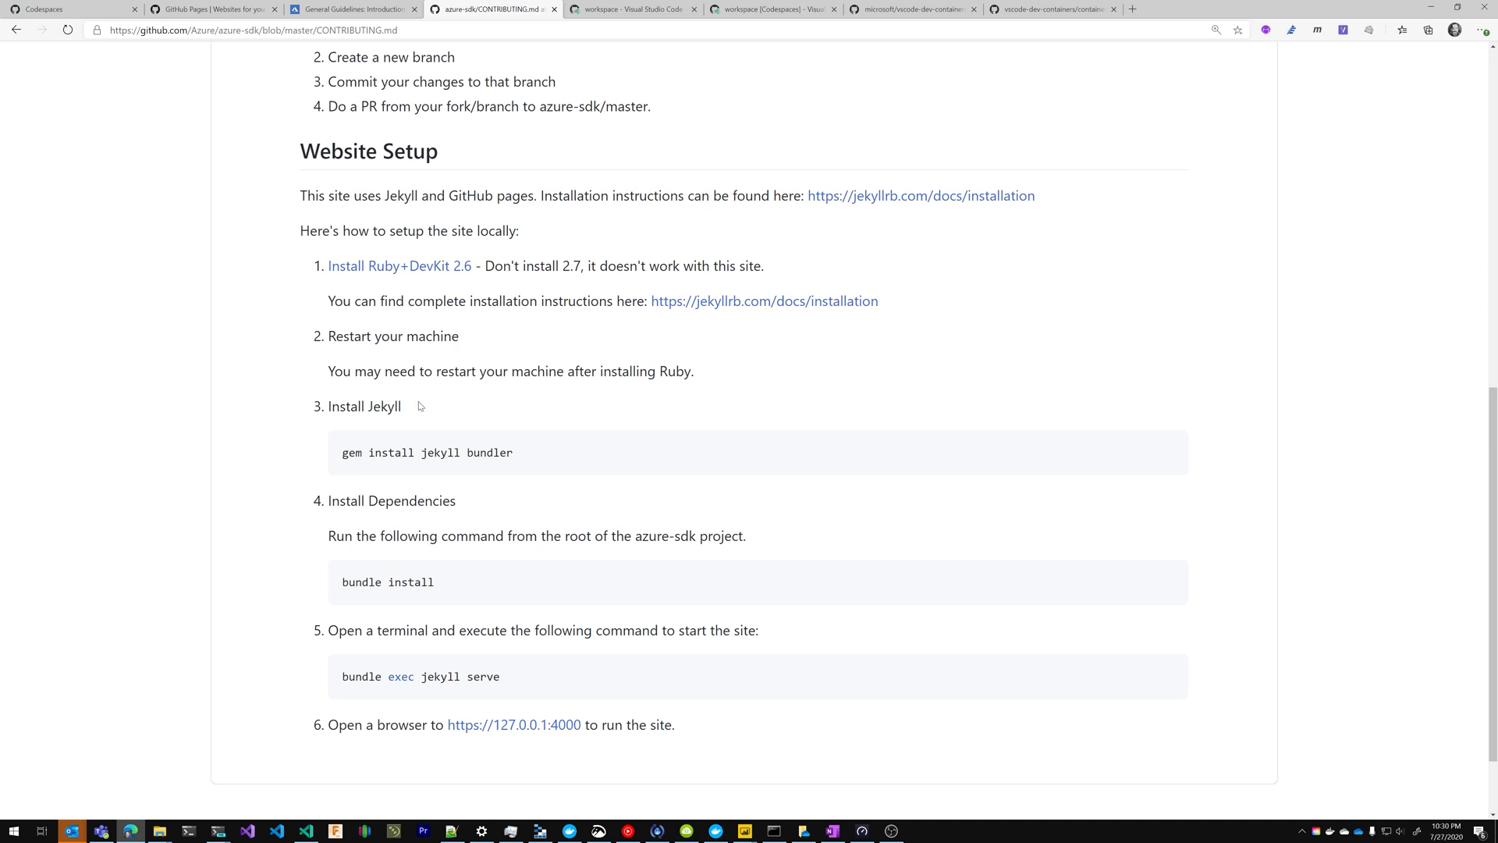
mouse_move(347, 459)
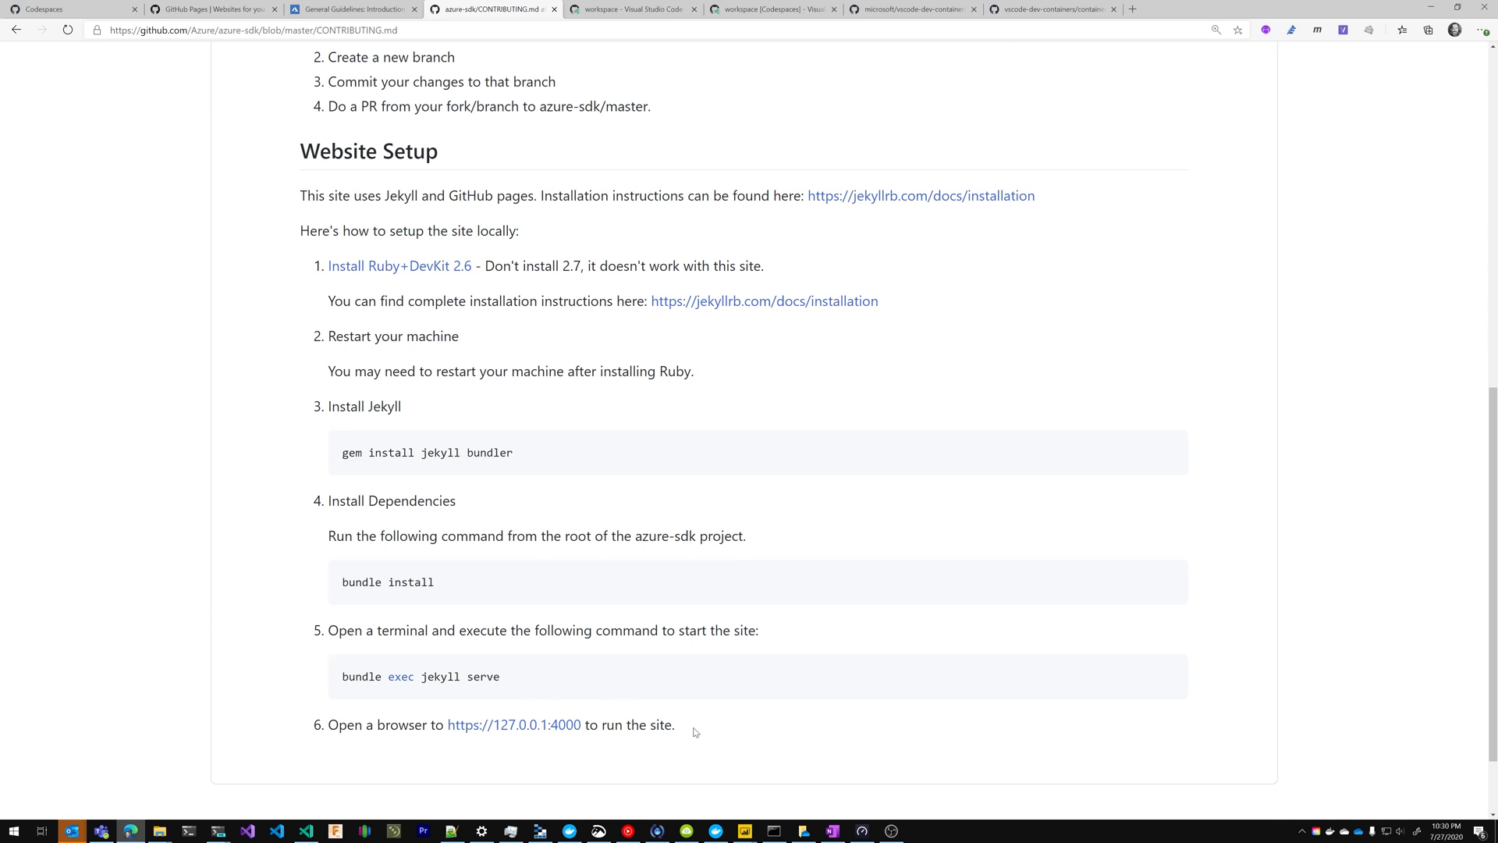
mouse_move(894, 711)
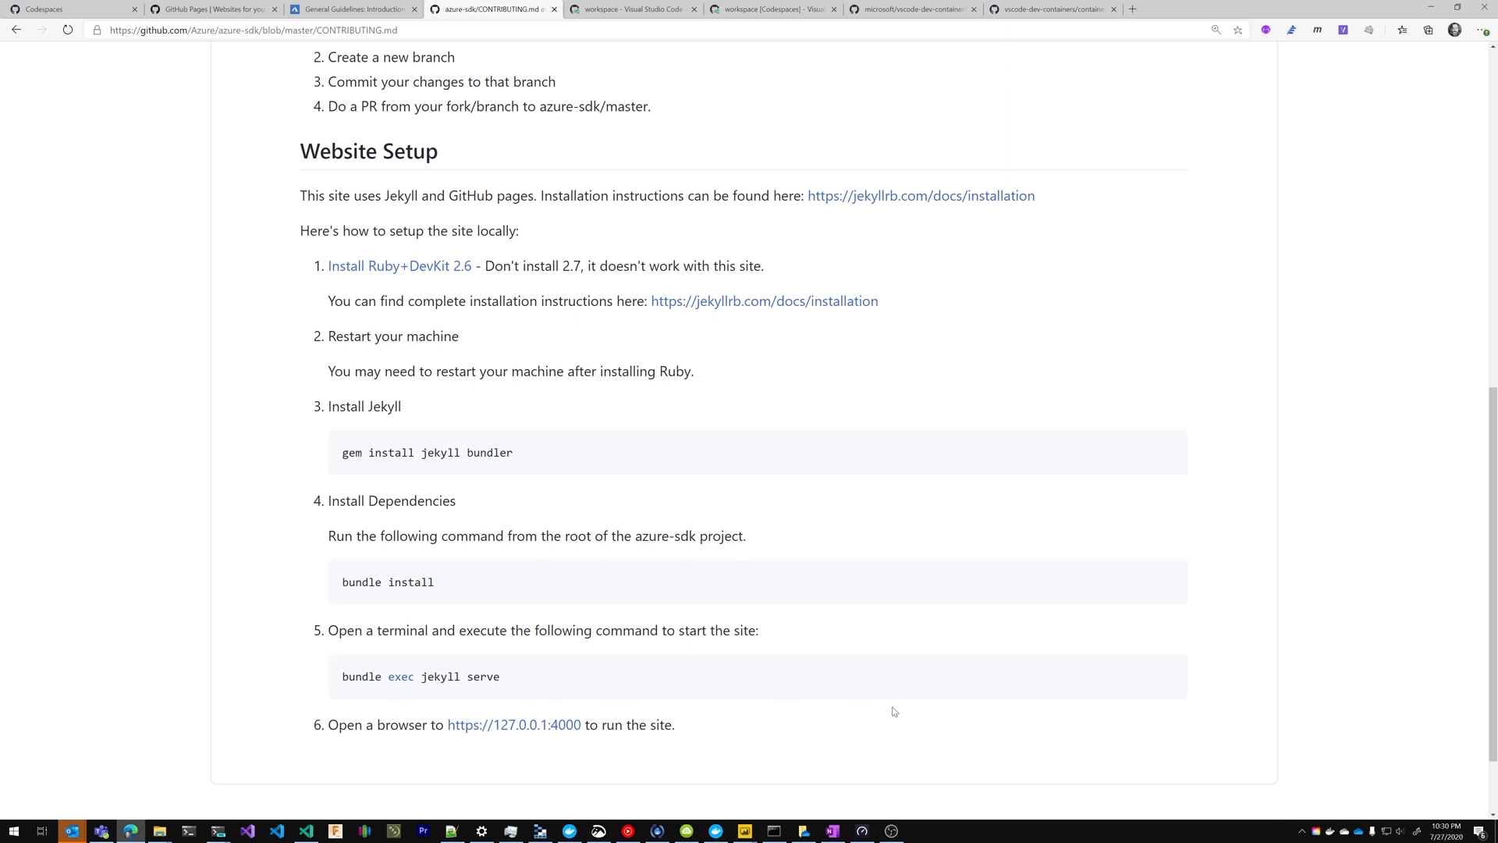
mouse_move(540, 552)
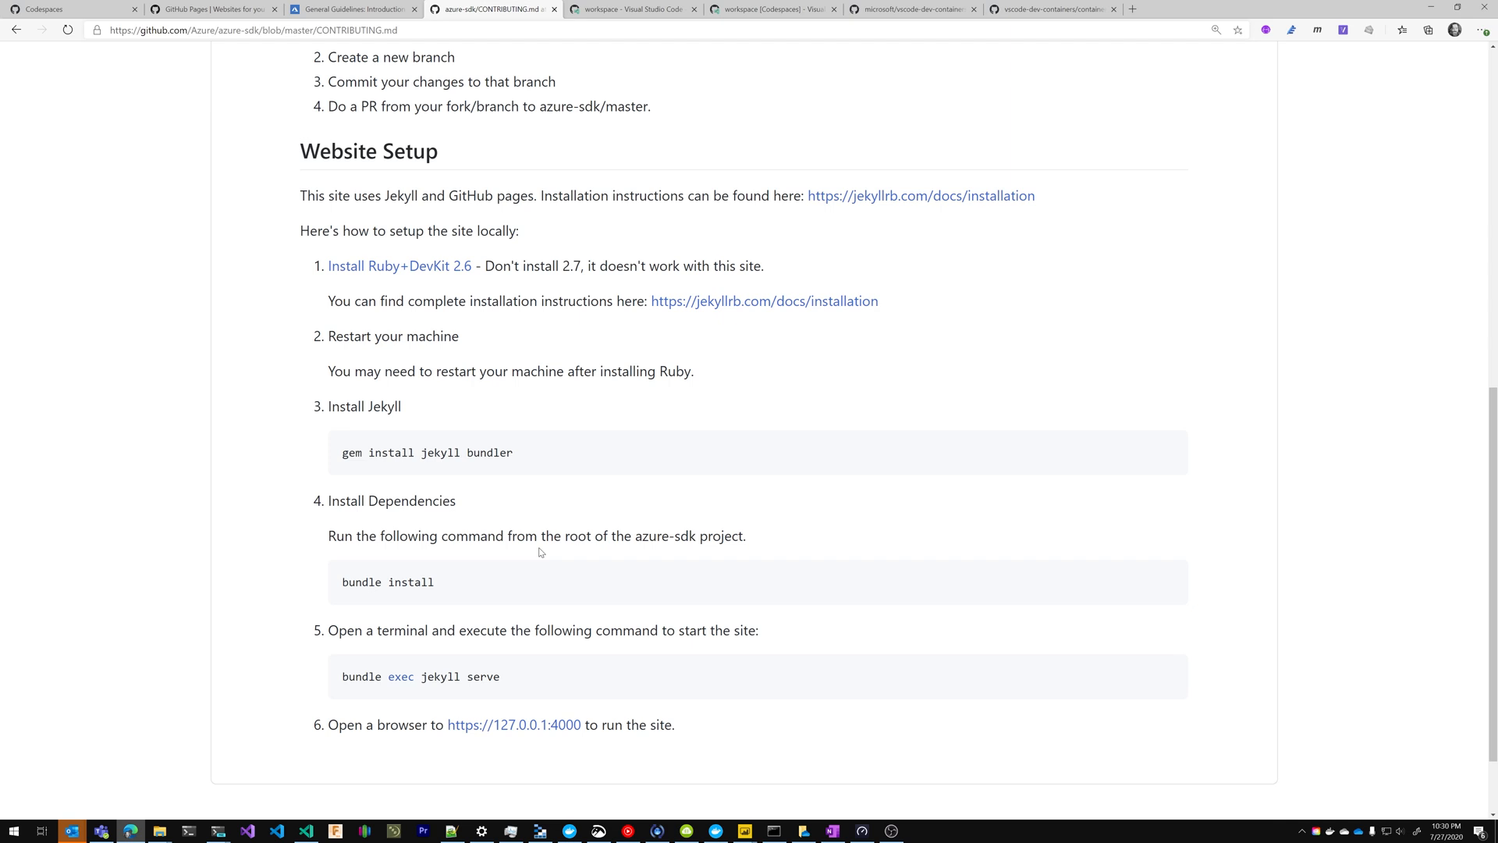
mouse_move(777, 388)
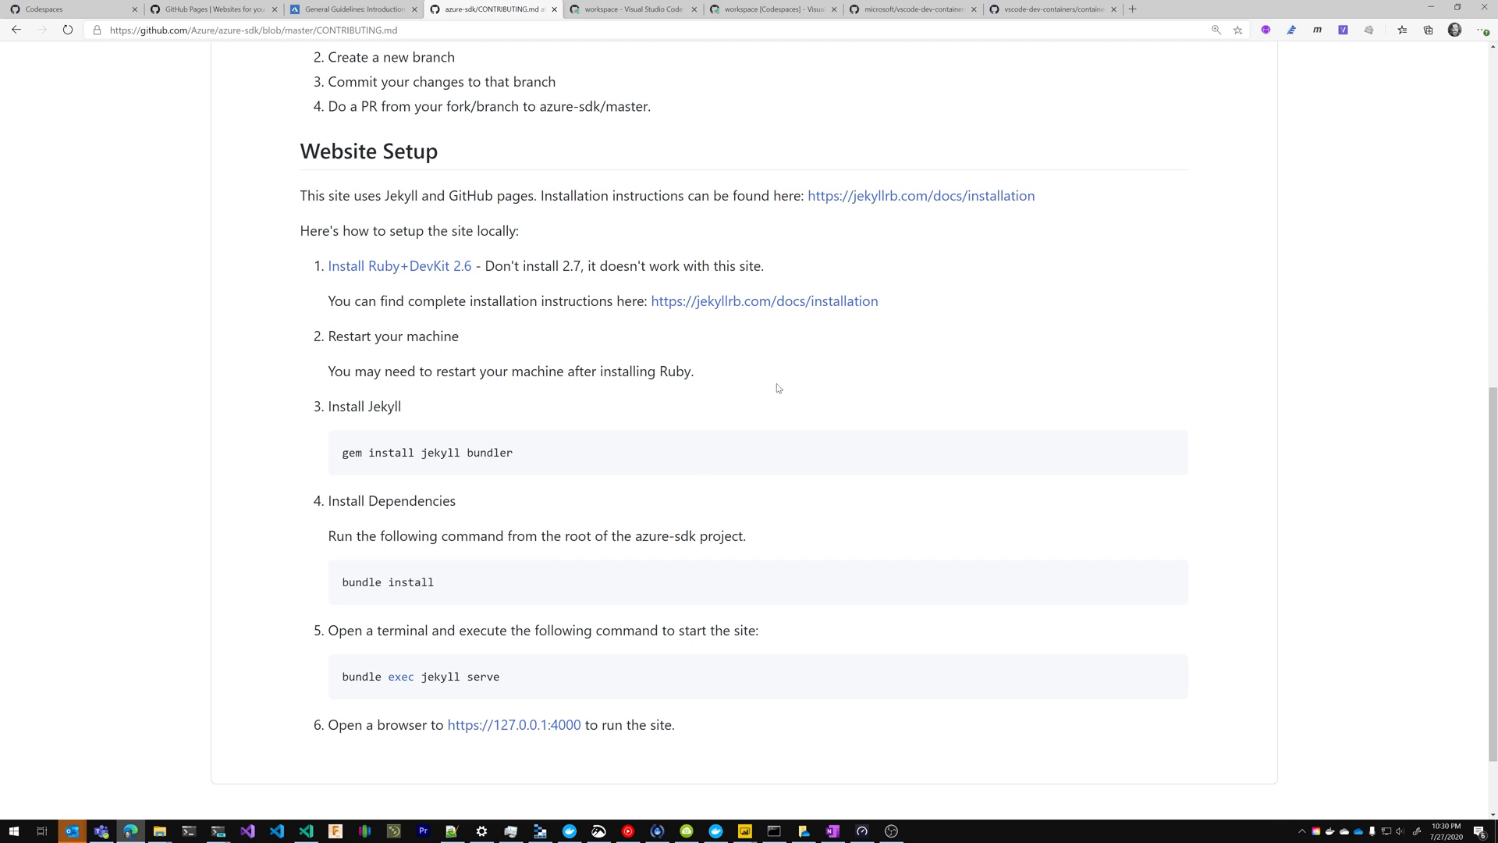
scroll(up, 3)
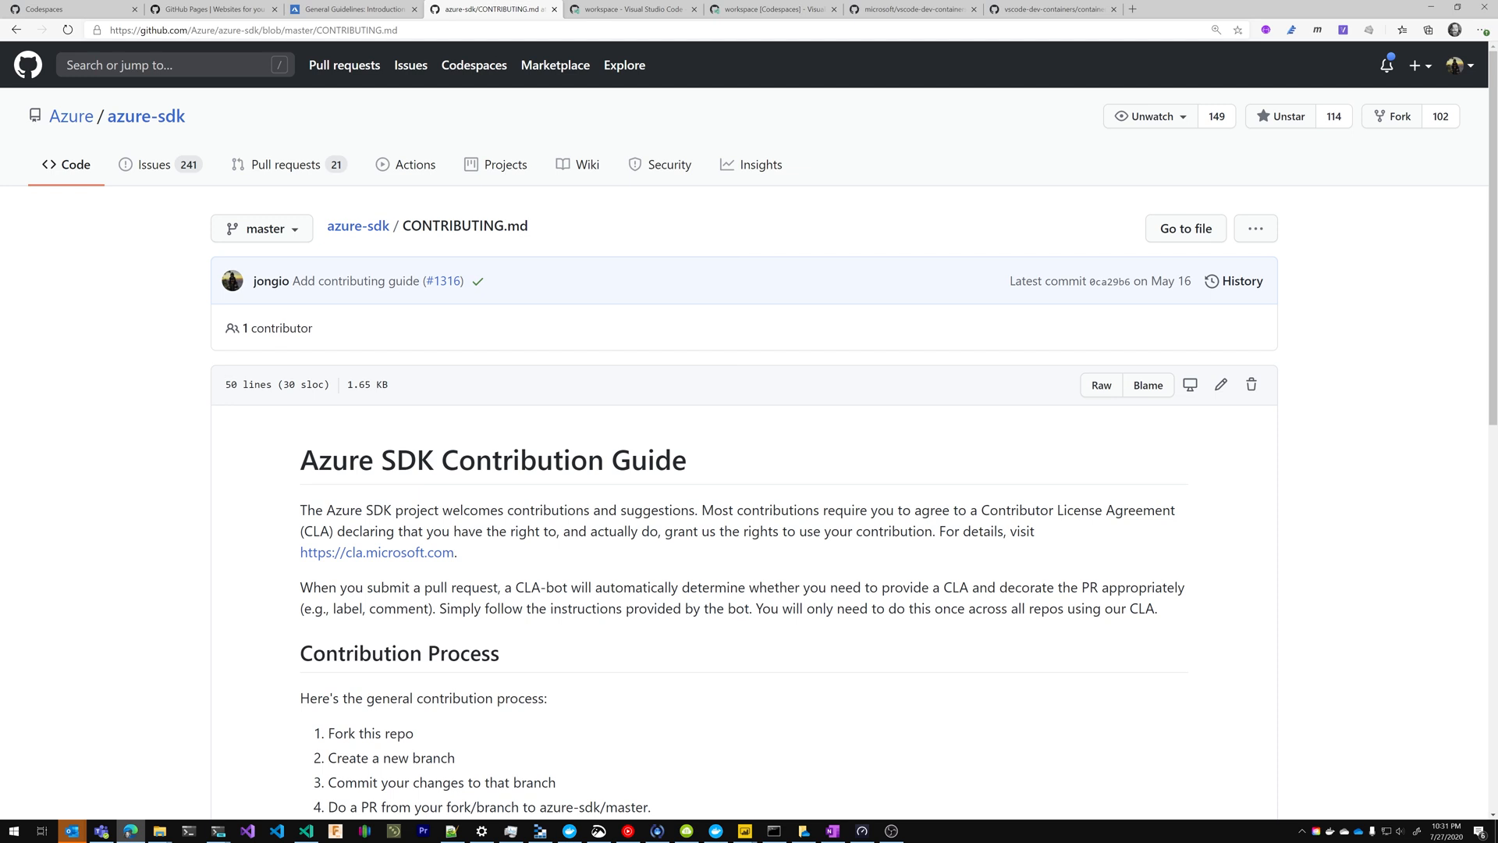
Open the existing jongio/azure-sdk fork and create the 'codespacestest' branch.
click(1395, 115)
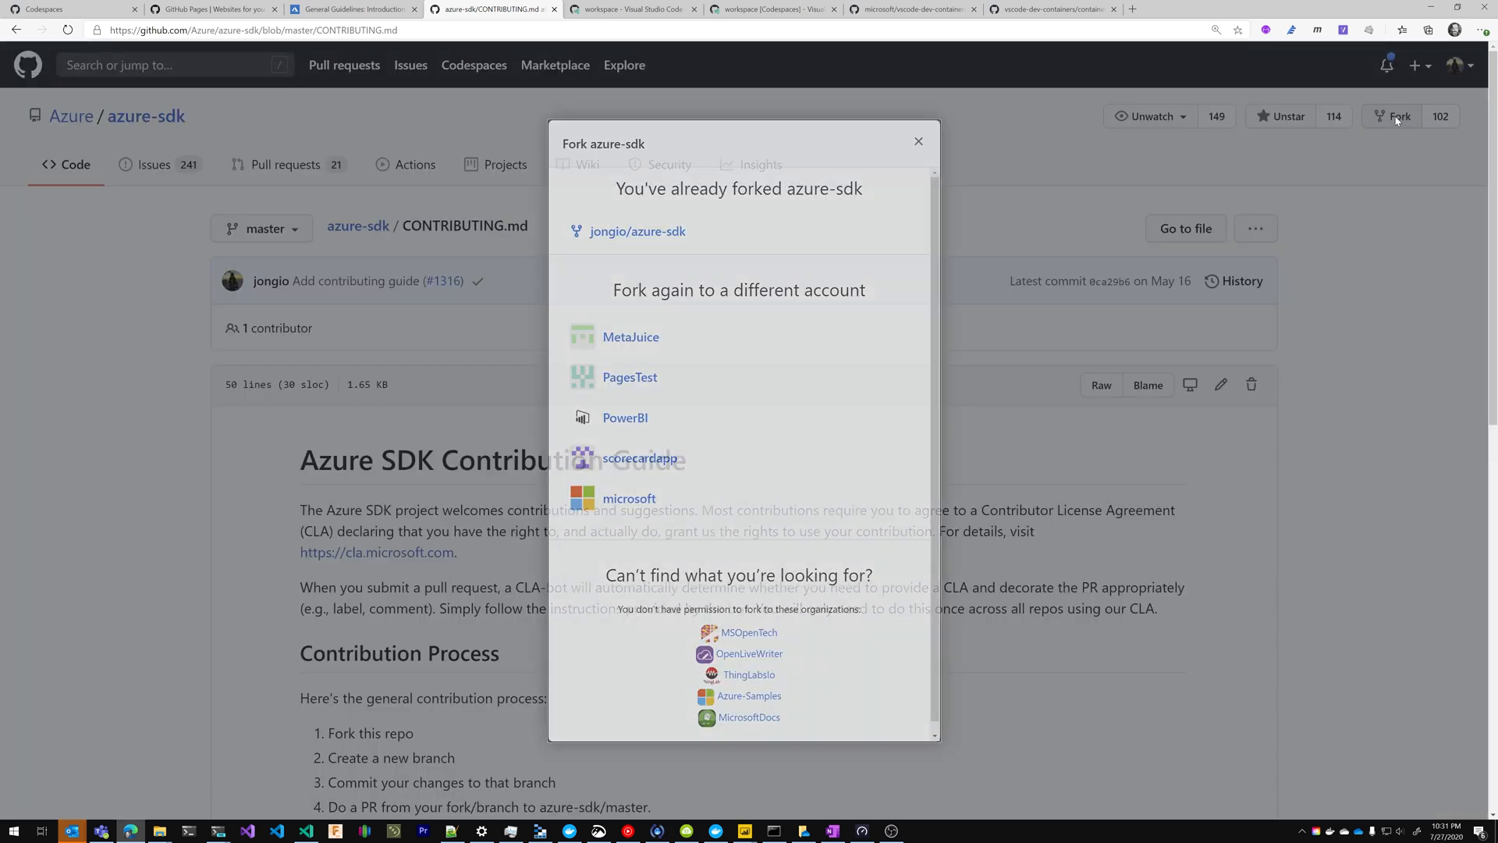
mouse_move(638, 231)
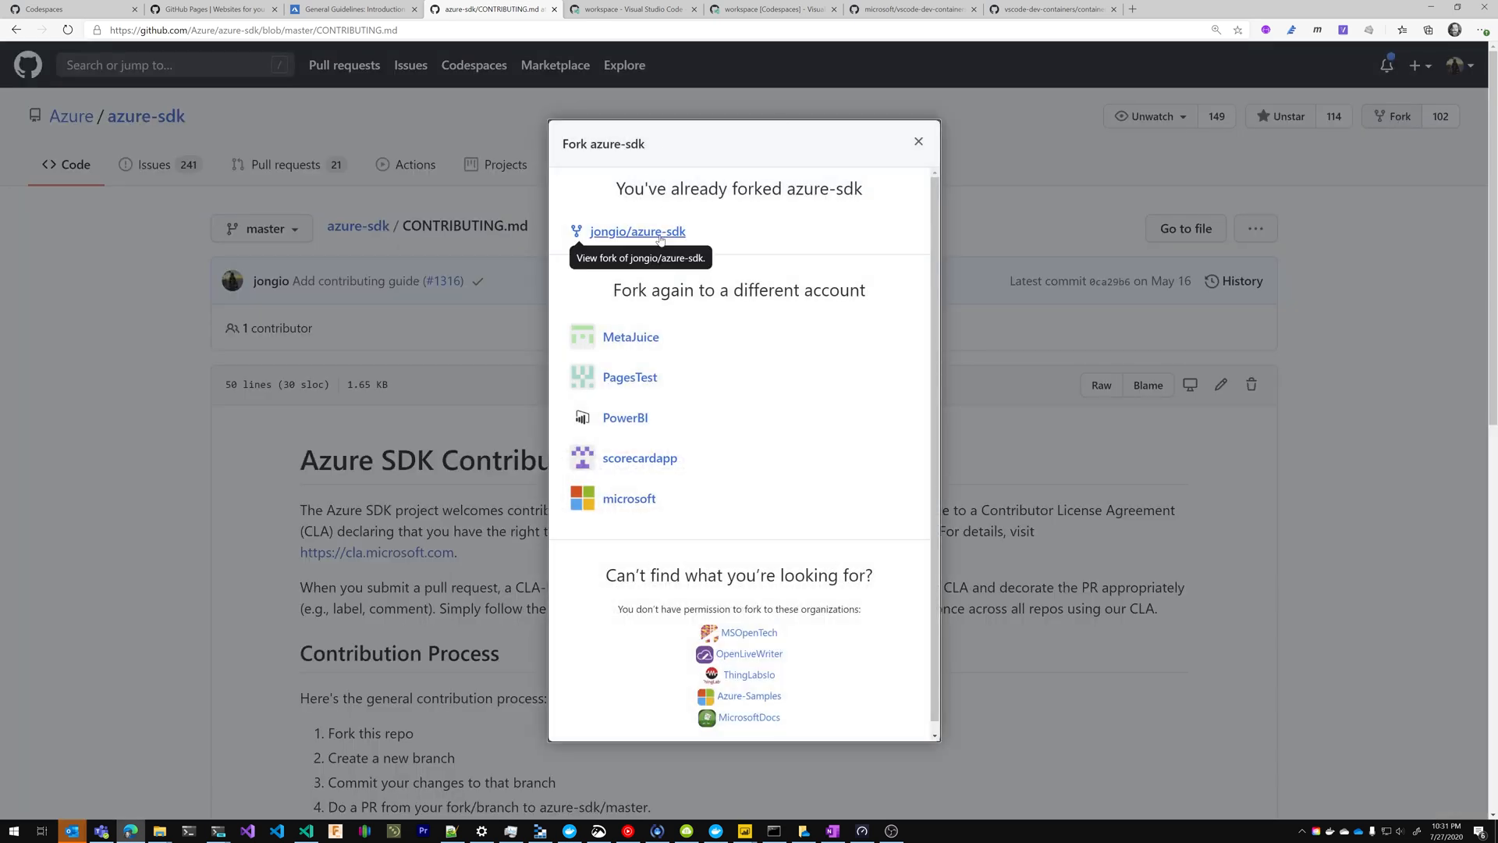
click(638, 231)
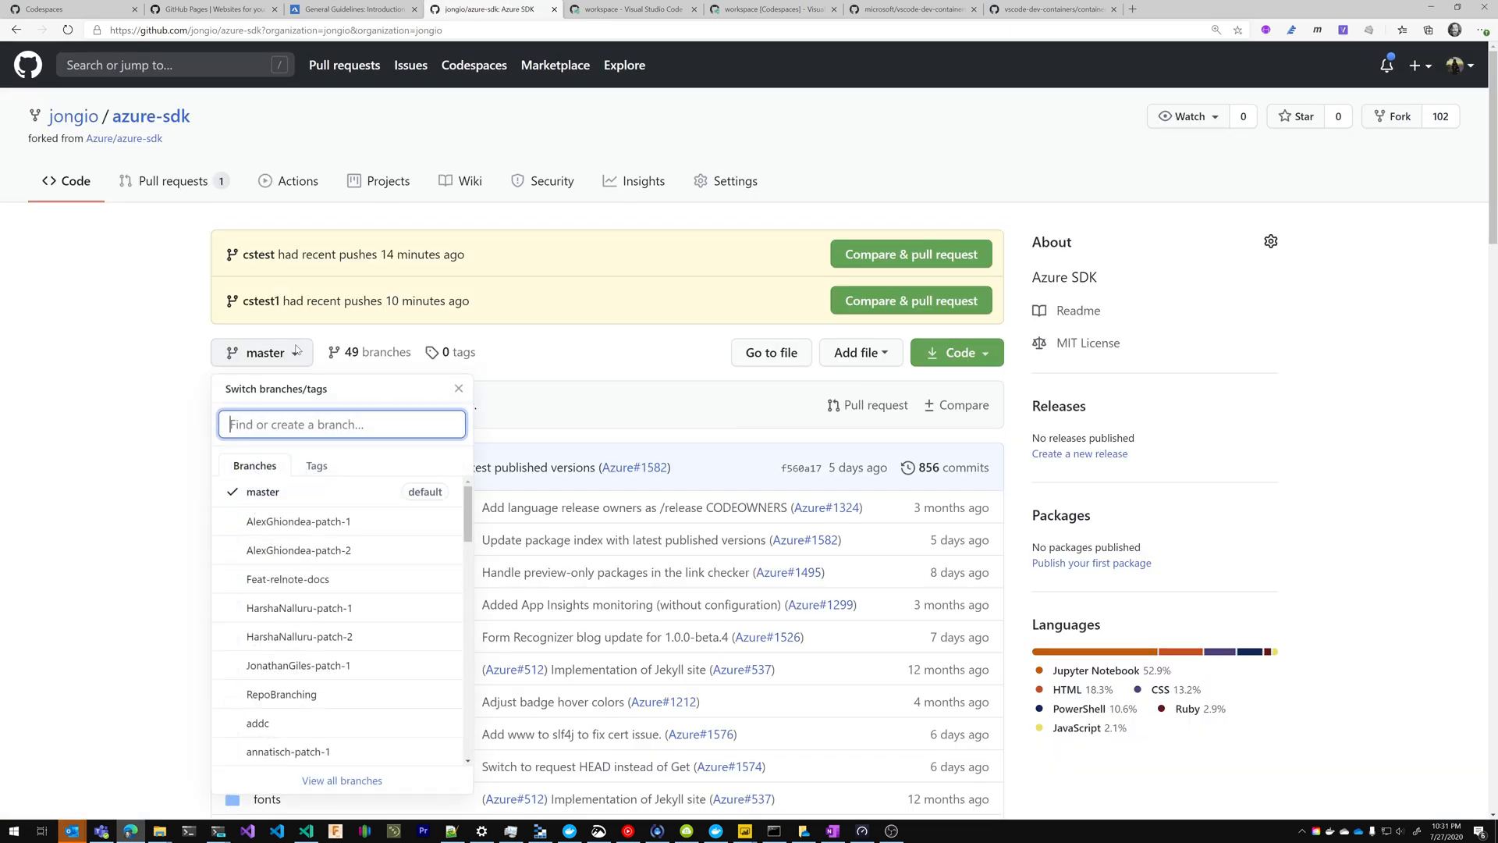
text(codespacestest)
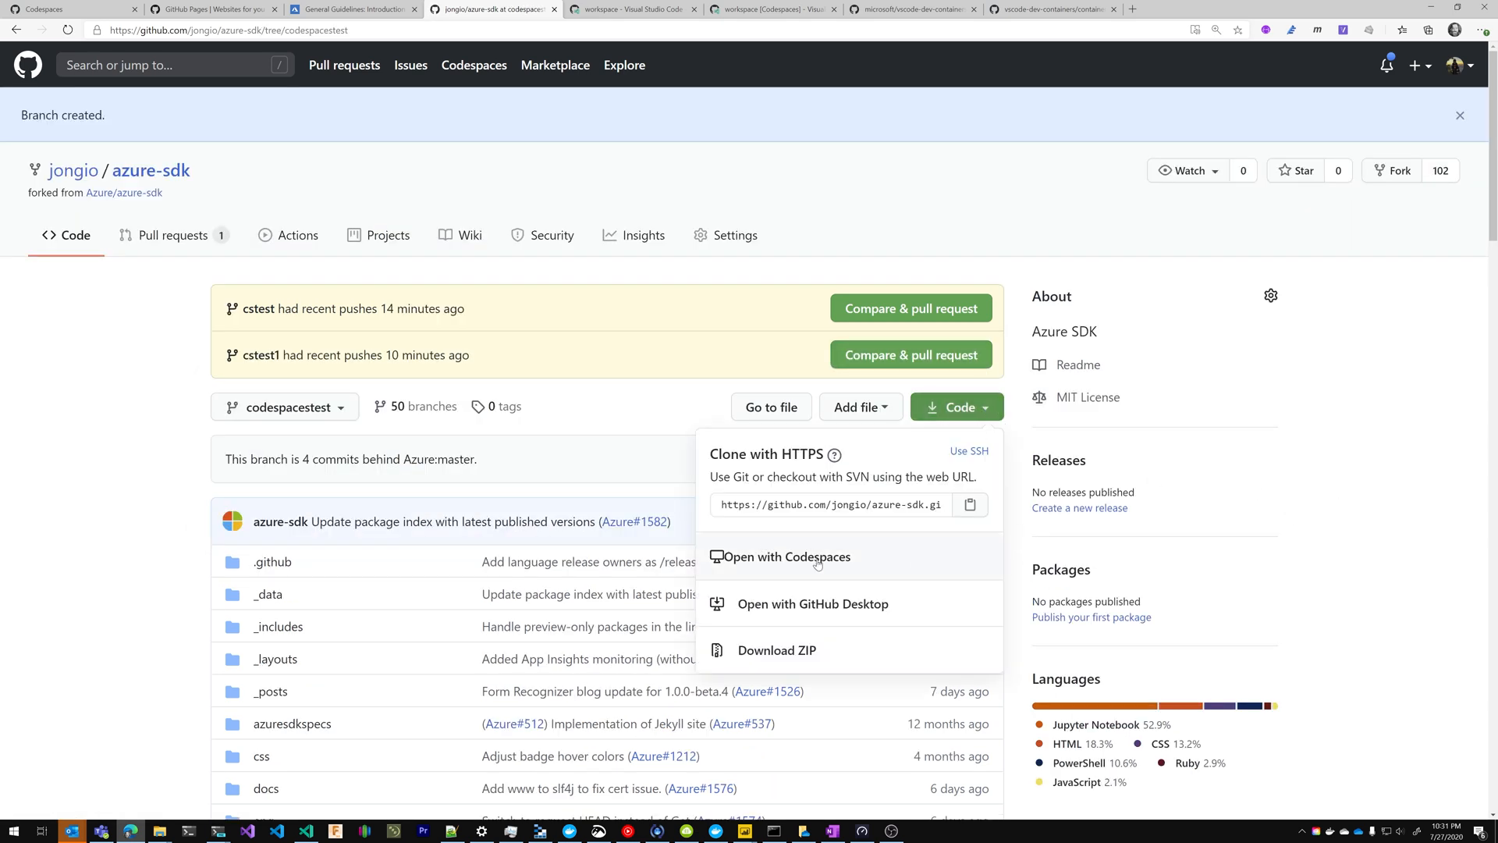
Launch a codespace on the codespacestest branch, then switch to the microsoft/vscode-dev-containers tab.
click(788, 557)
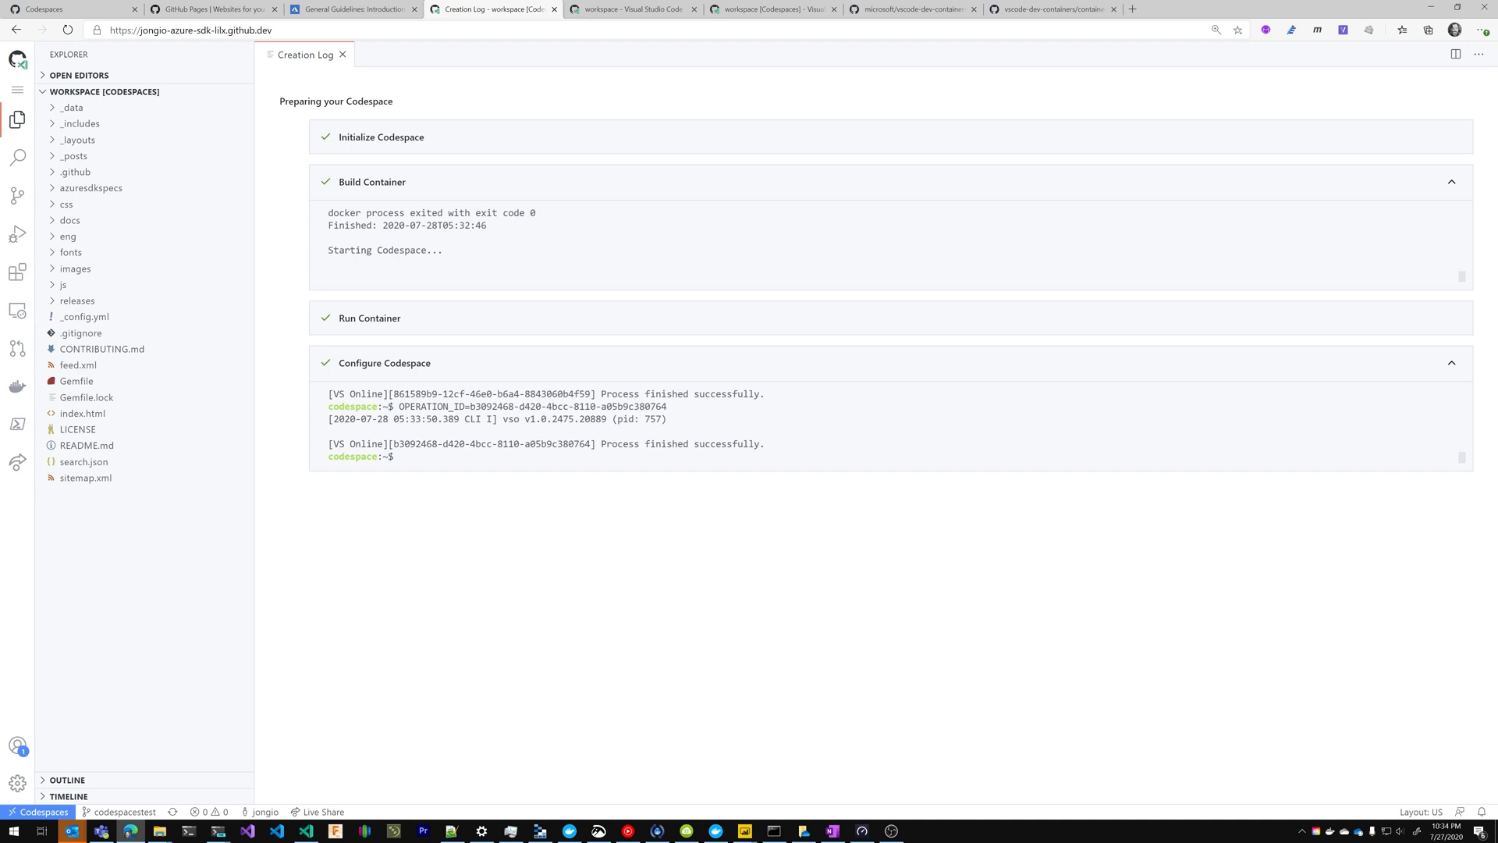
click(913, 9)
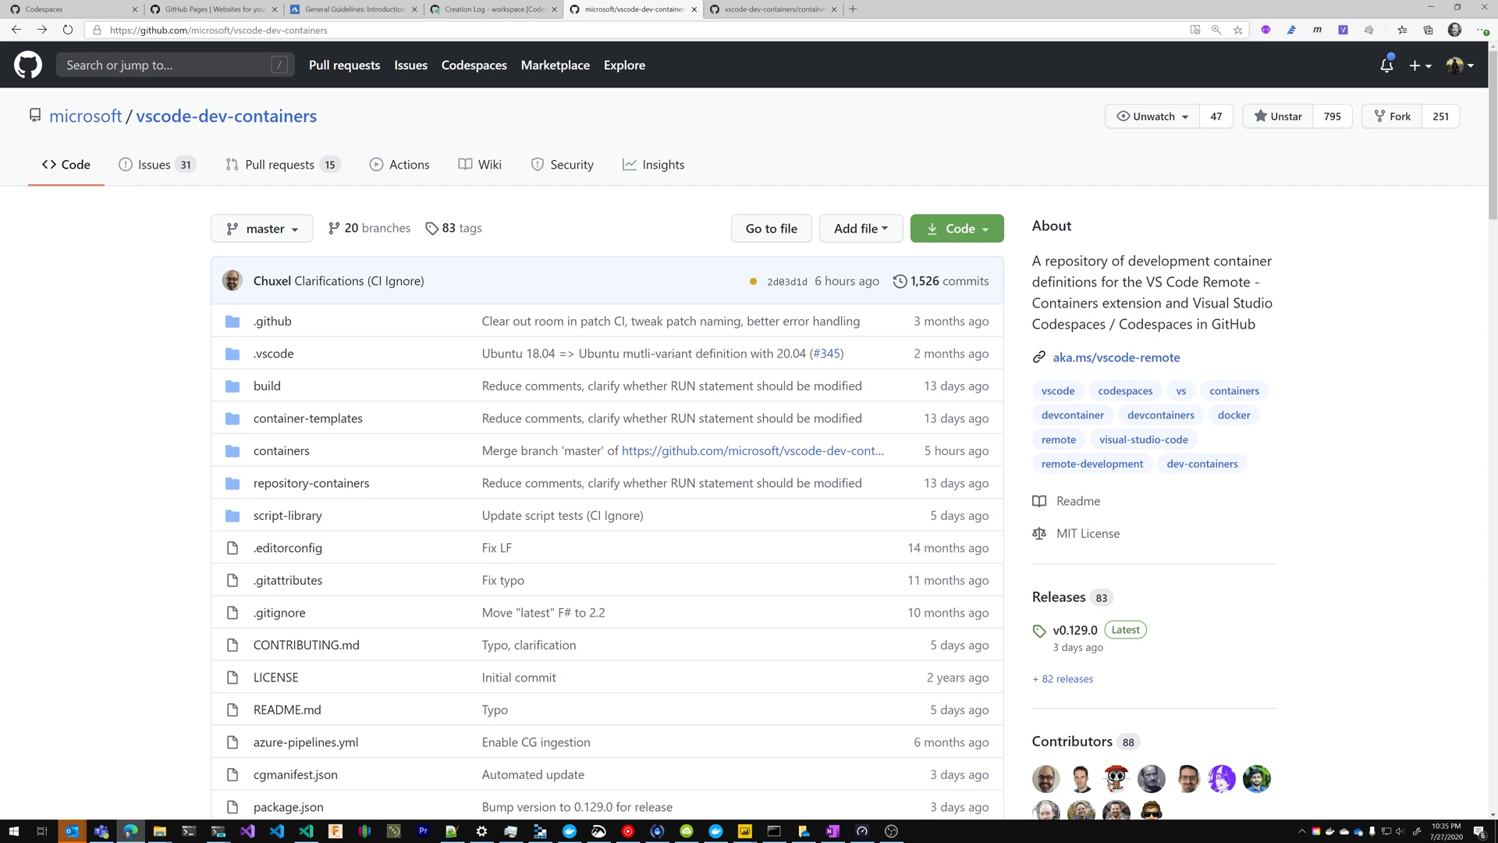
mouse_move(281, 451)
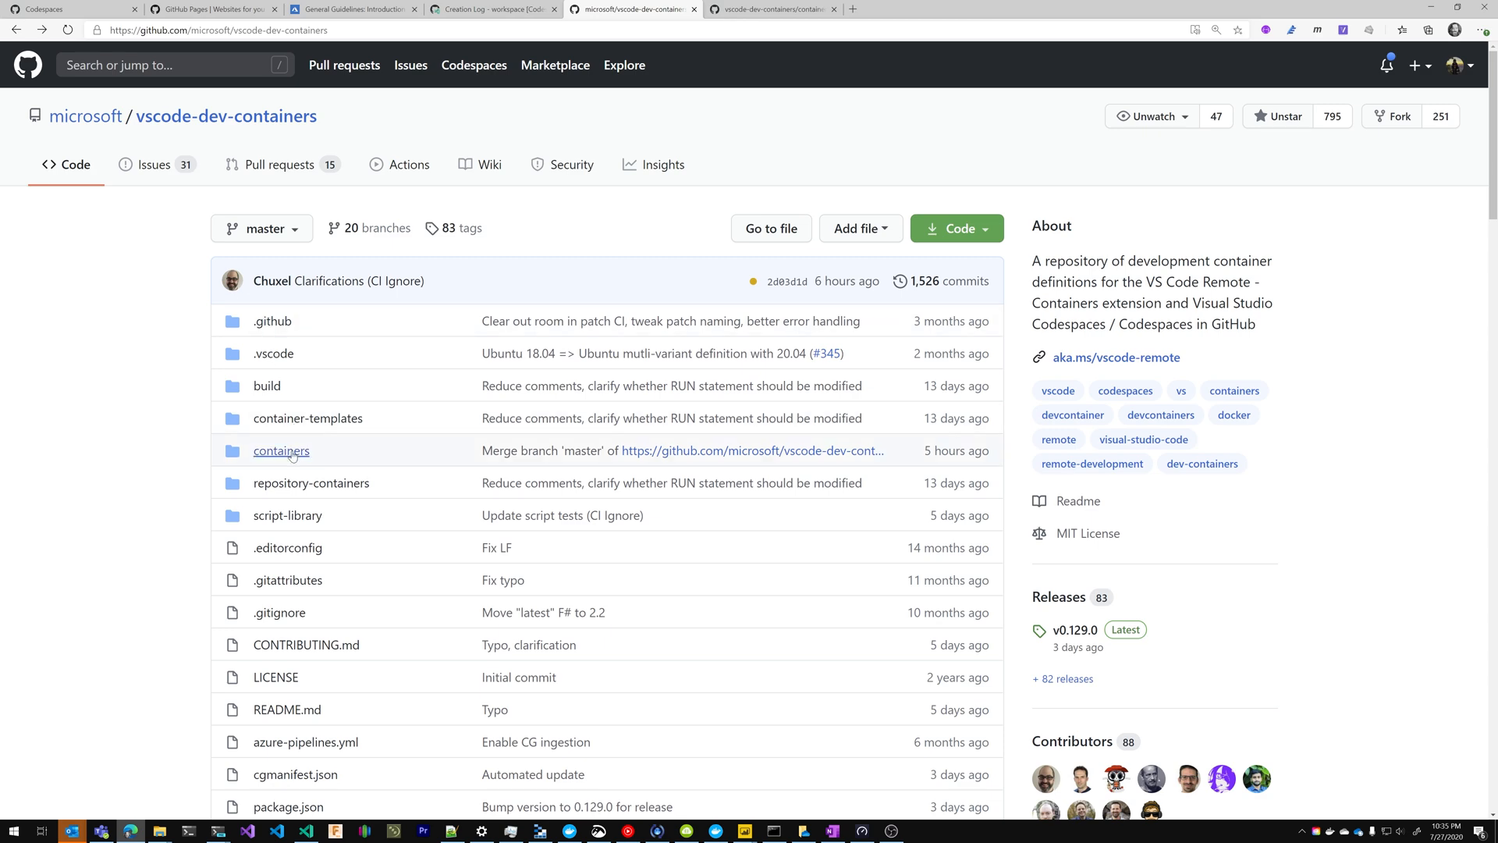
Browse vscode-dev-containers to containers/jekyll/.devcontainer.
click(281, 450)
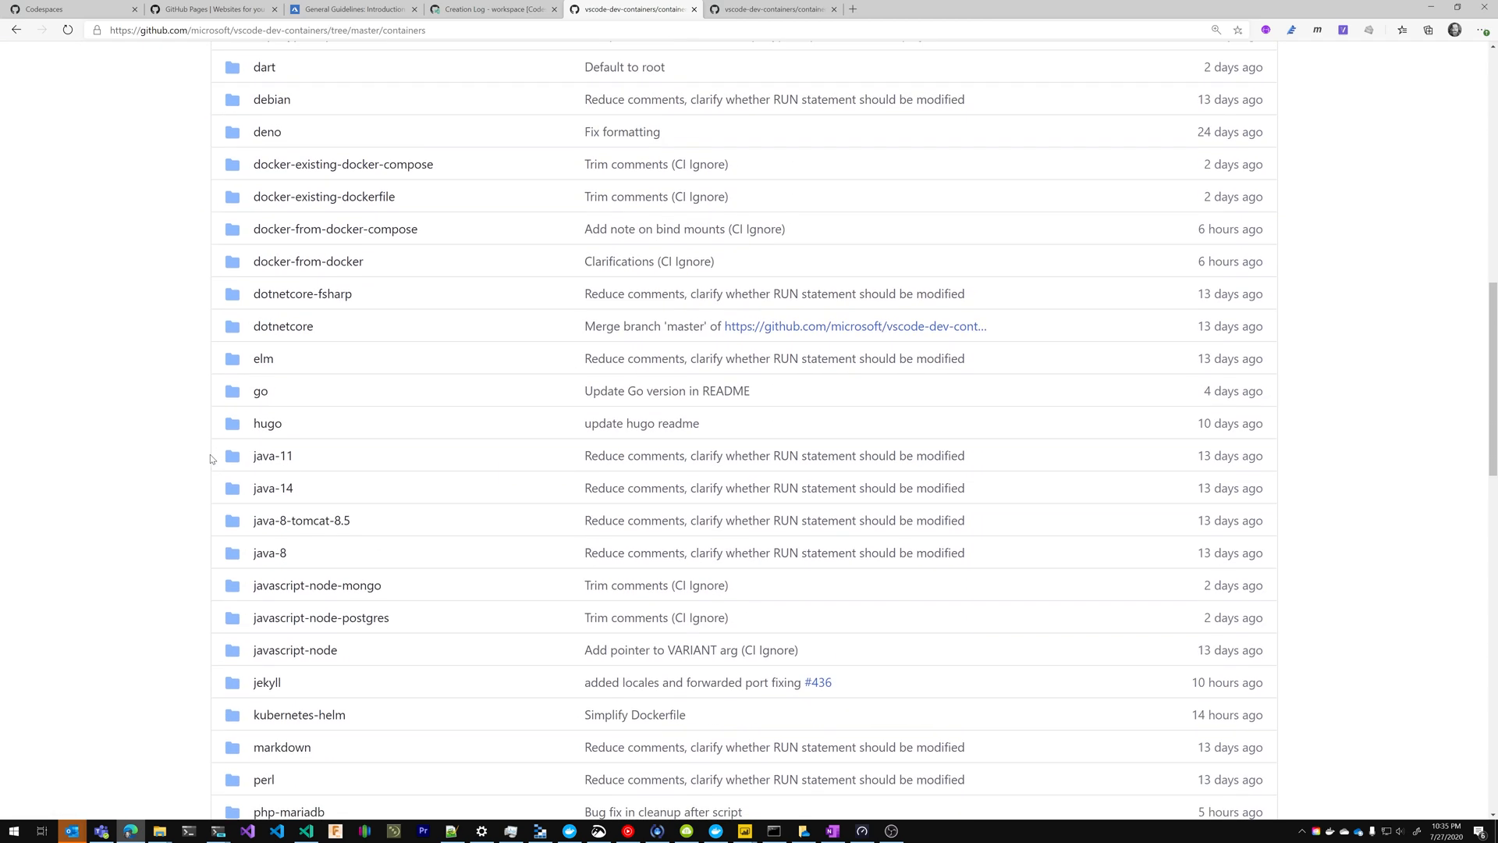
scroll(down, 3)
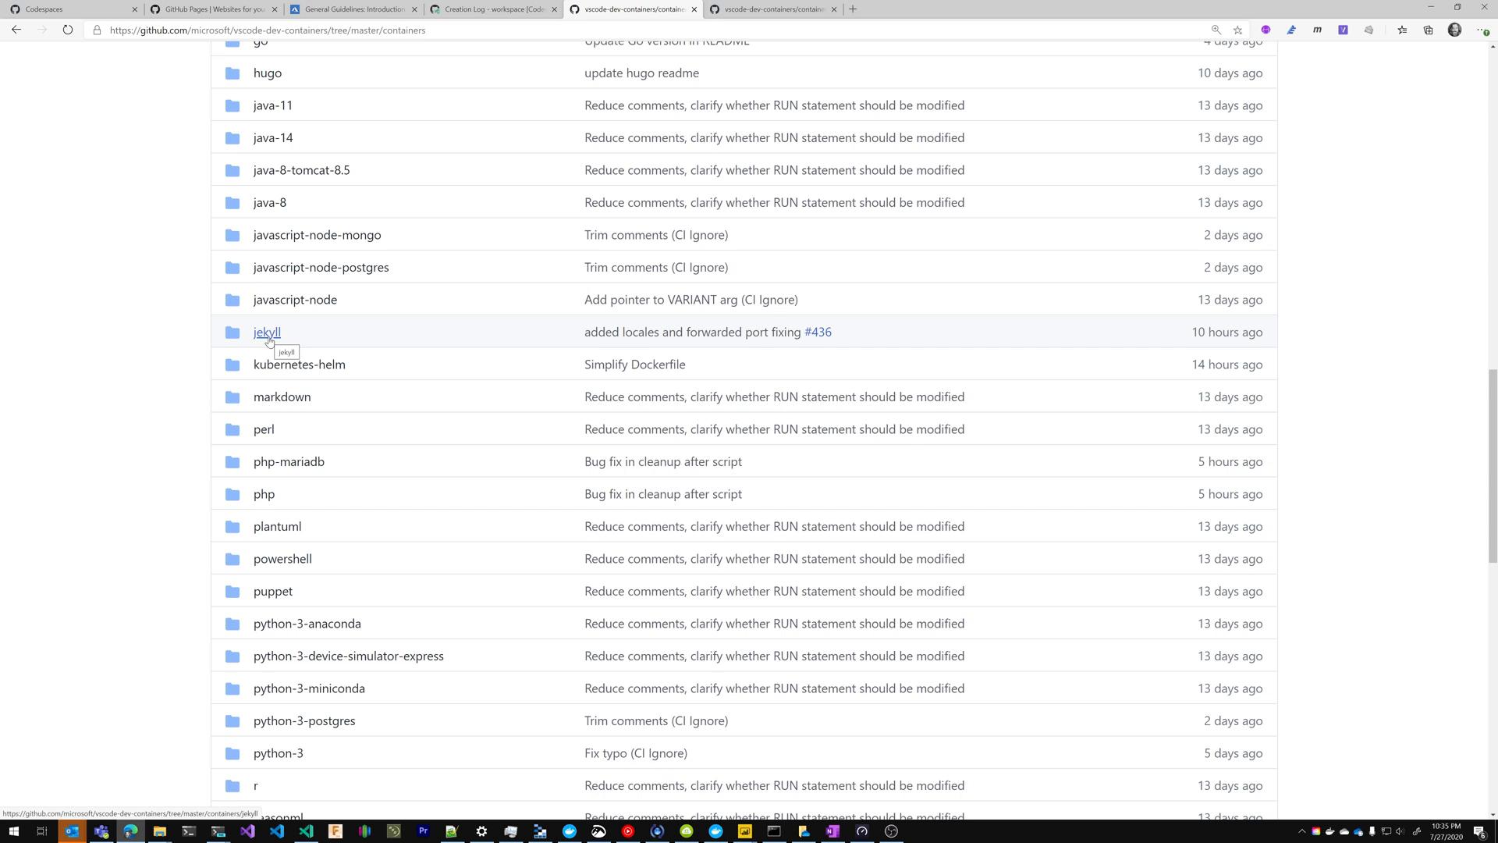
click(267, 331)
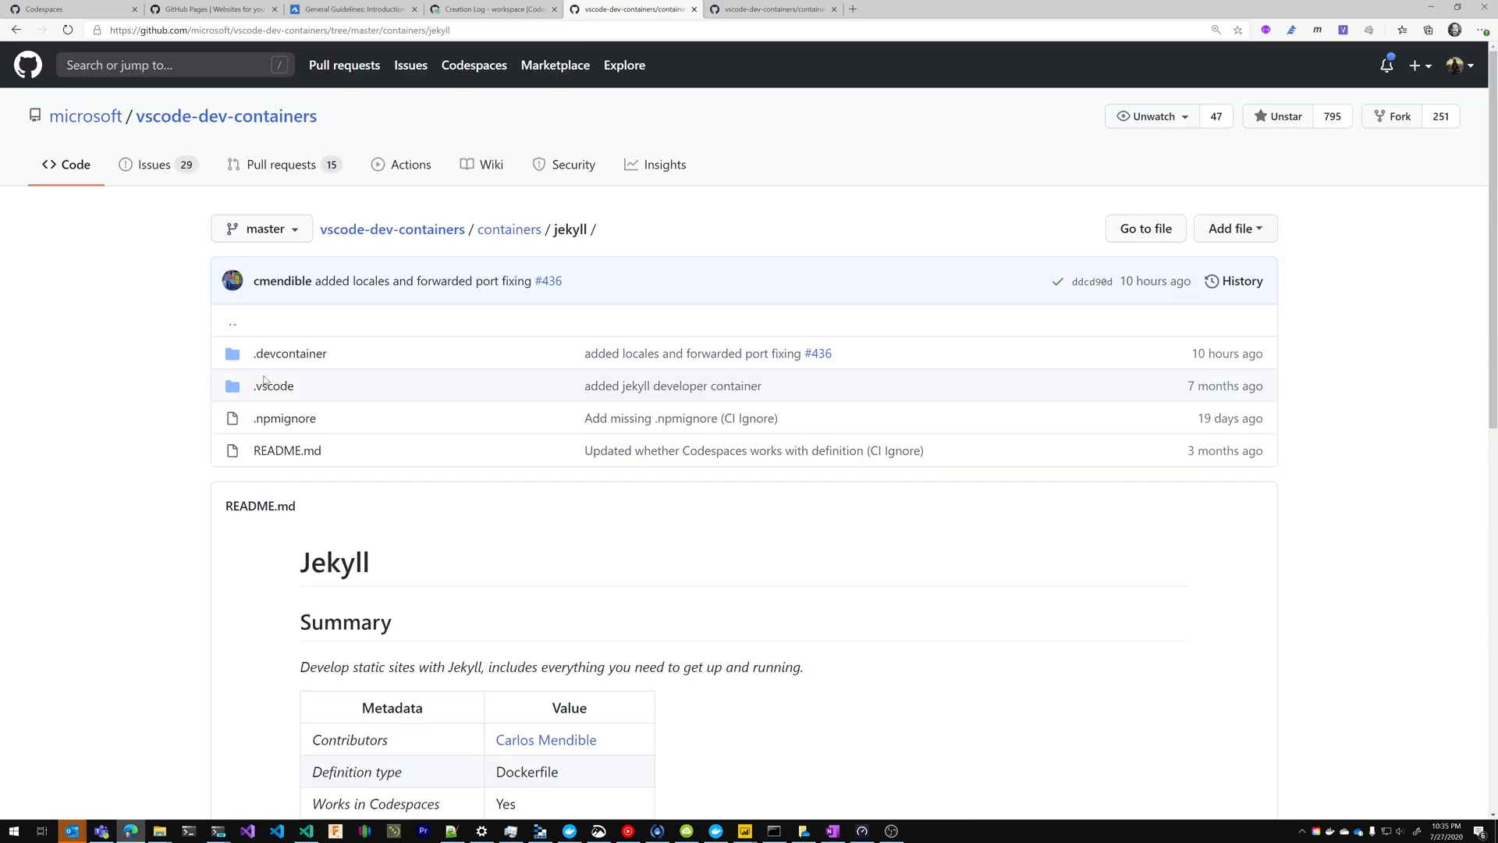
mouse_move(161, 418)
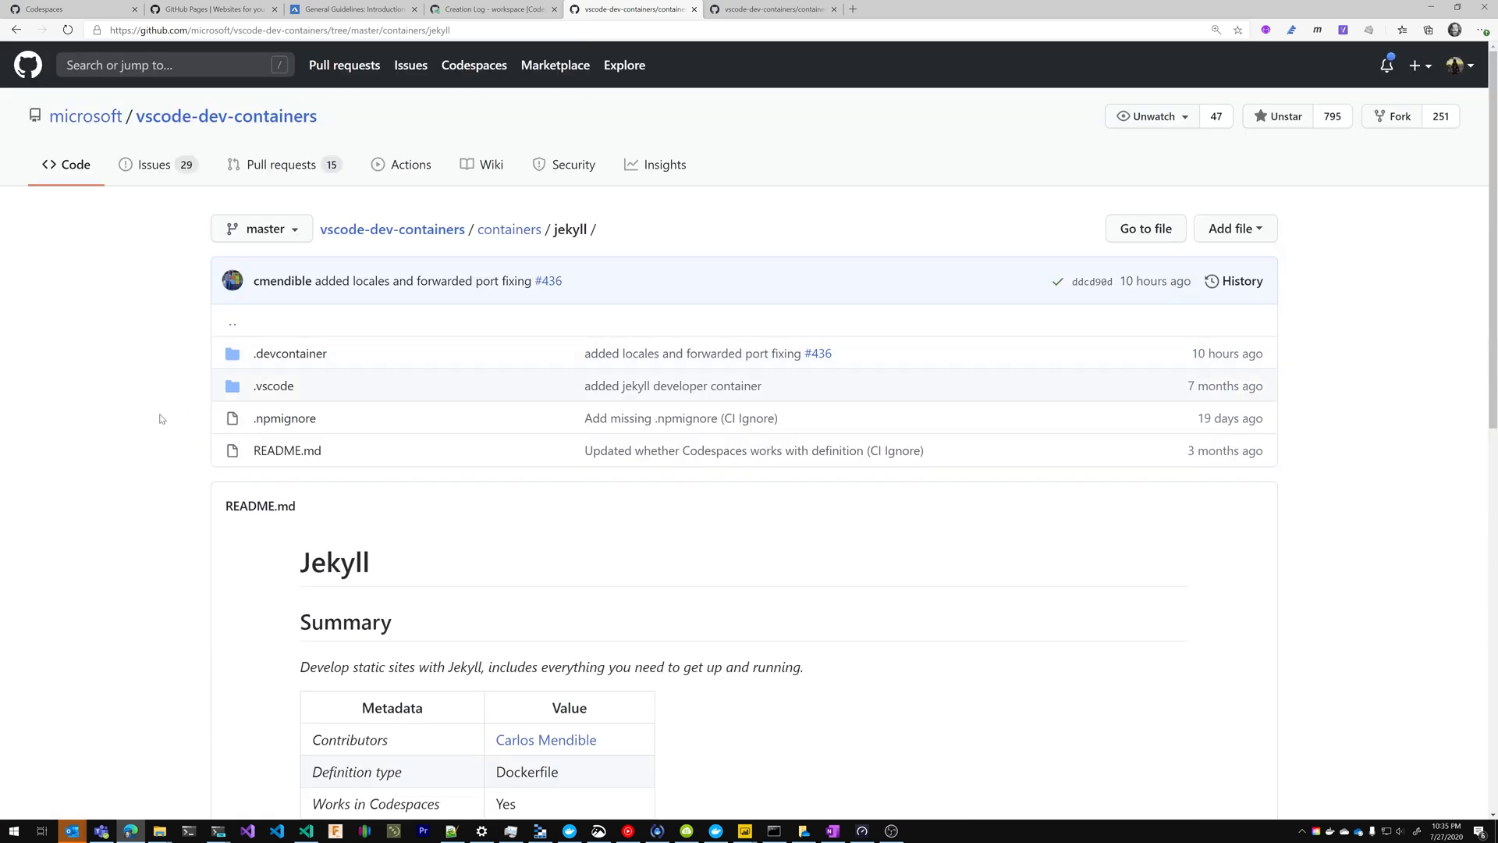
mouse_move(77, 494)
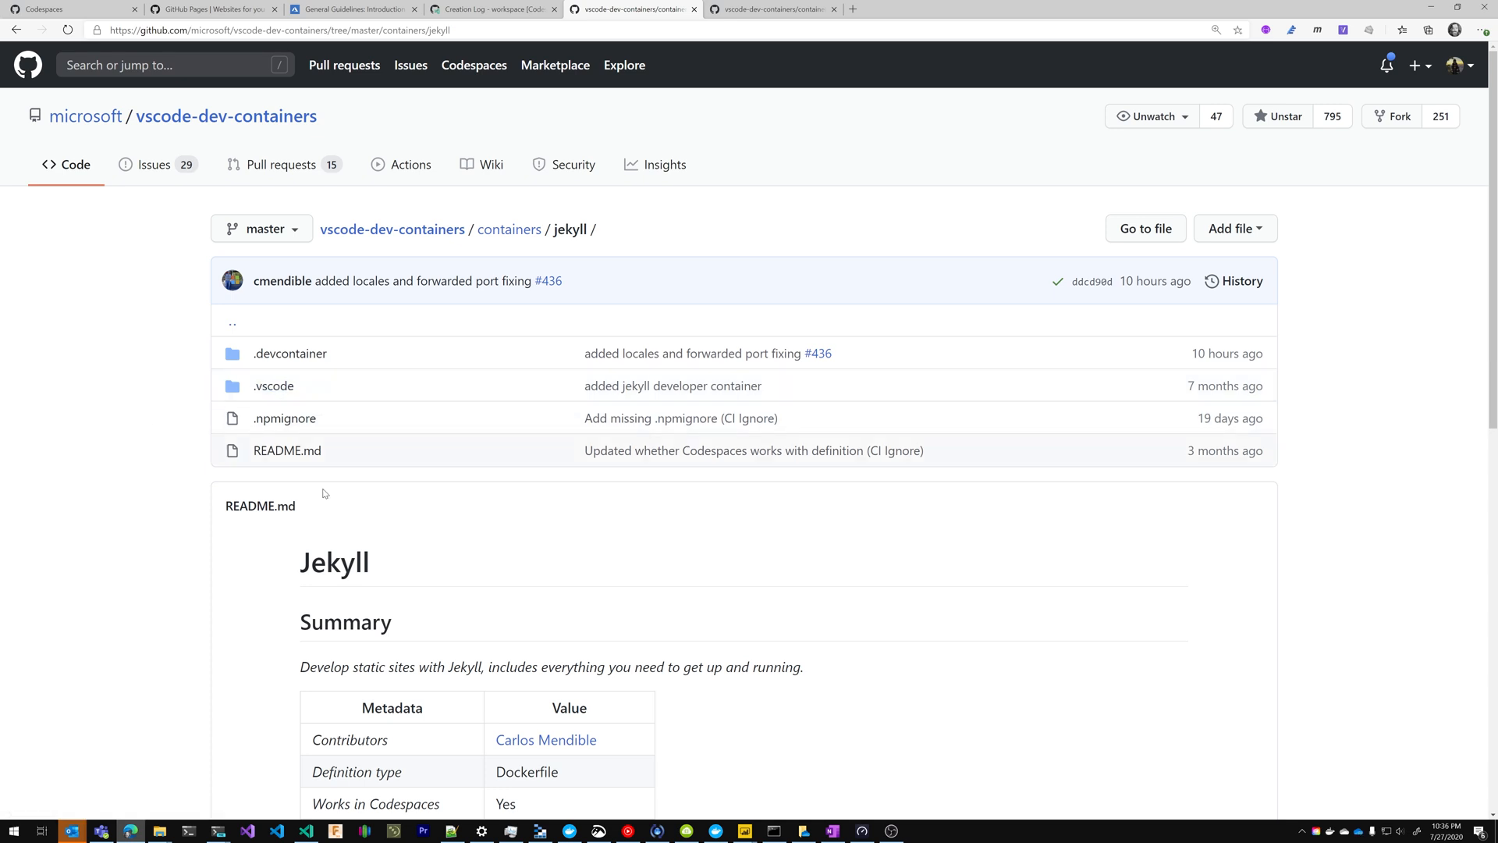
mouse_move(839, 646)
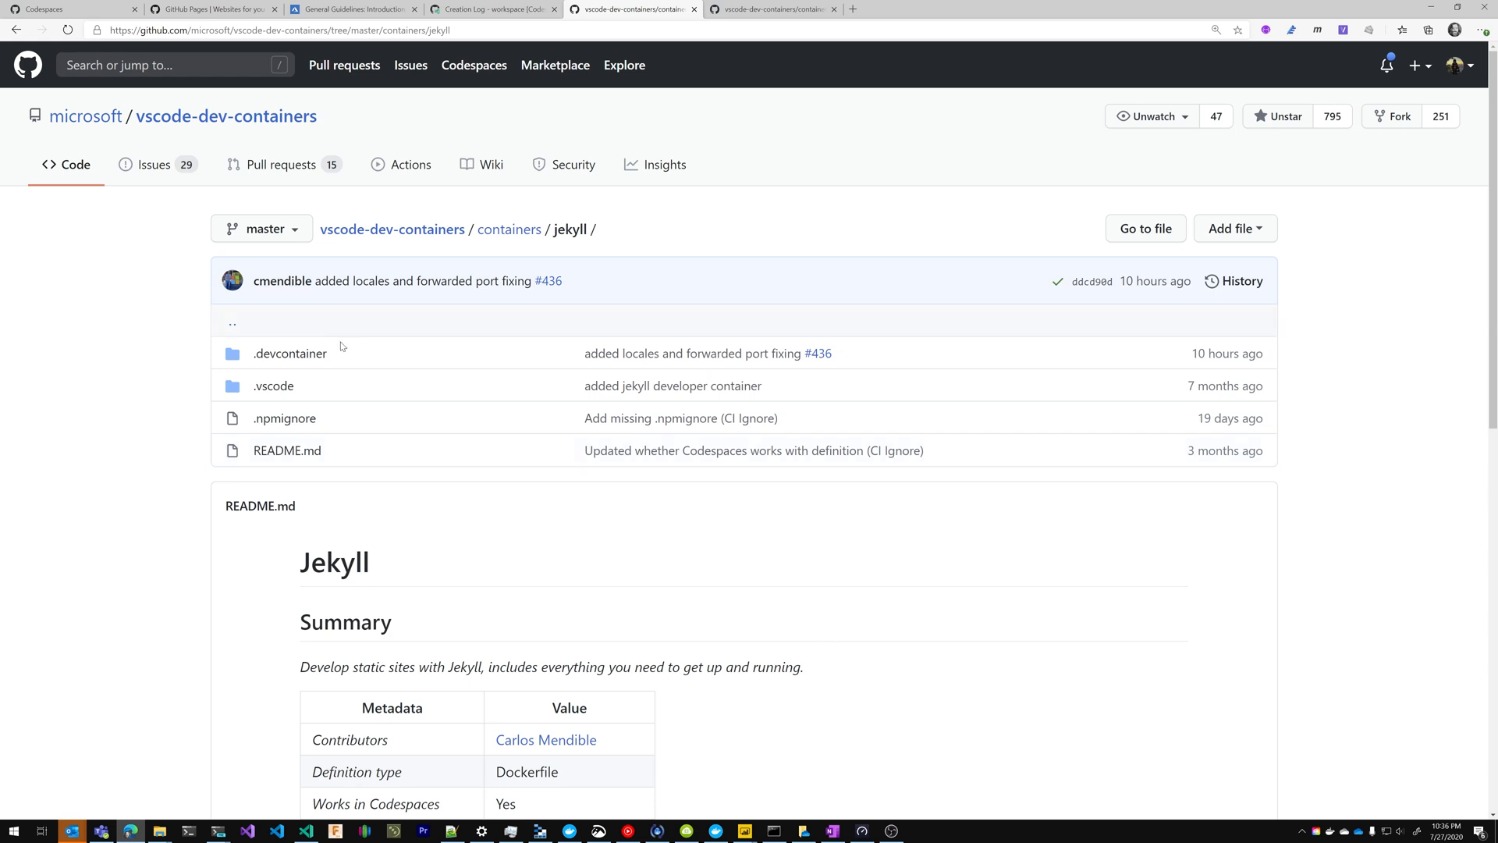
click(289, 352)
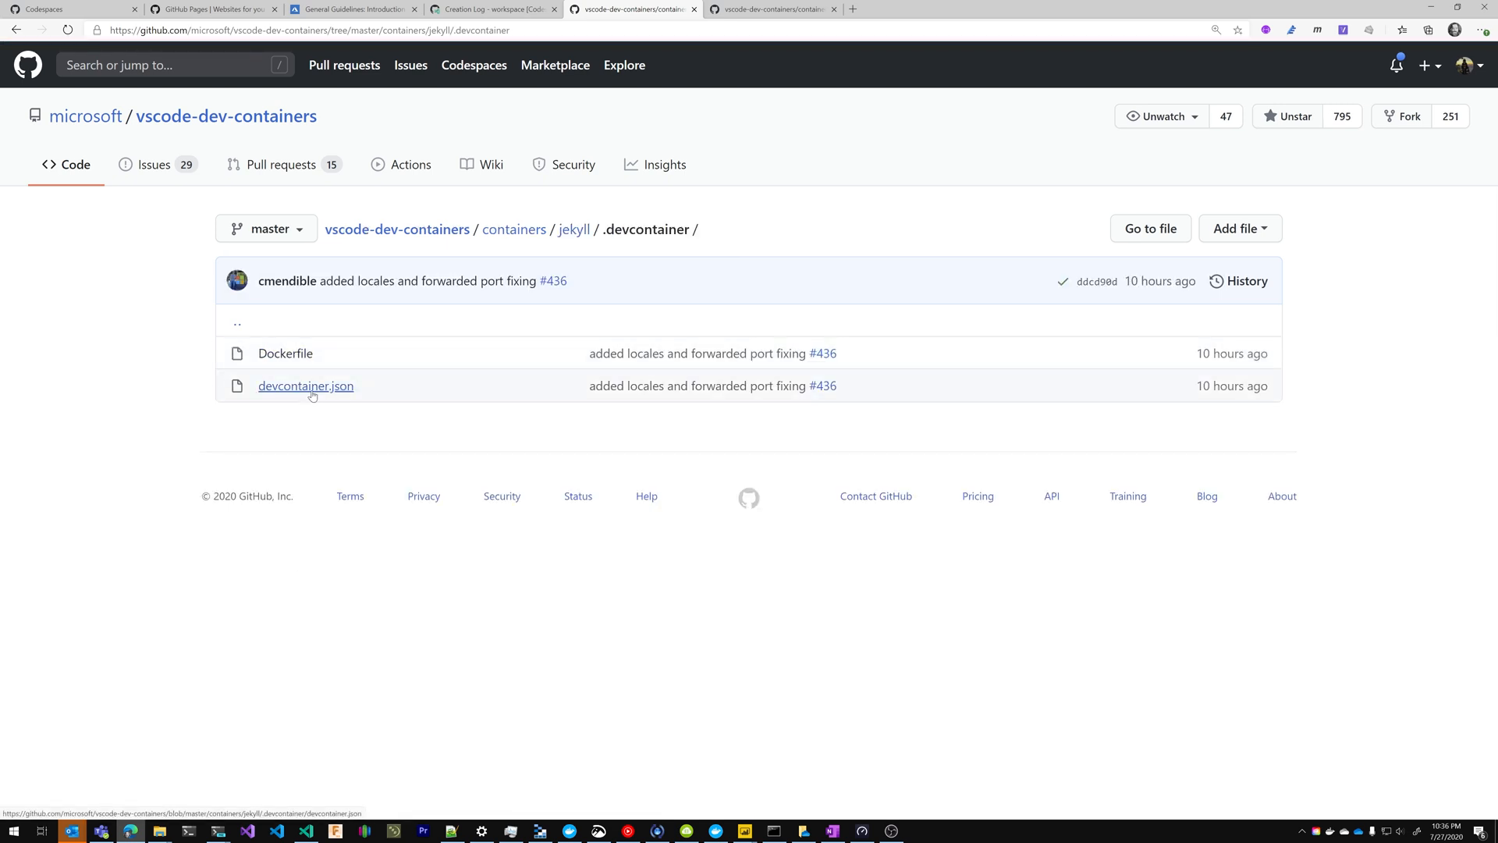
Open the jekyll Dockerfile and zoom in to read its Ruby and Jekyll install lines.
click(285, 353)
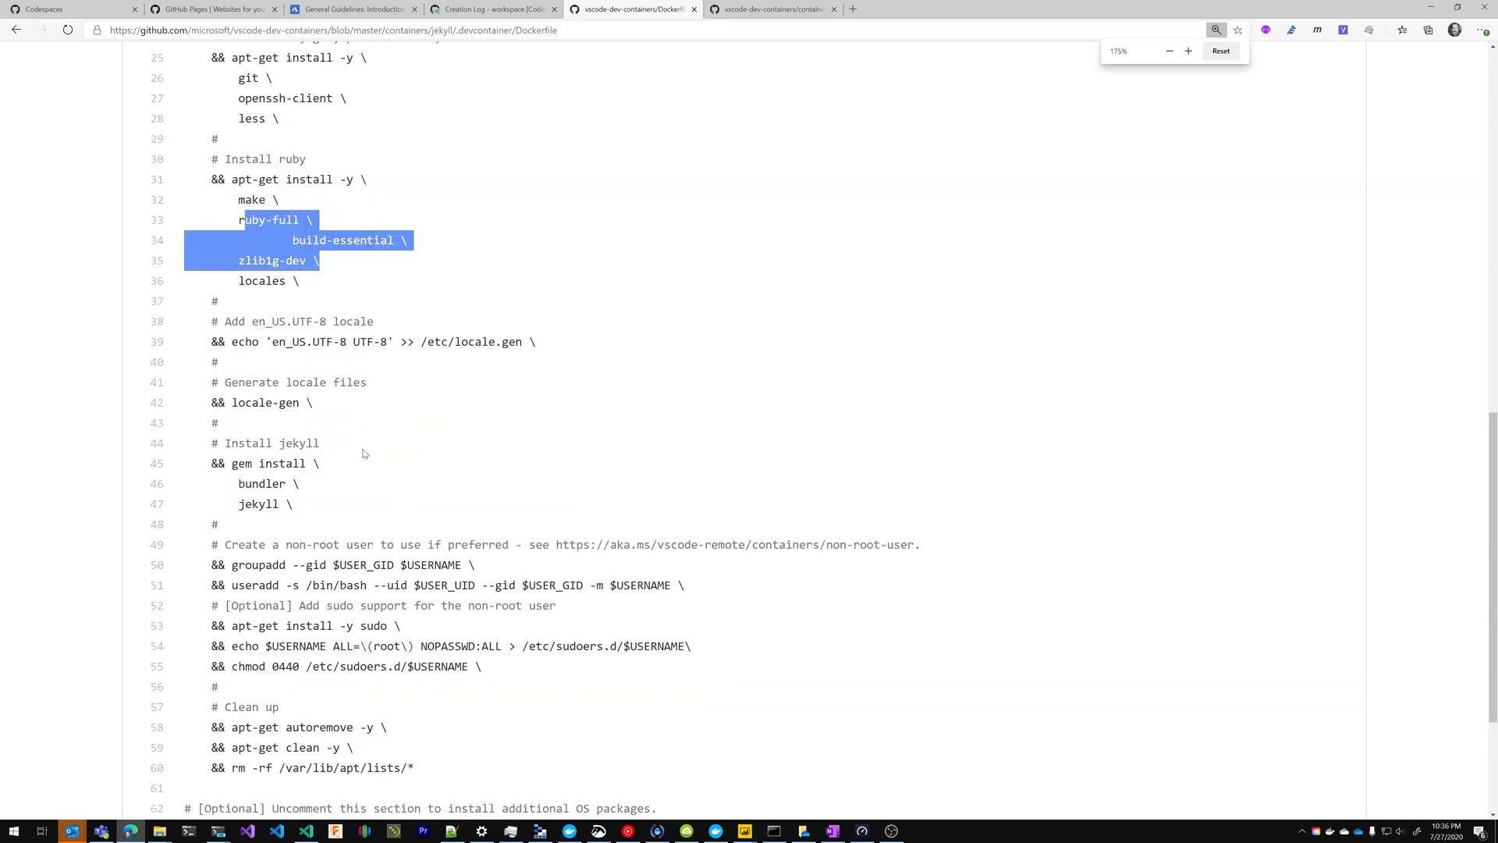
click(1189, 51)
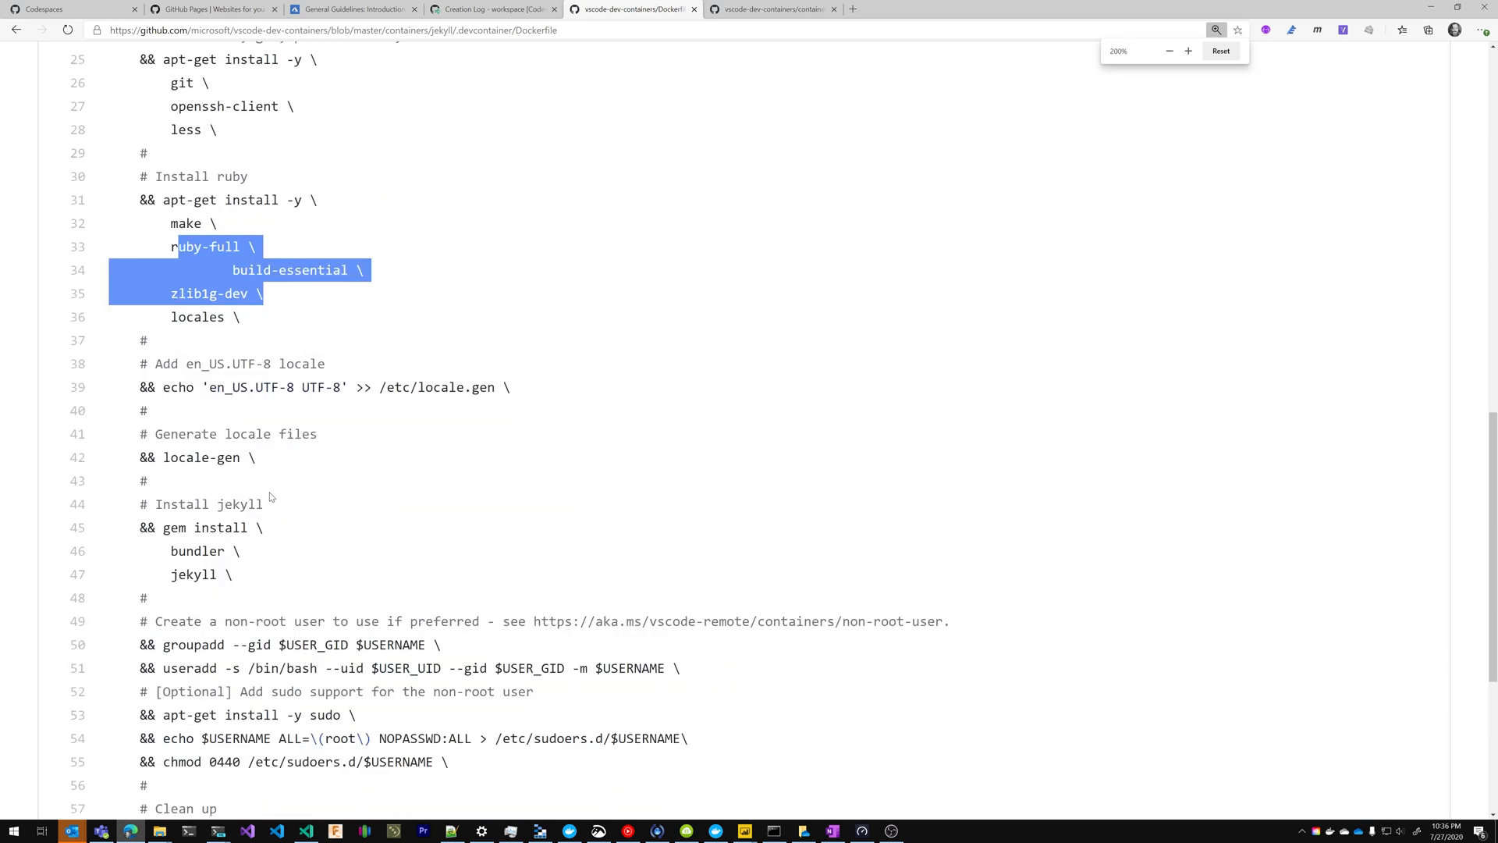
scroll(down, 3)
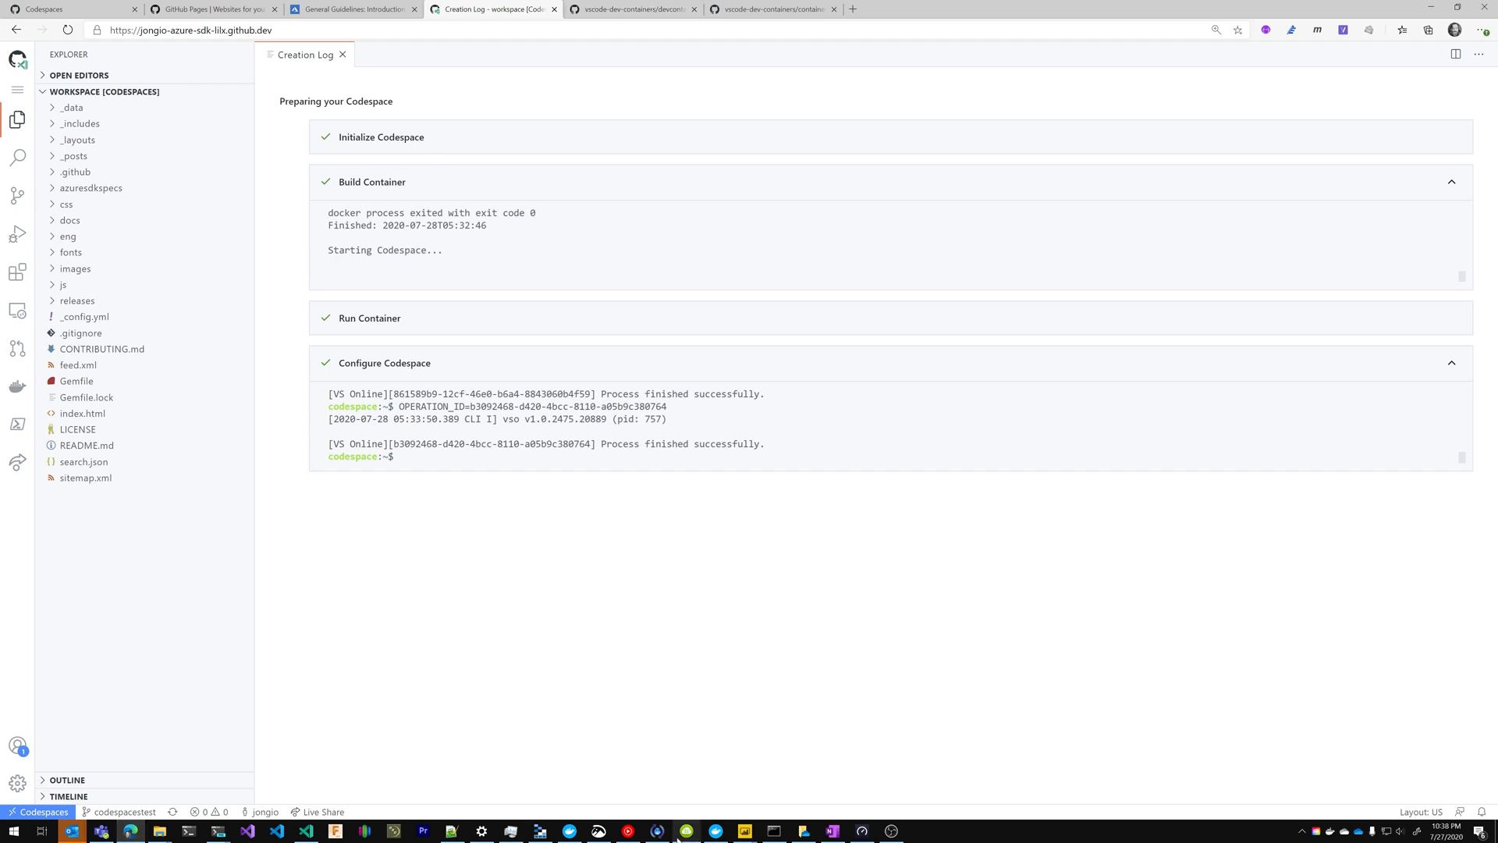
Run git clone of vscode-dev-containers in the Codespace terminal.
text(git c)
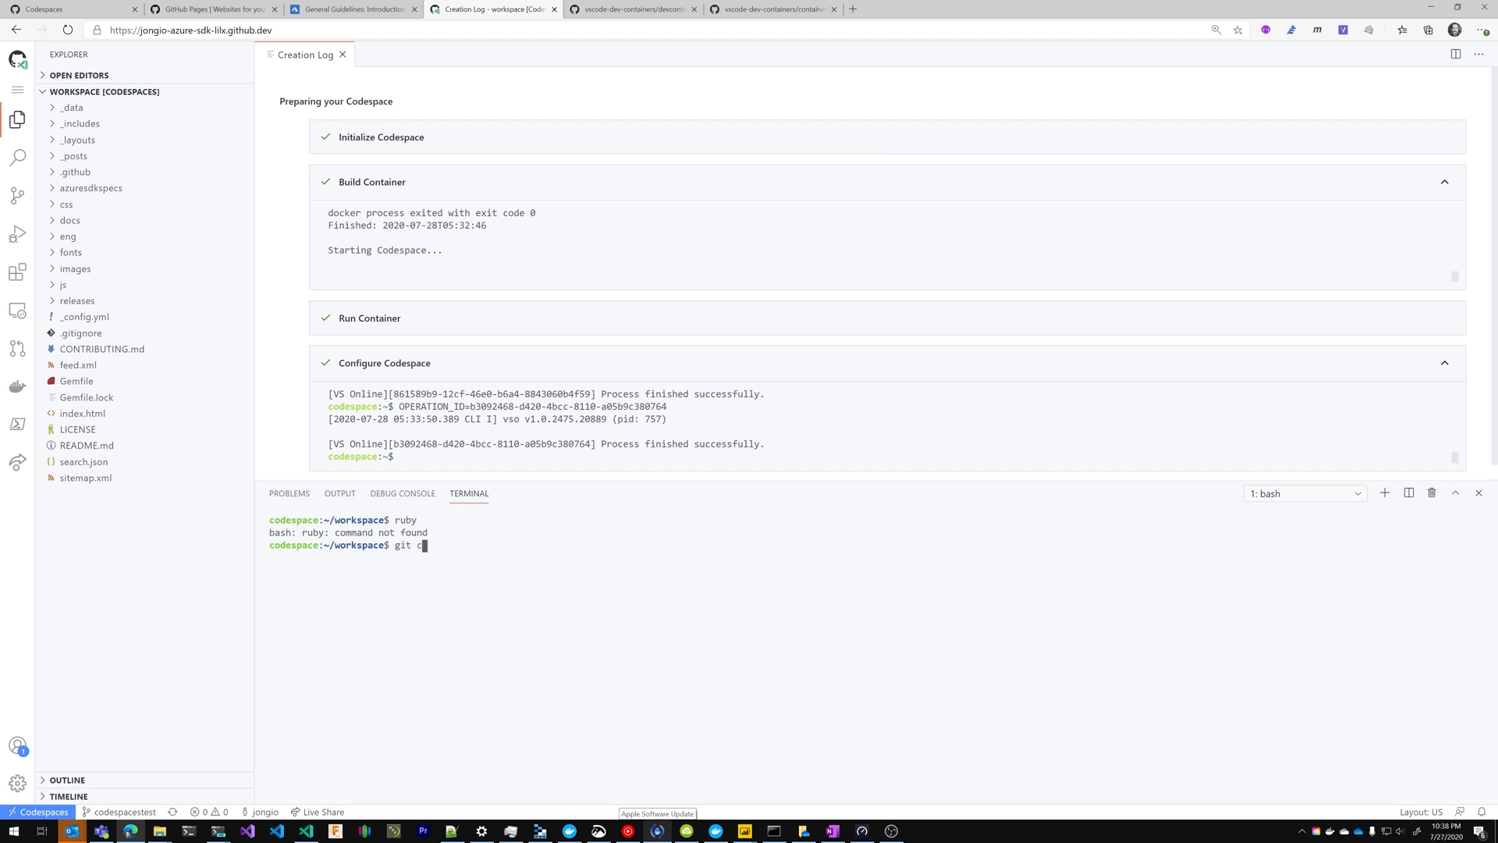
click(631, 9)
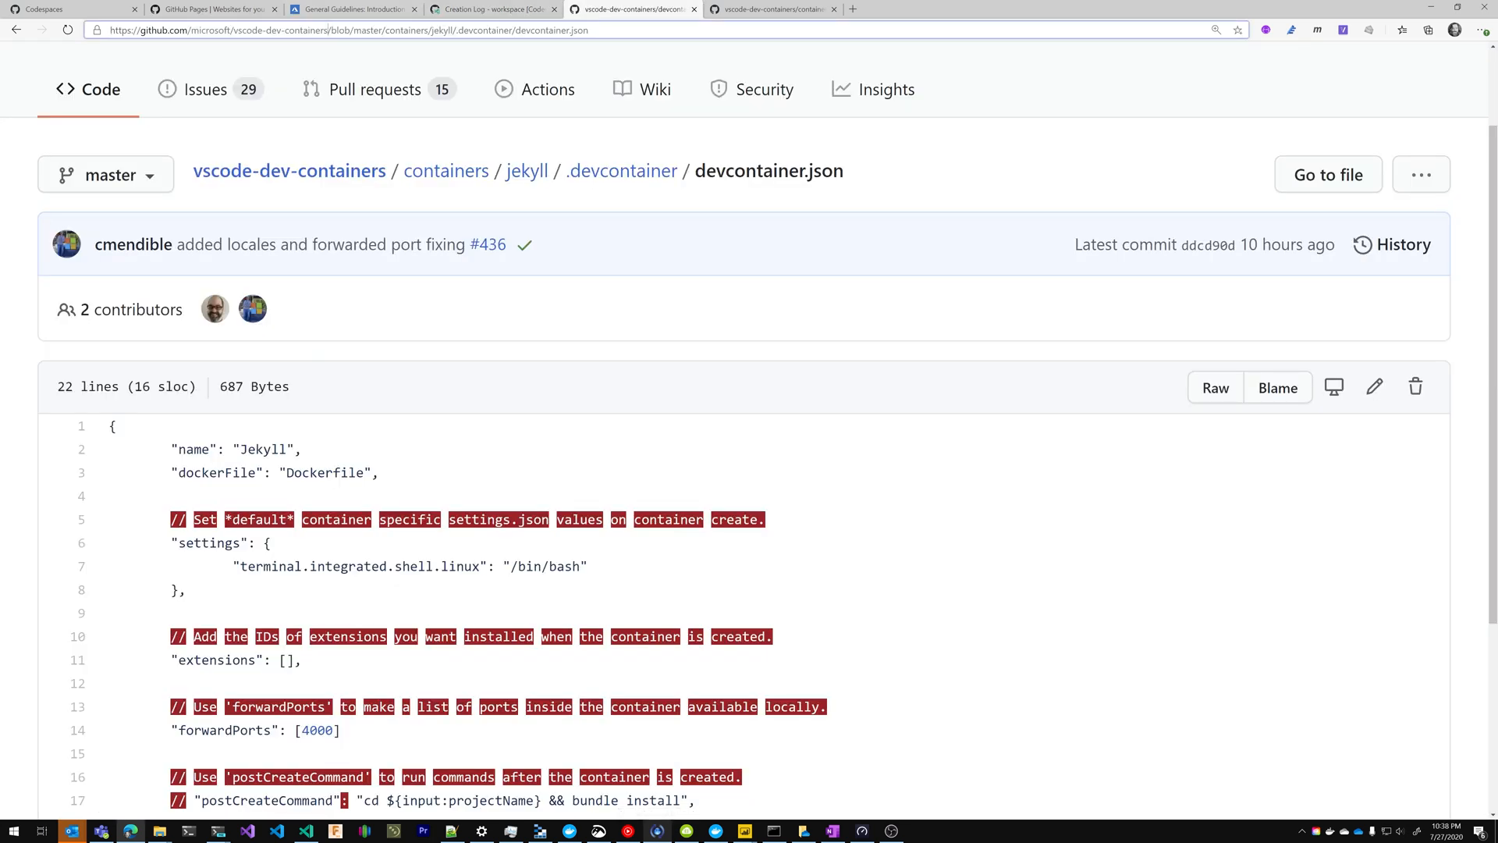
click(493, 9)
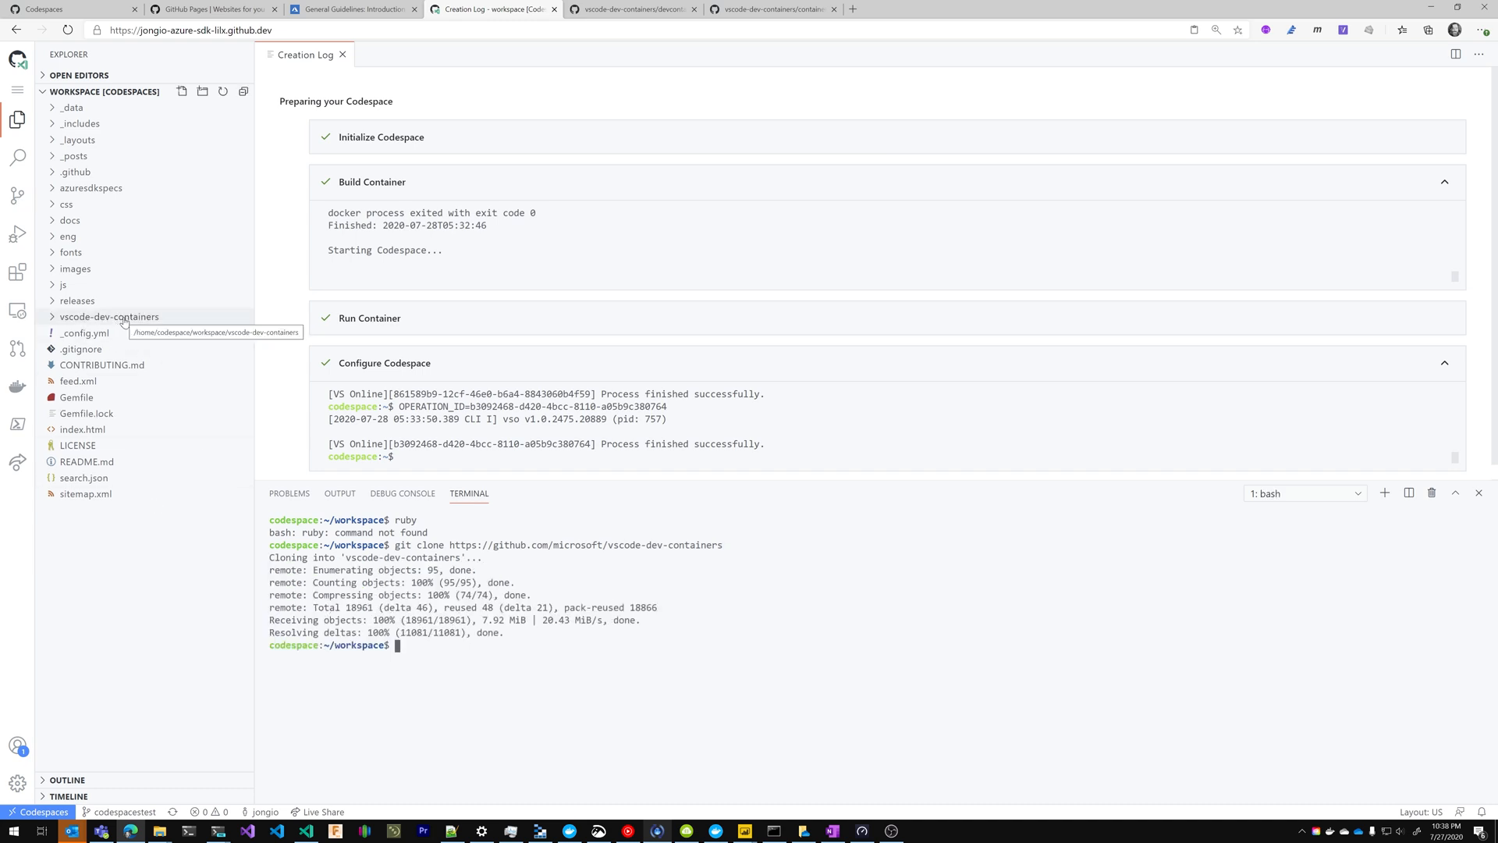
Drag containers/jekyll/.devcontainer to the workspace root and open its devcontainer.json.
click(109, 316)
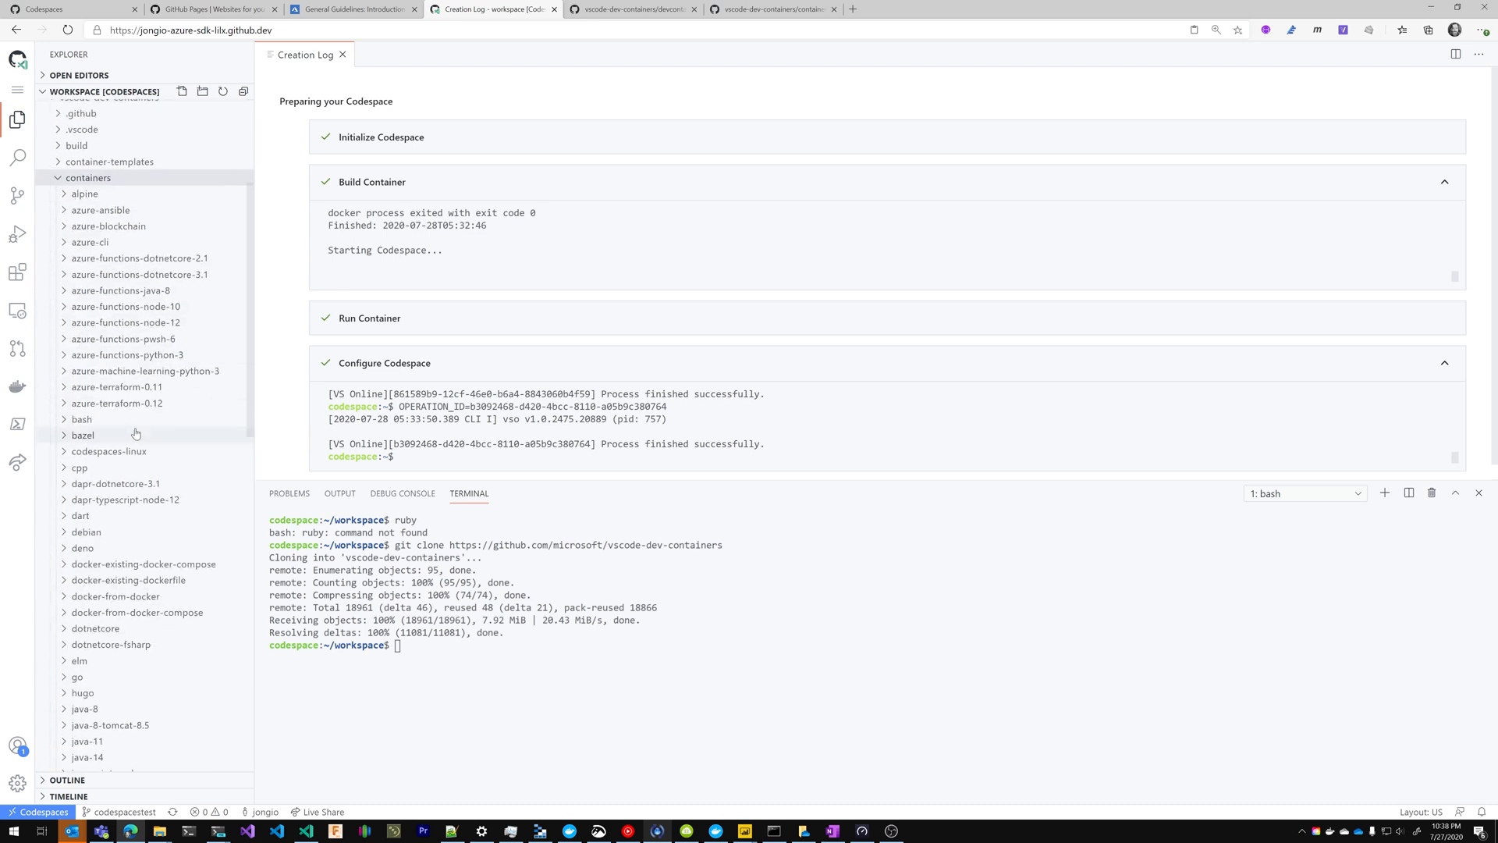
scroll(down, 3)
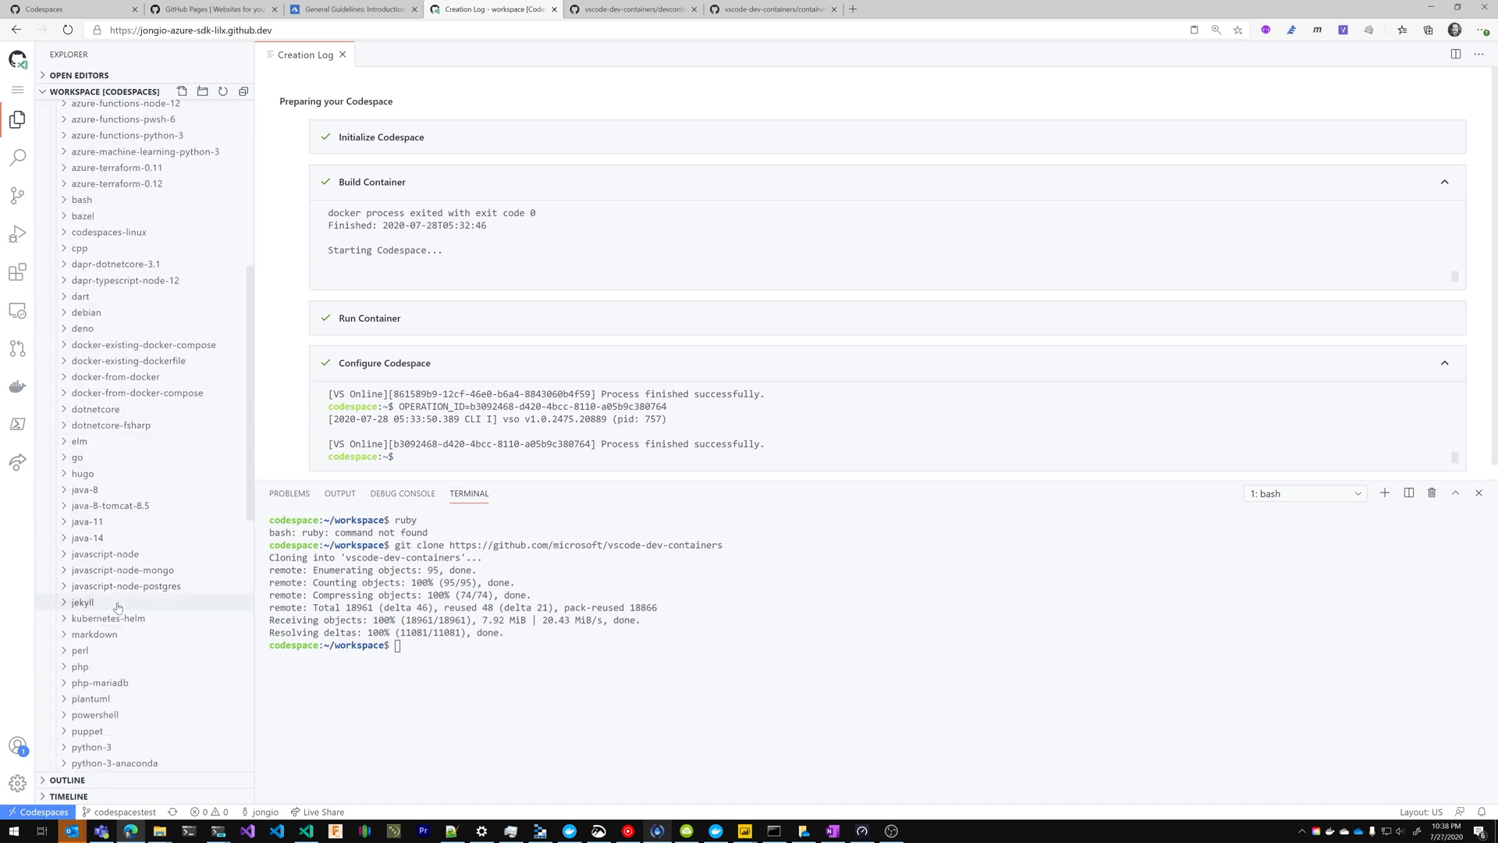
click(82, 602)
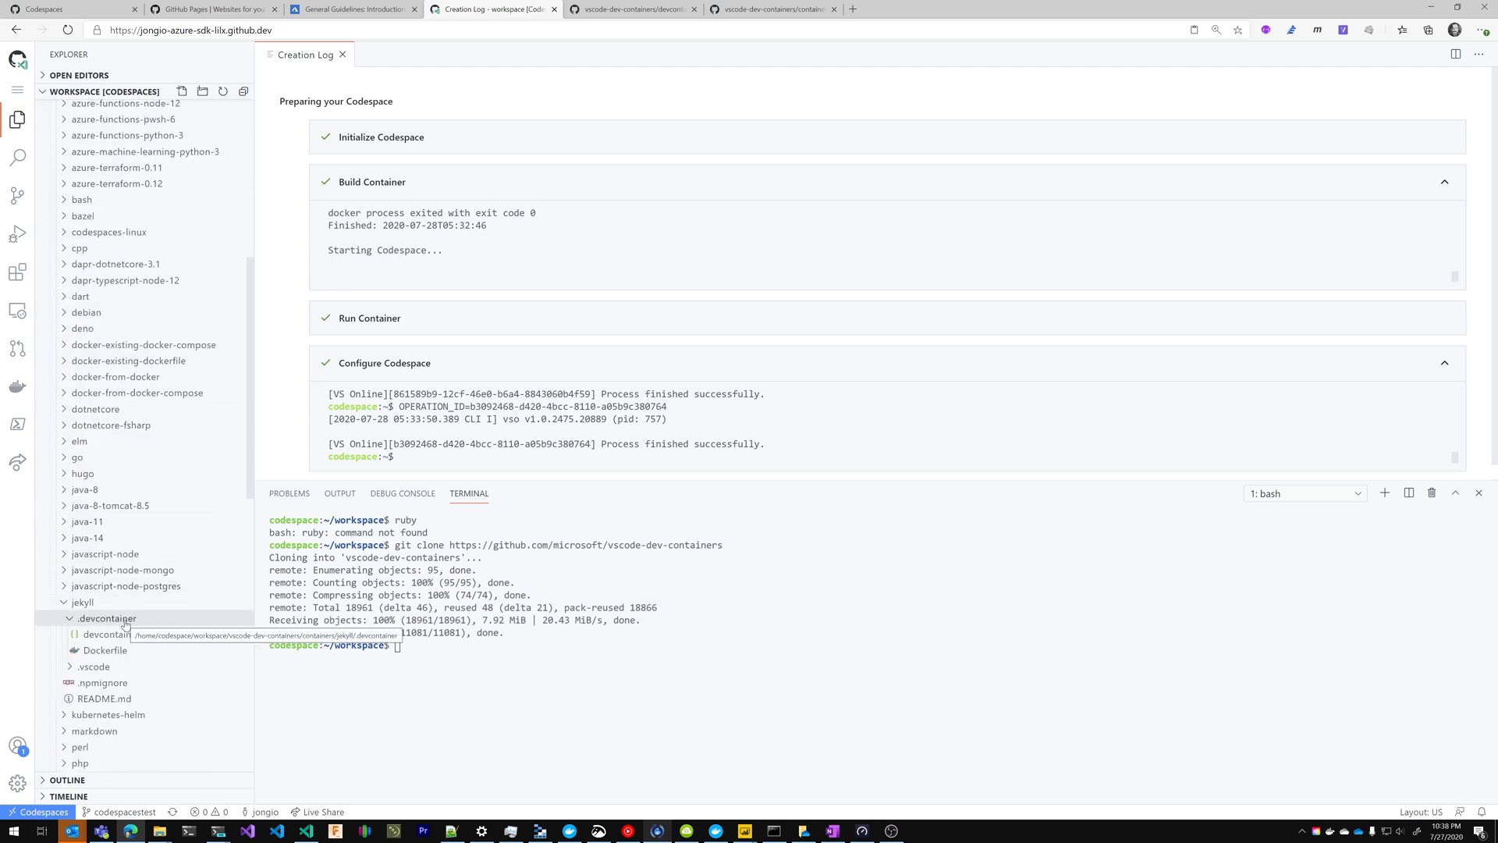
click(107, 618)
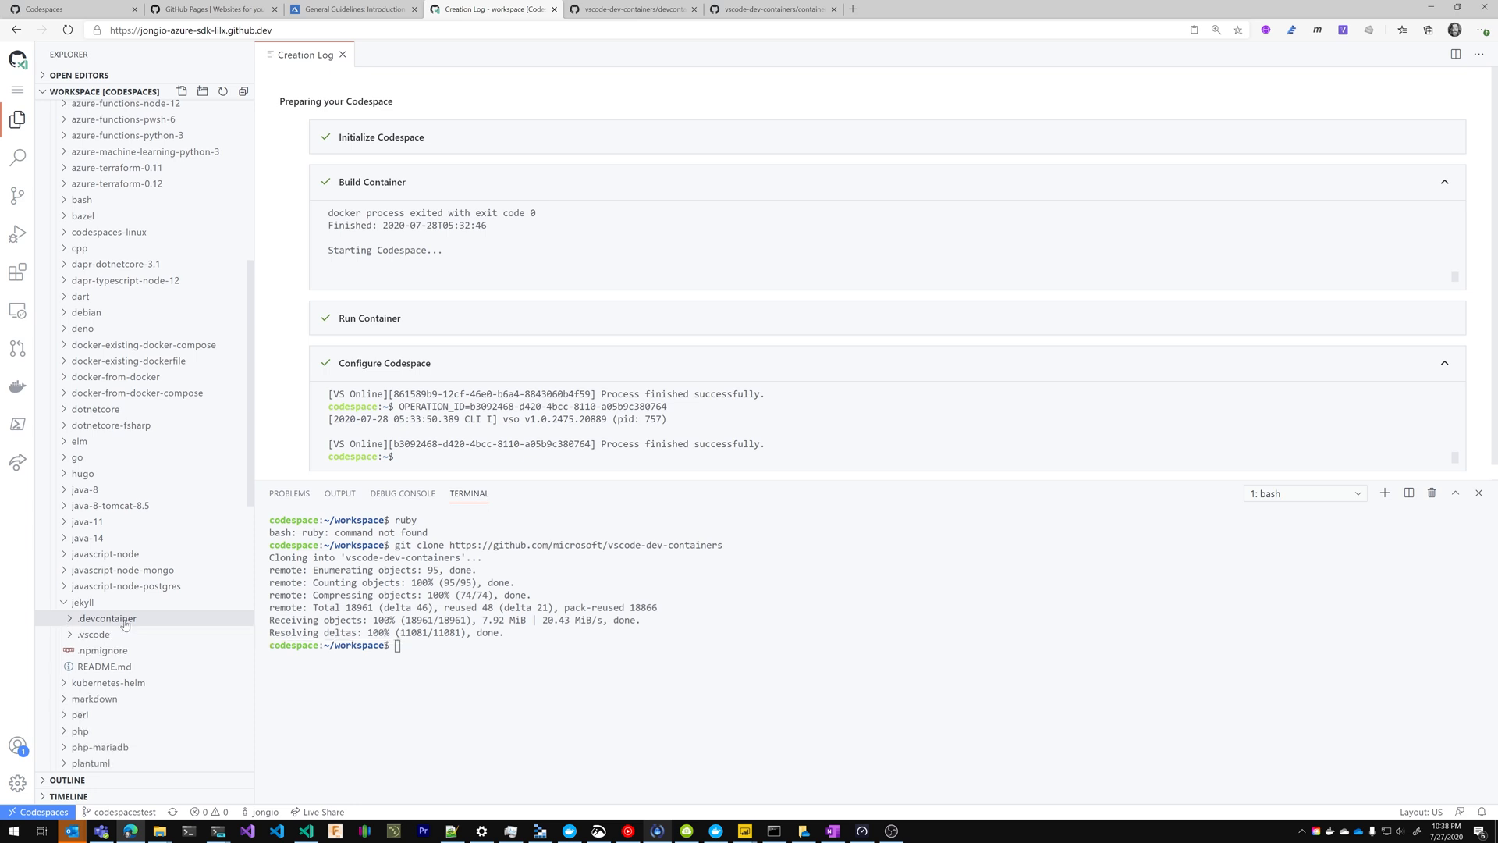
scroll(down, 3)
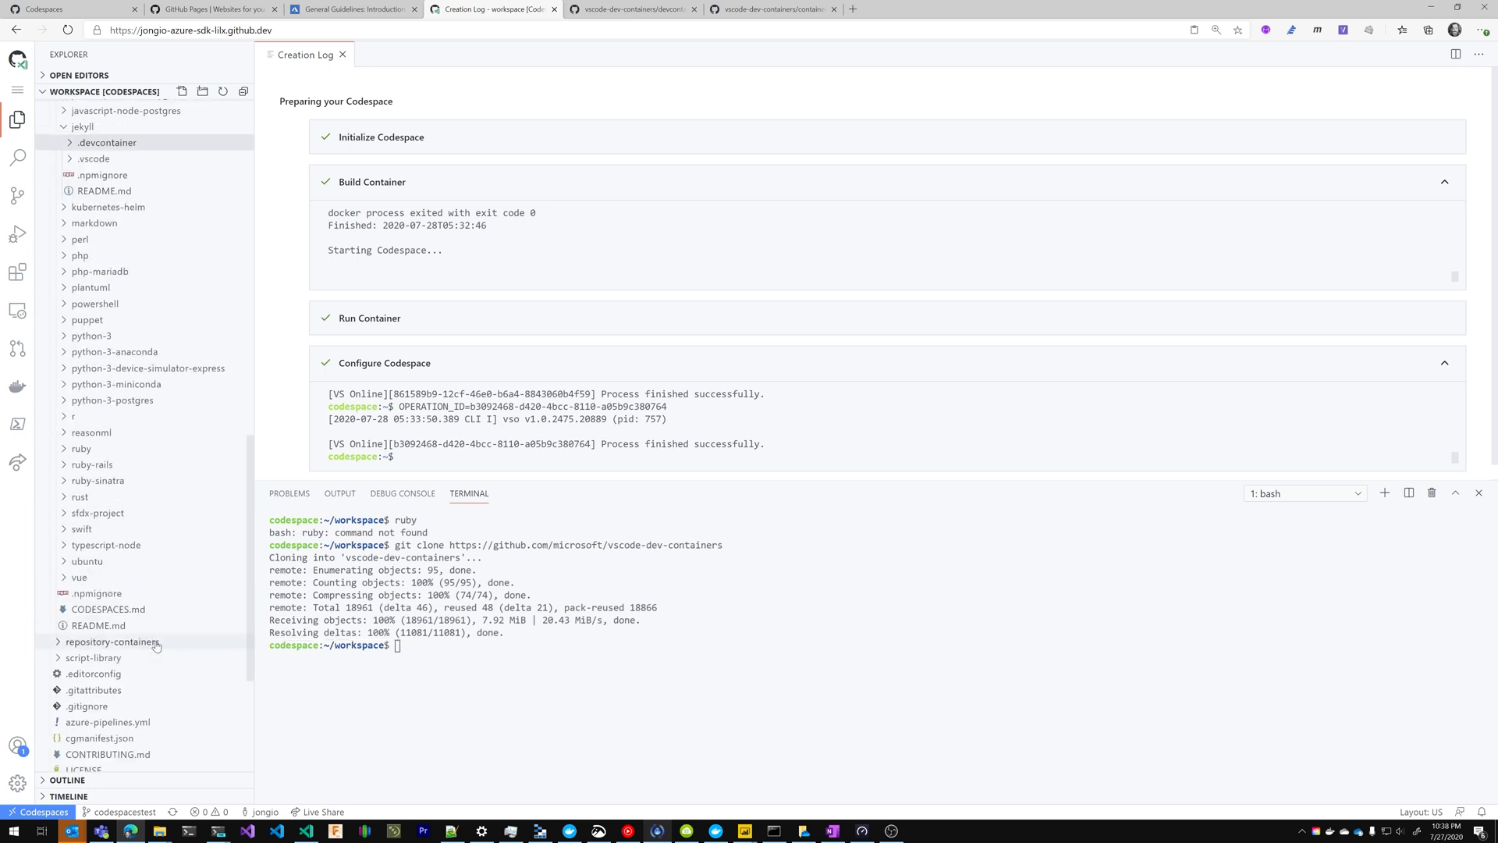
scroll(down, 3)
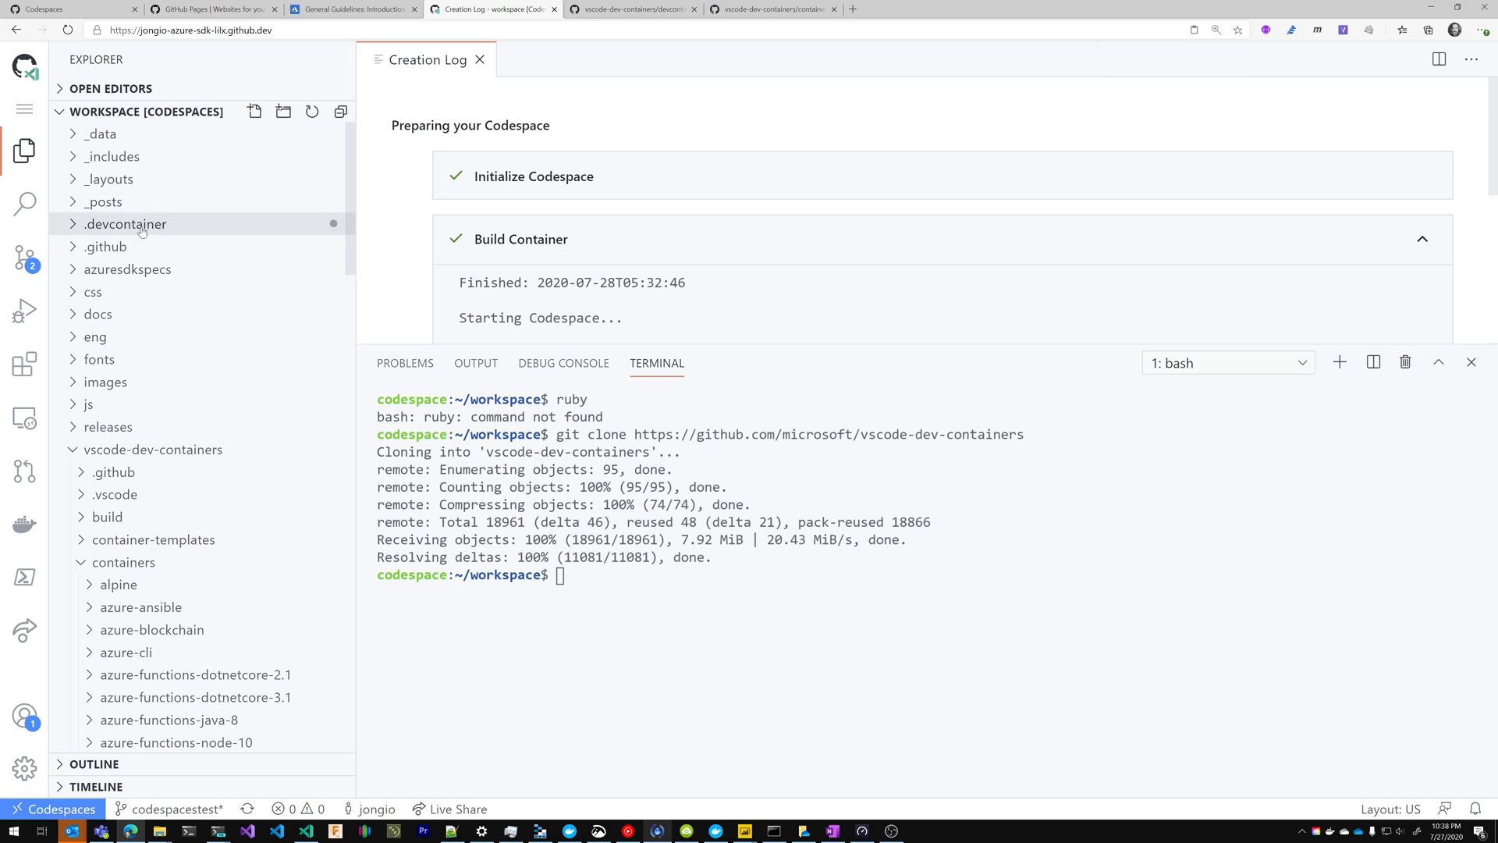
click(125, 224)
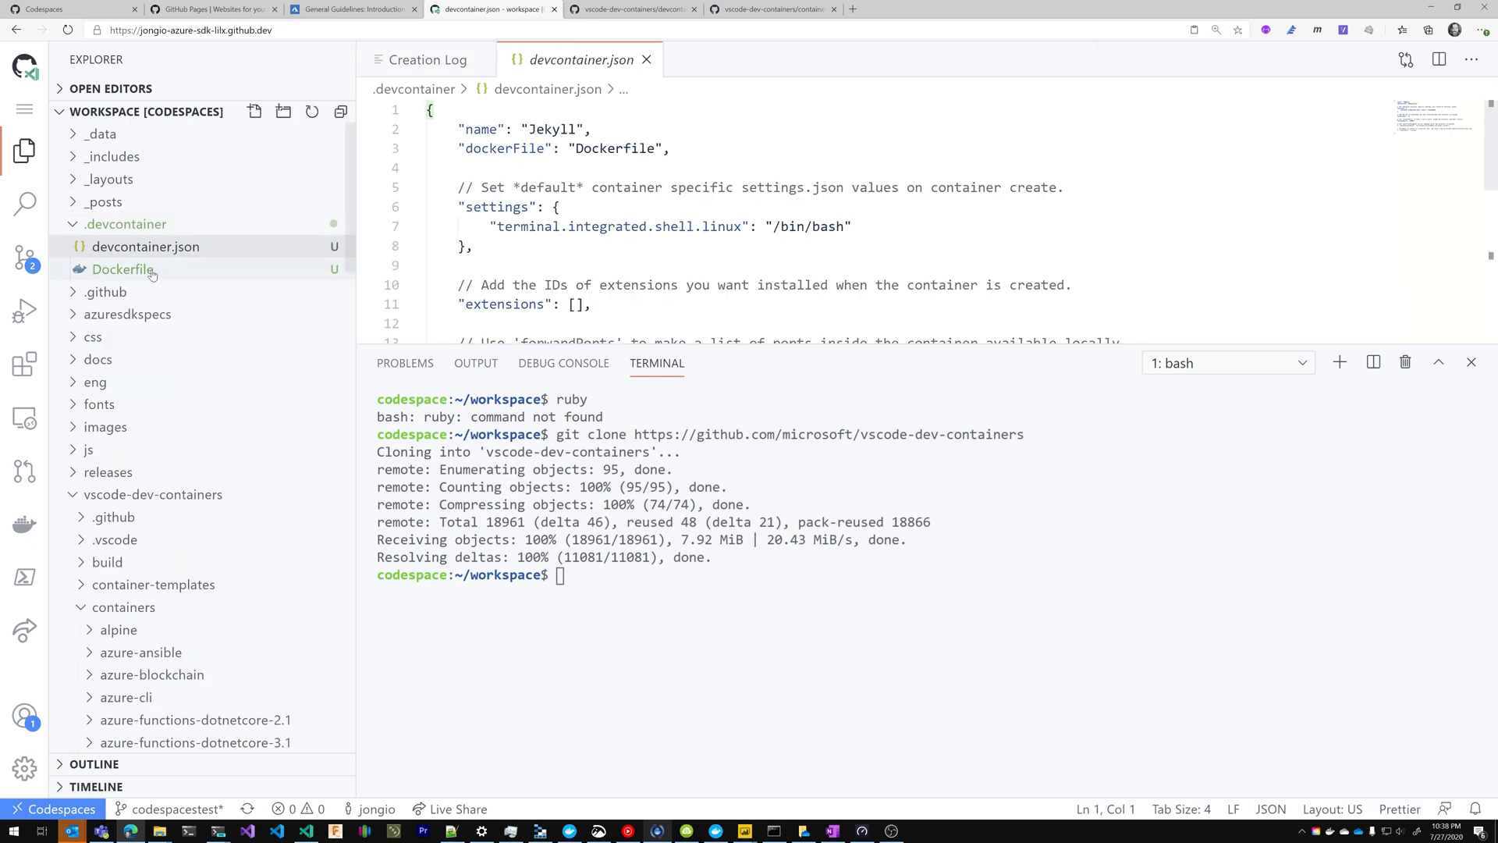
Scroll devcontainer.json down to the forwardPorts entry for port 4000.
scroll(down, 3)
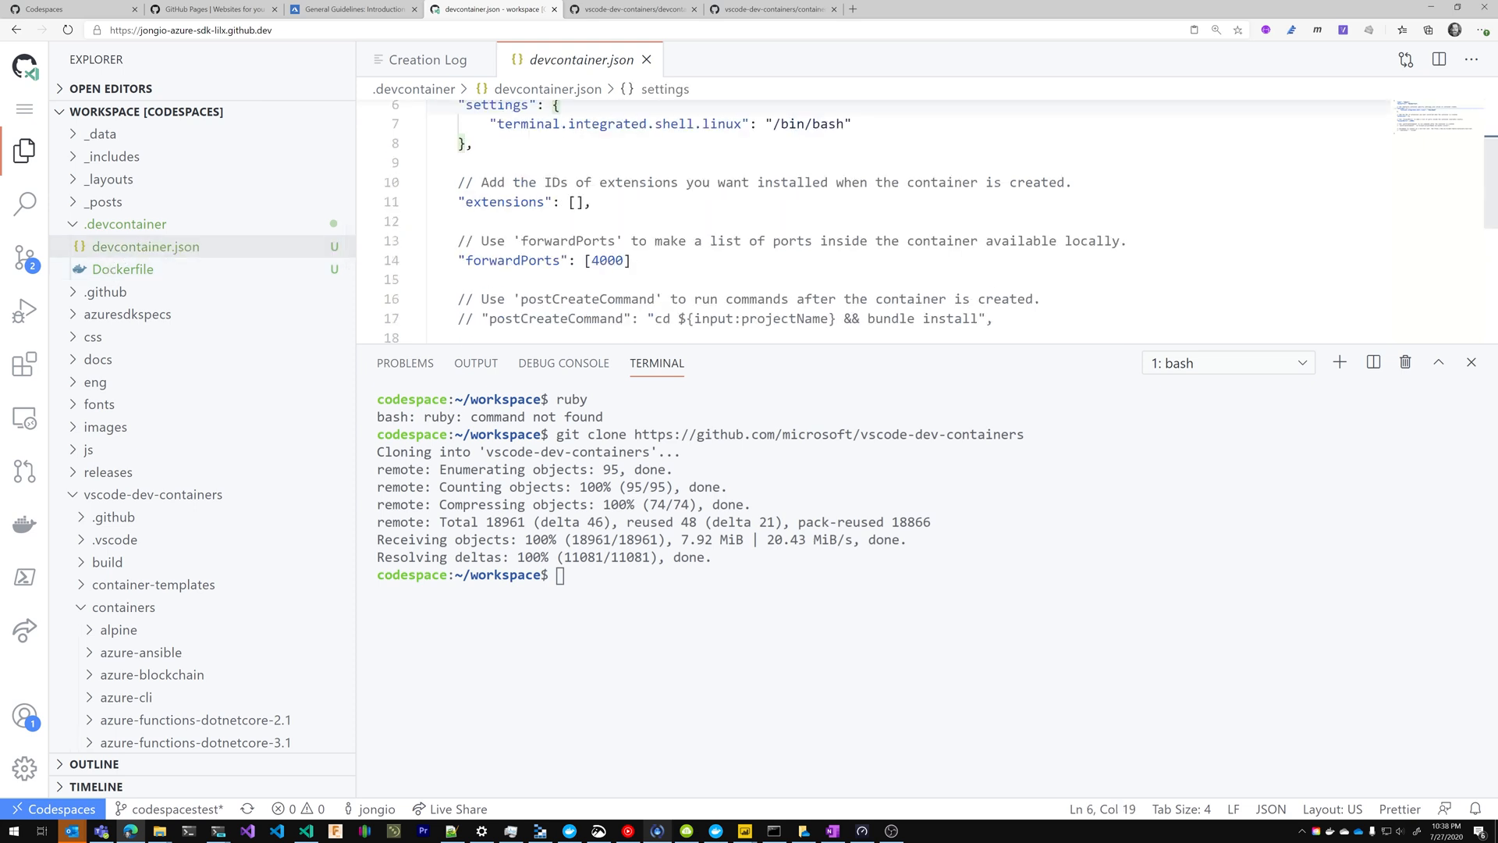
scroll(down, 3)
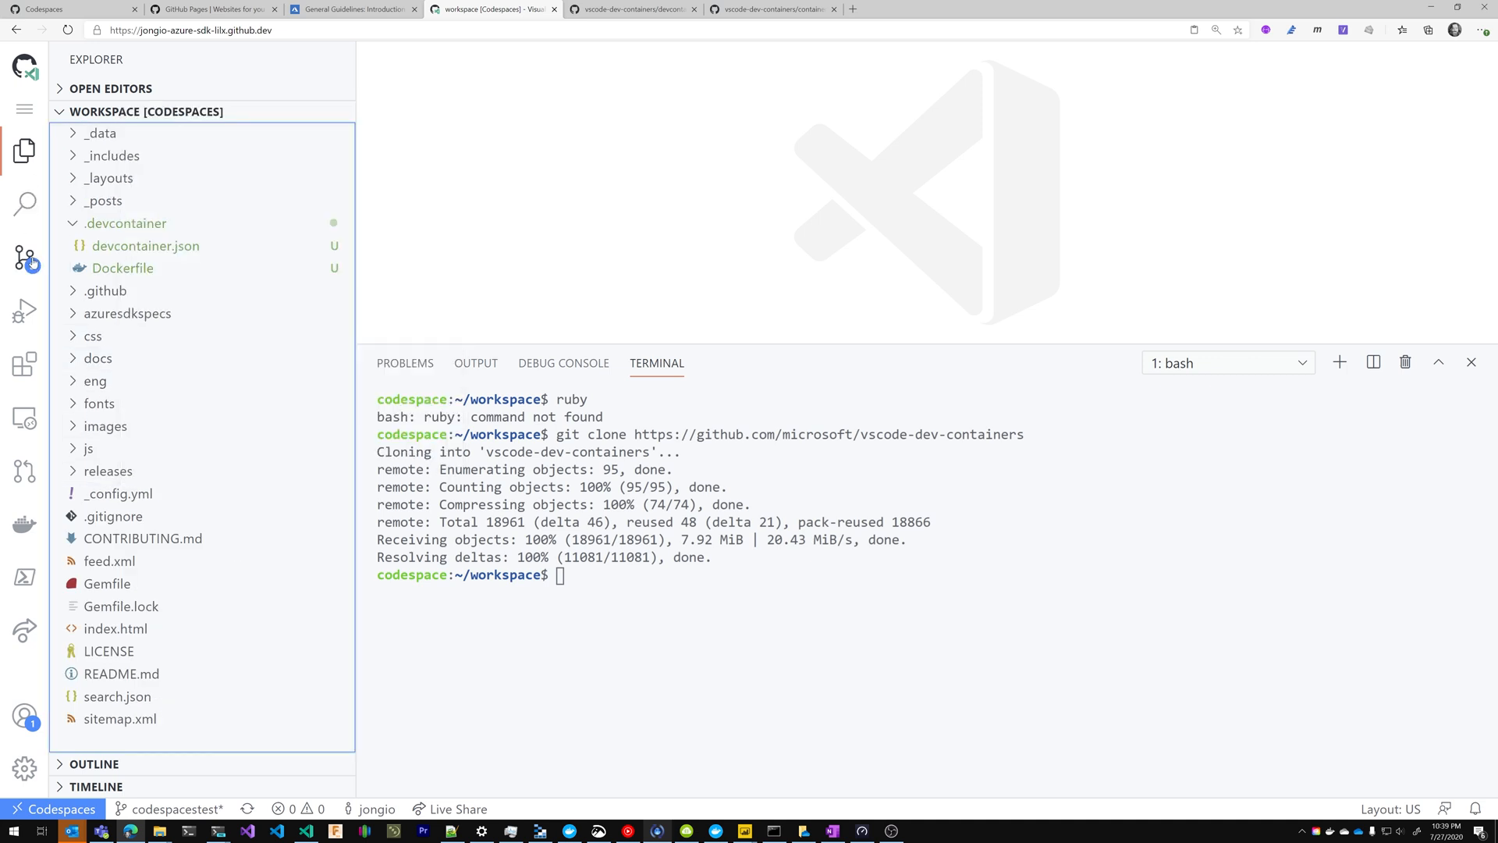
Review the two new .devcontainer files in Source Control, then return to the azure-sdk fork.
click(25, 260)
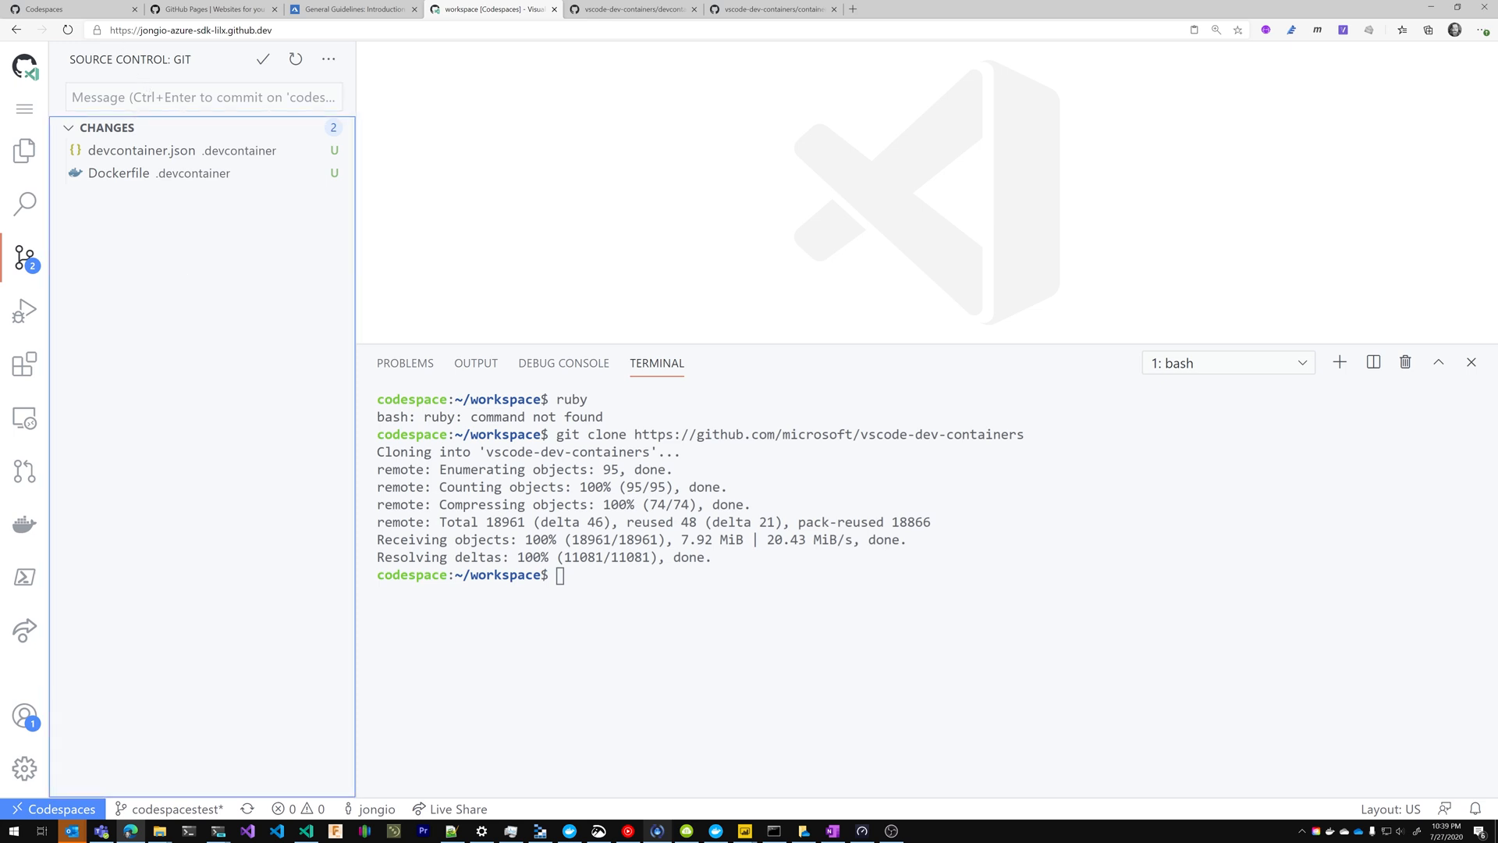
click(263, 59)
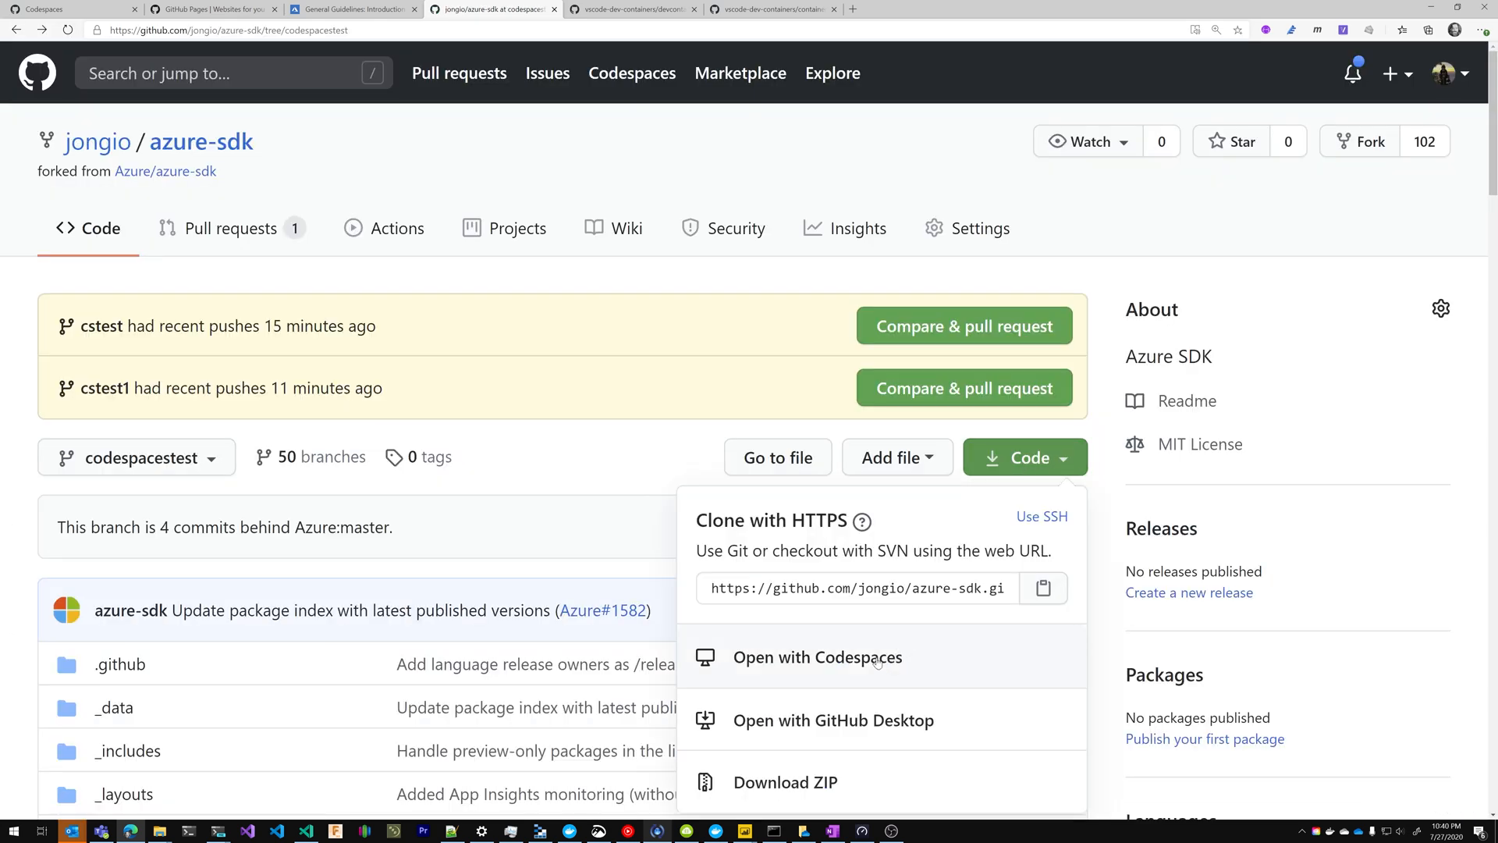
click(816, 656)
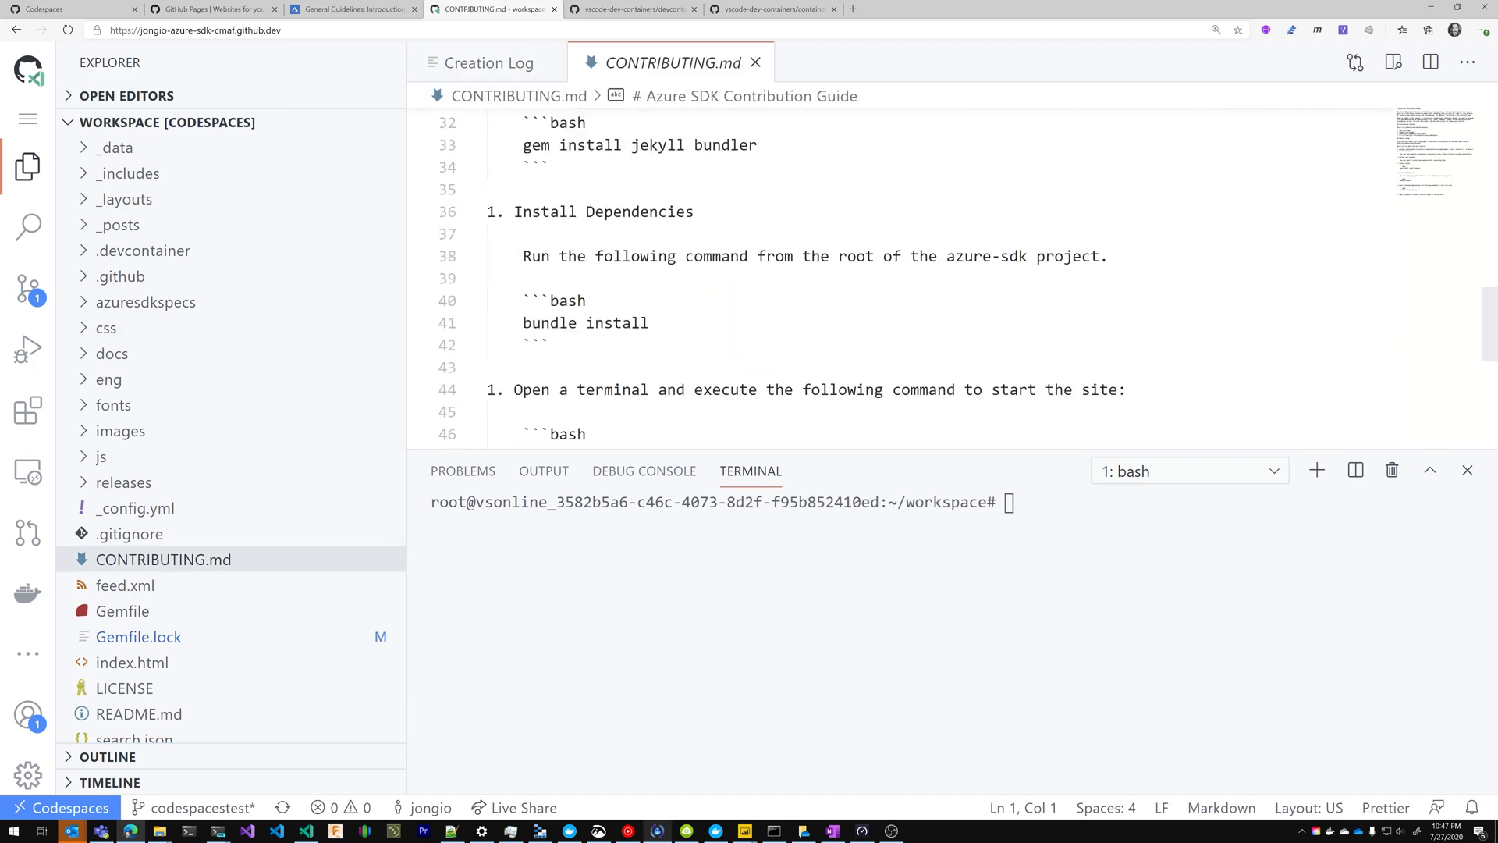
Start Jekyll with 'bundle exec jekyll serve' on port 4000, then open devcontainer.json.
scroll(down, 3)
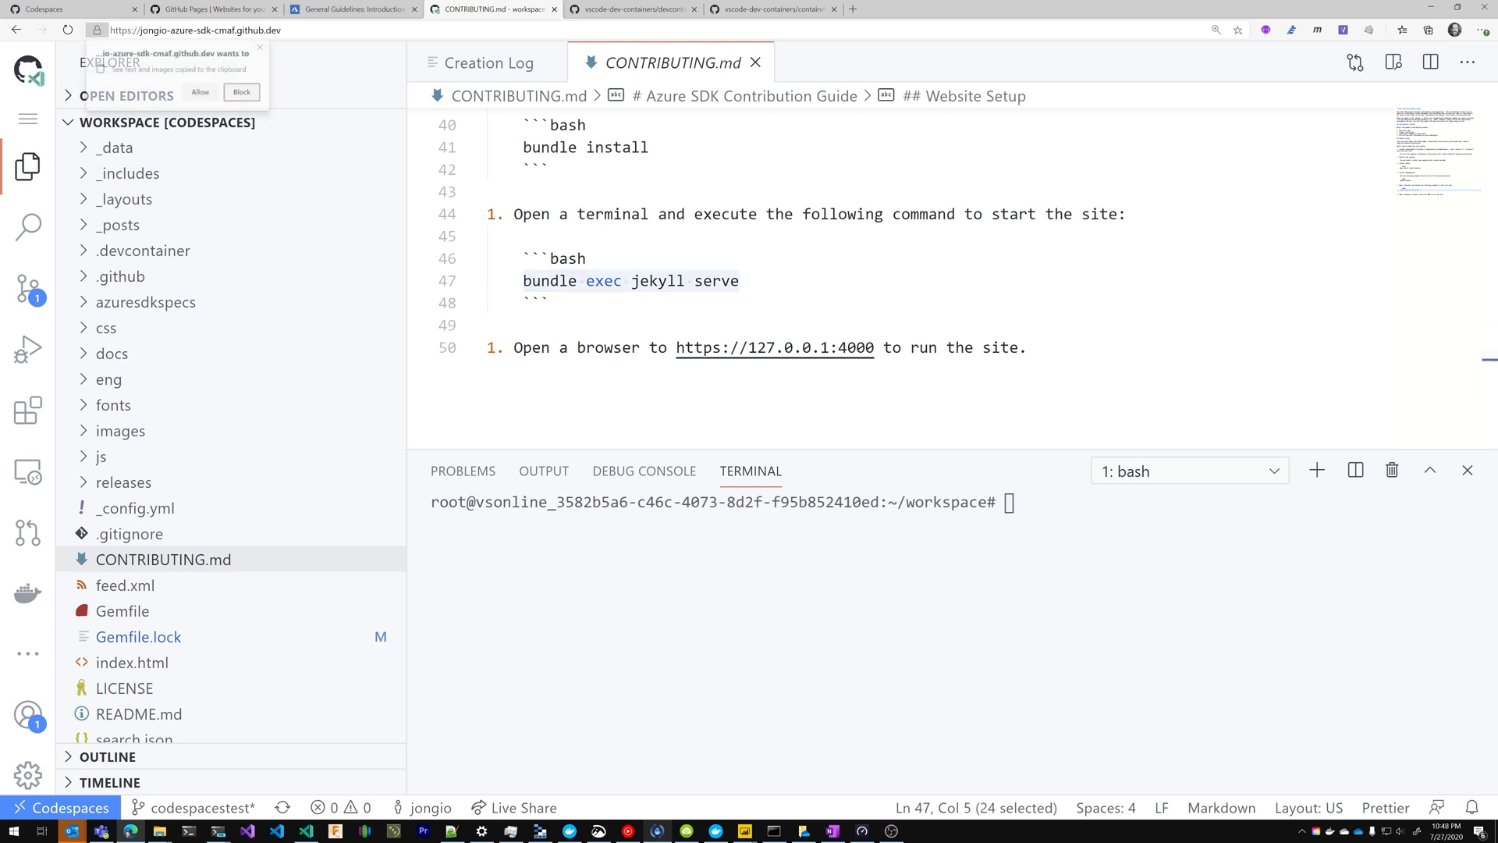
text(bundle exec jekyll serve)
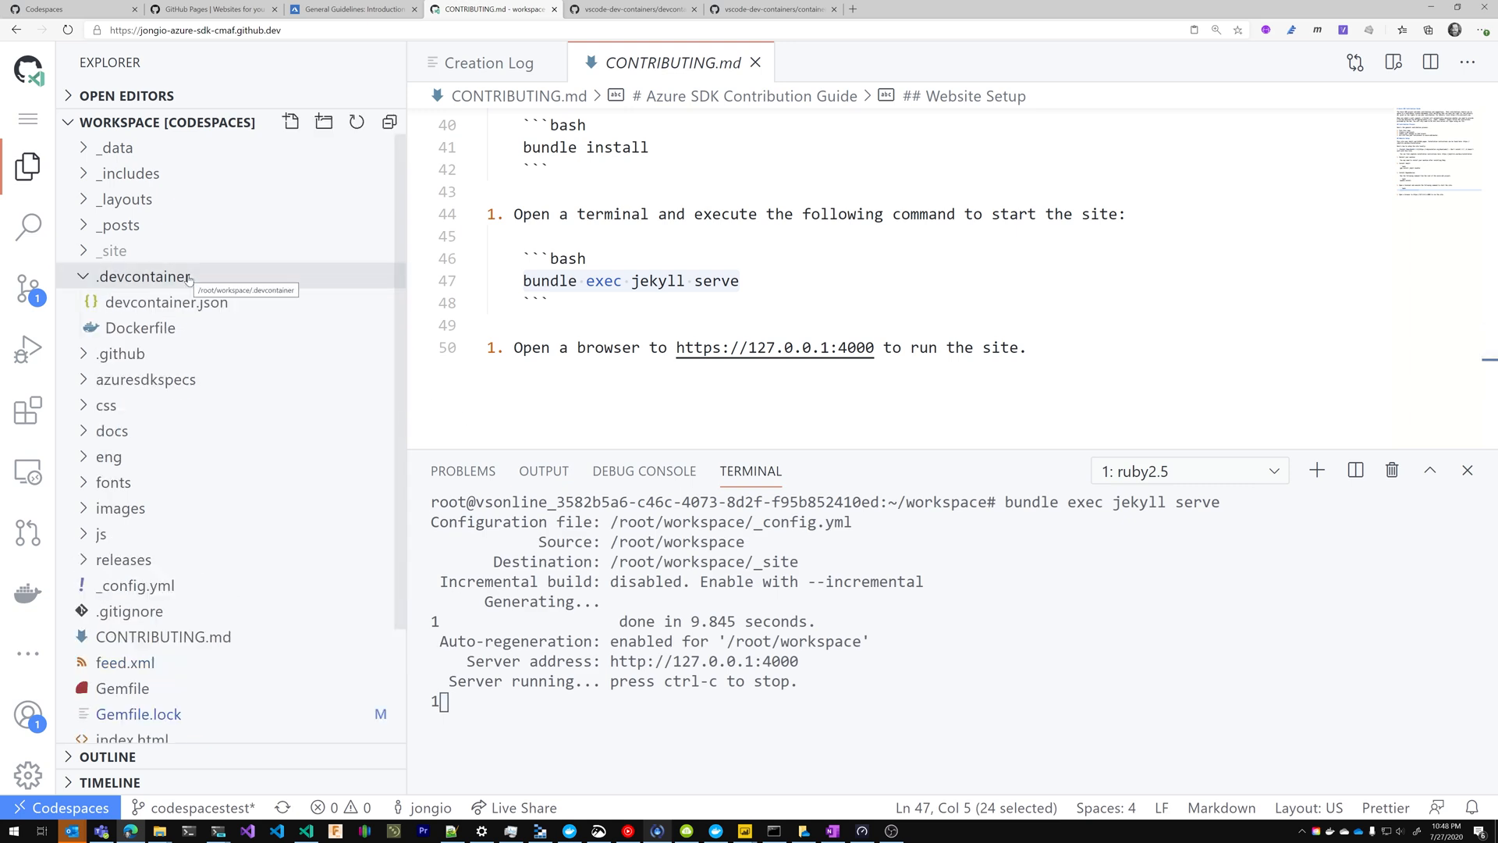
click(167, 302)
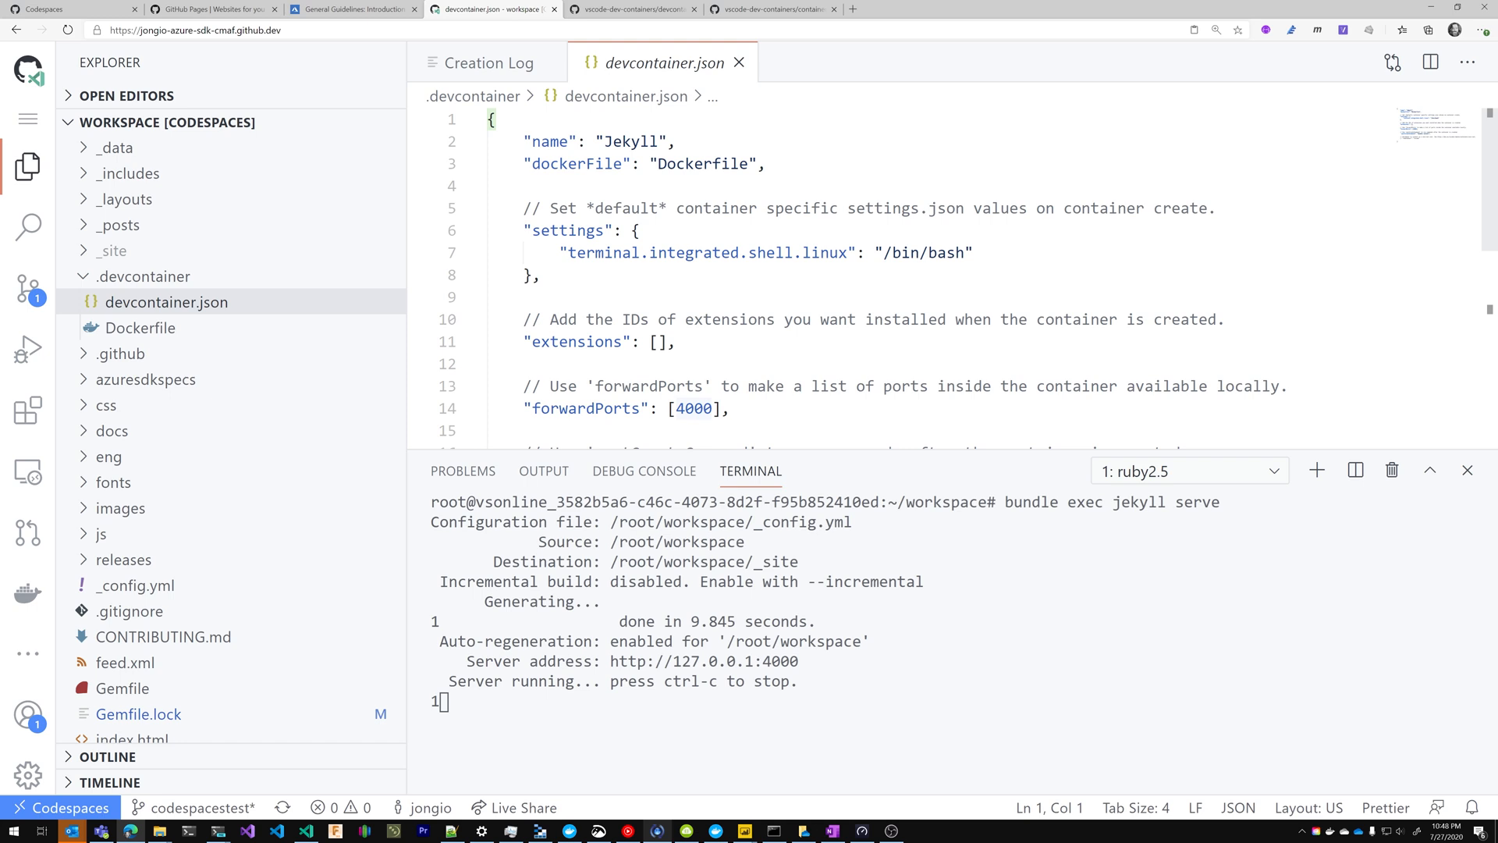
mouse_move(704, 661)
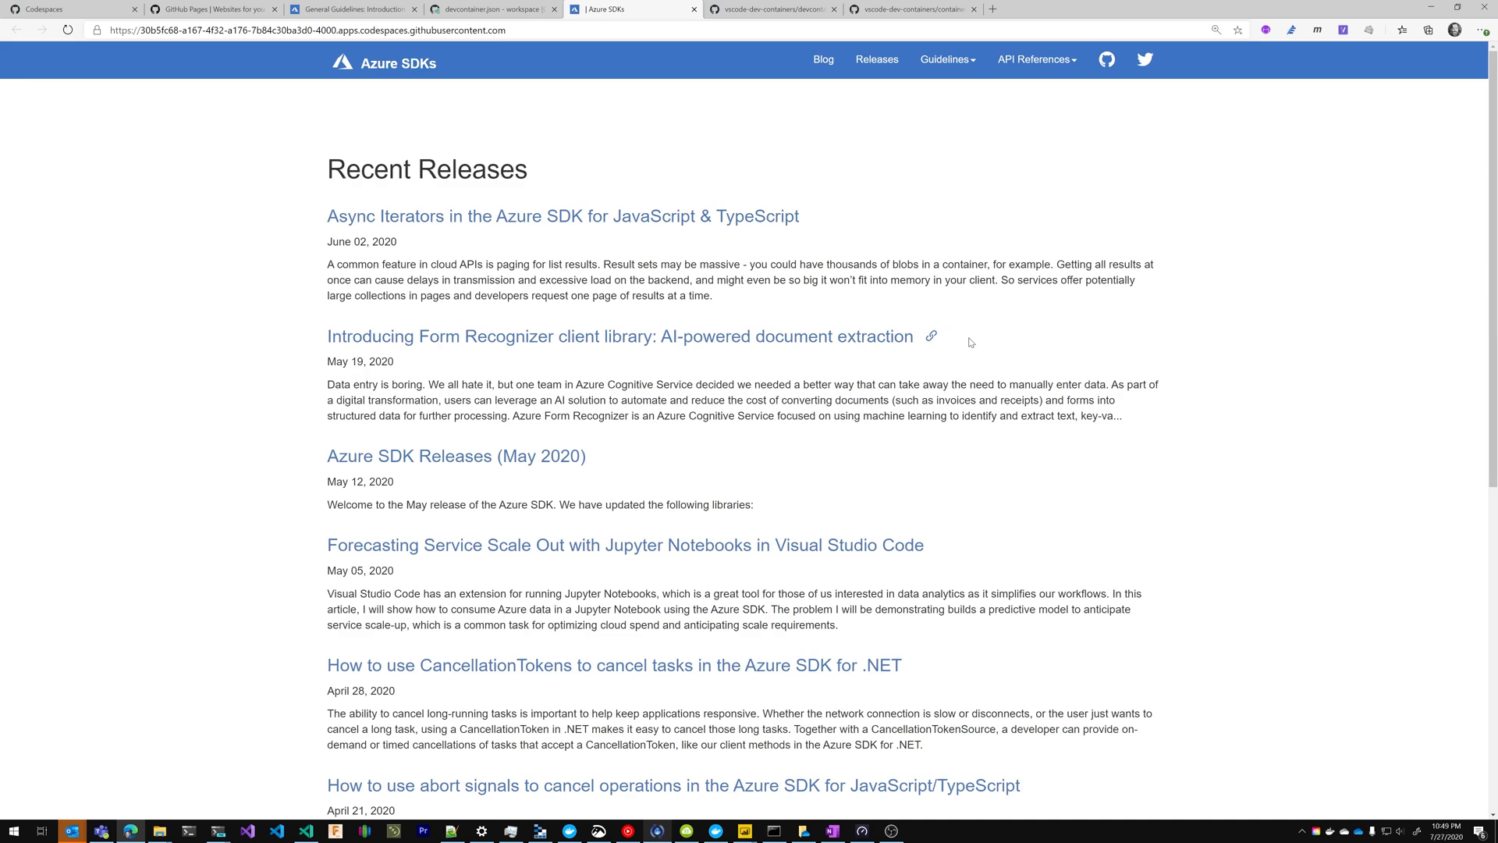
Go to Guidelines > General to load the General Guidelines introduction page.
click(945, 59)
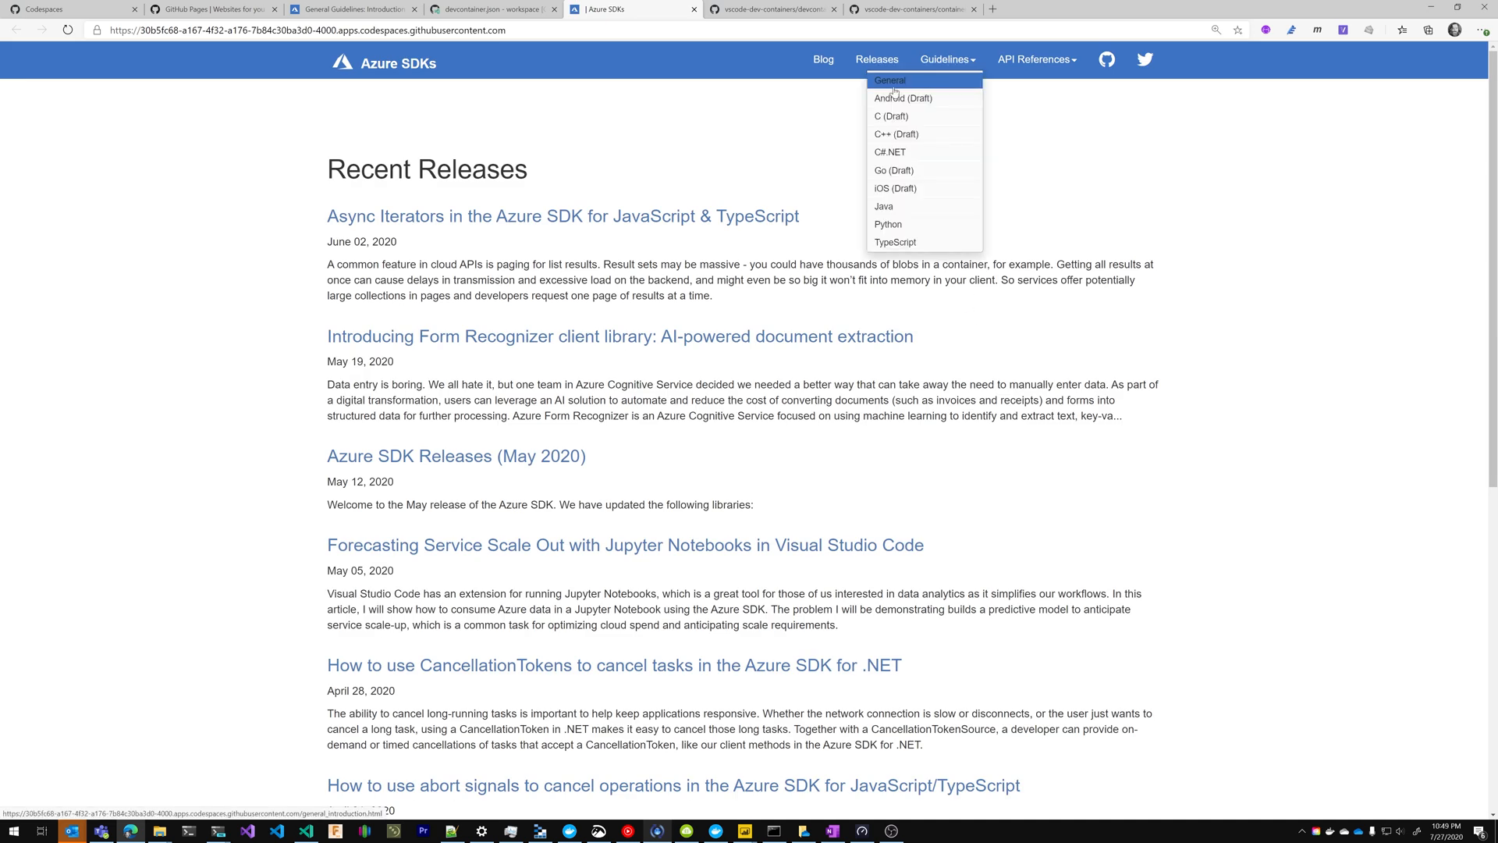
click(890, 80)
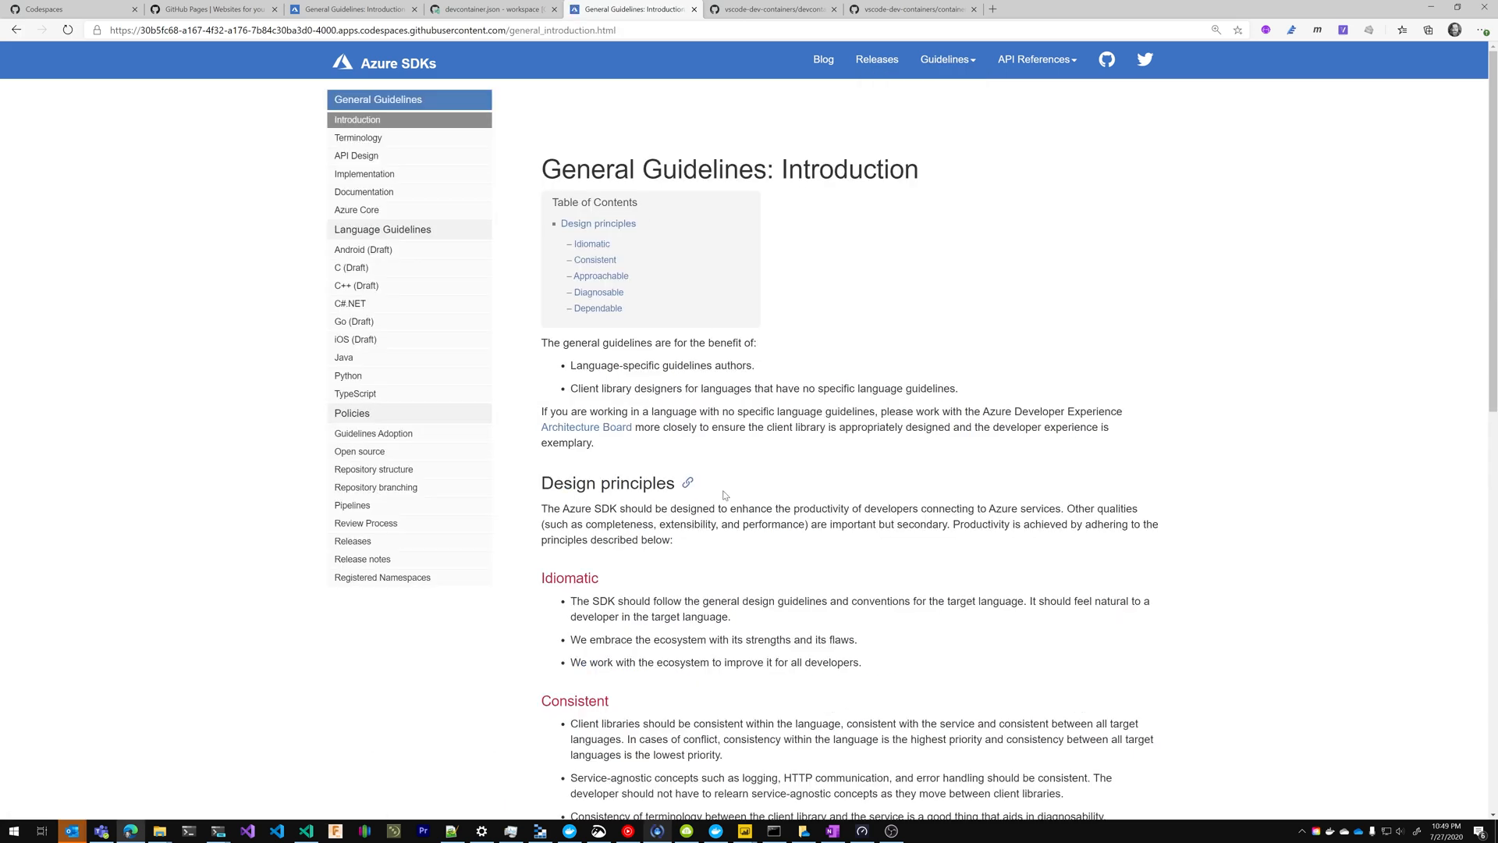
mouse_move(724, 494)
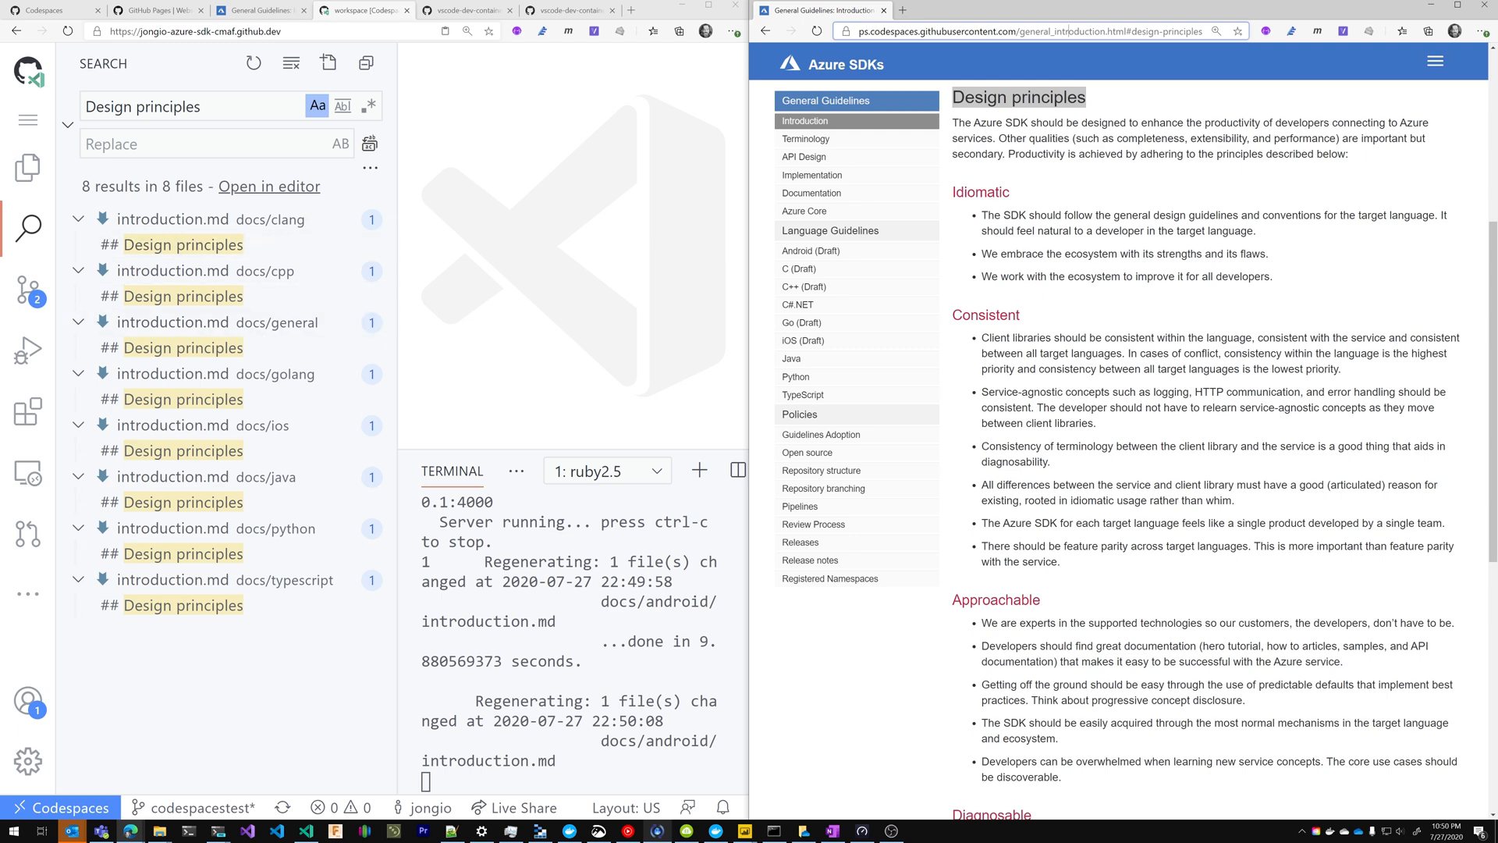
Open introduction.md's heading match to capitalize 'Design Principles', then switch to the fork's page.
click(182, 347)
text(P)
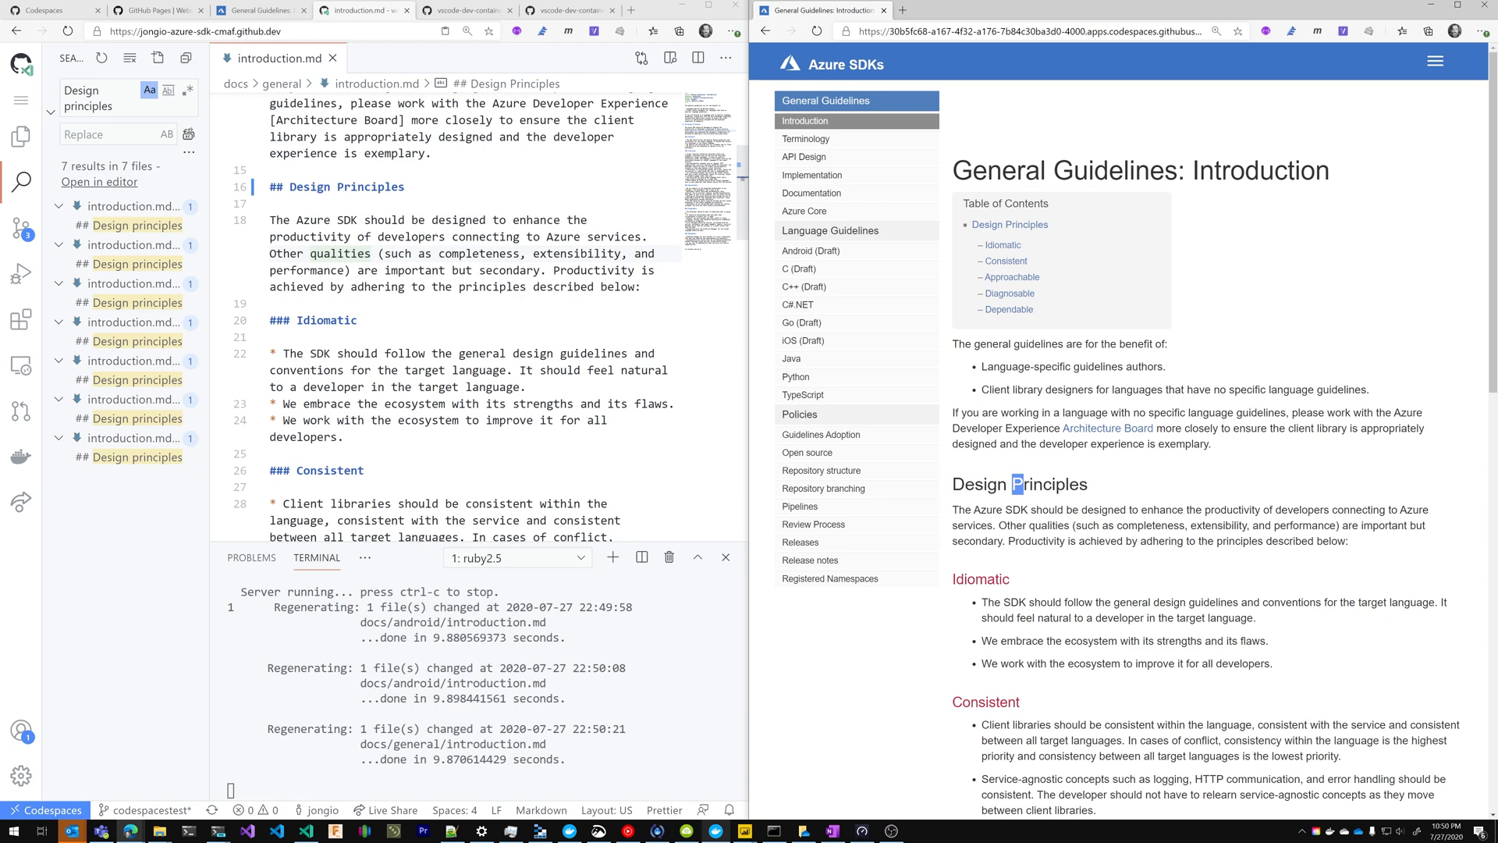
click(363, 10)
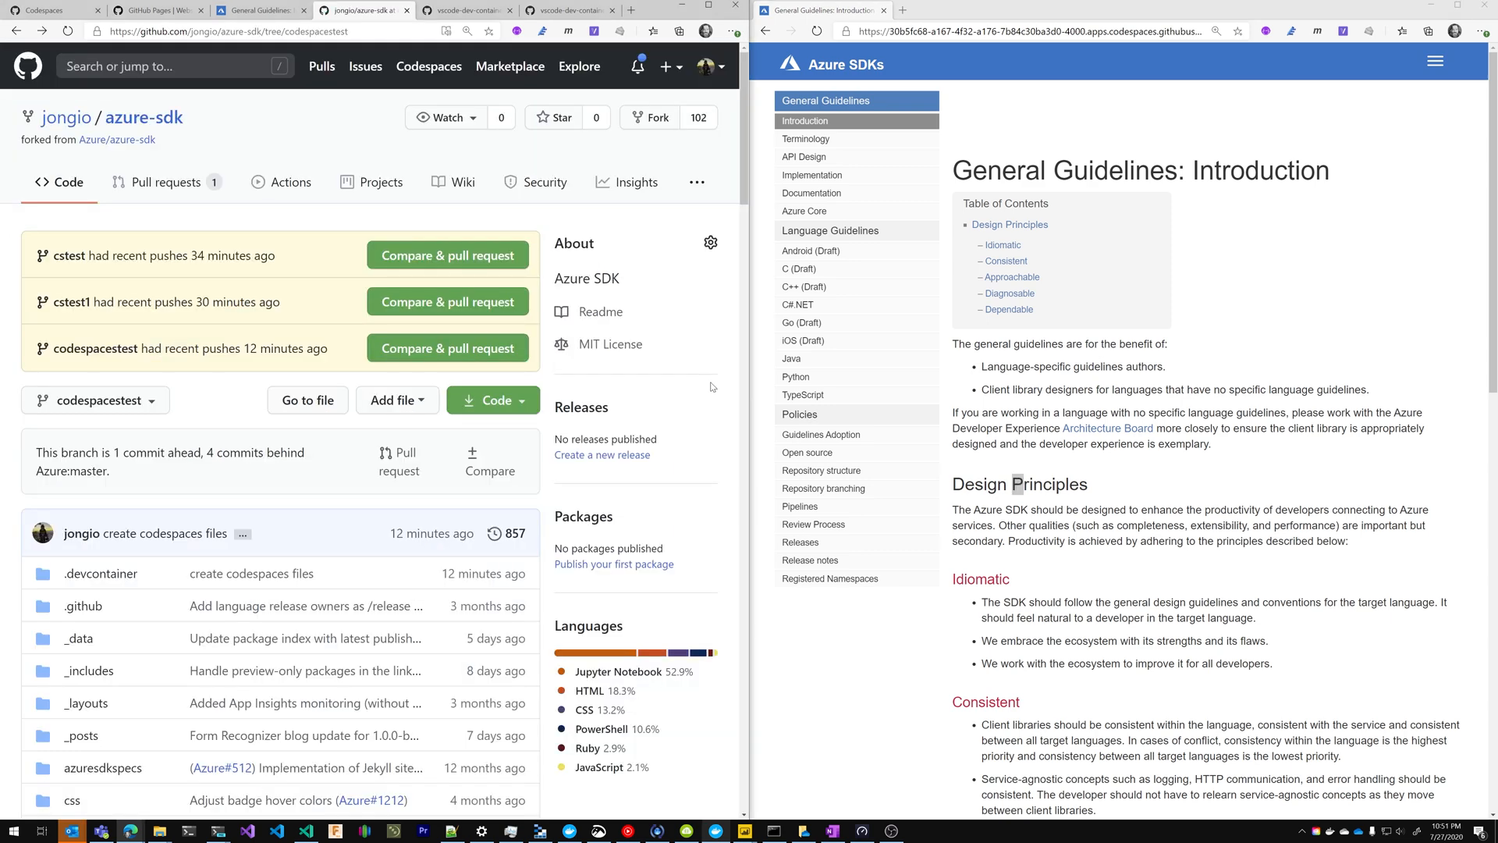
mouse_move(291, 92)
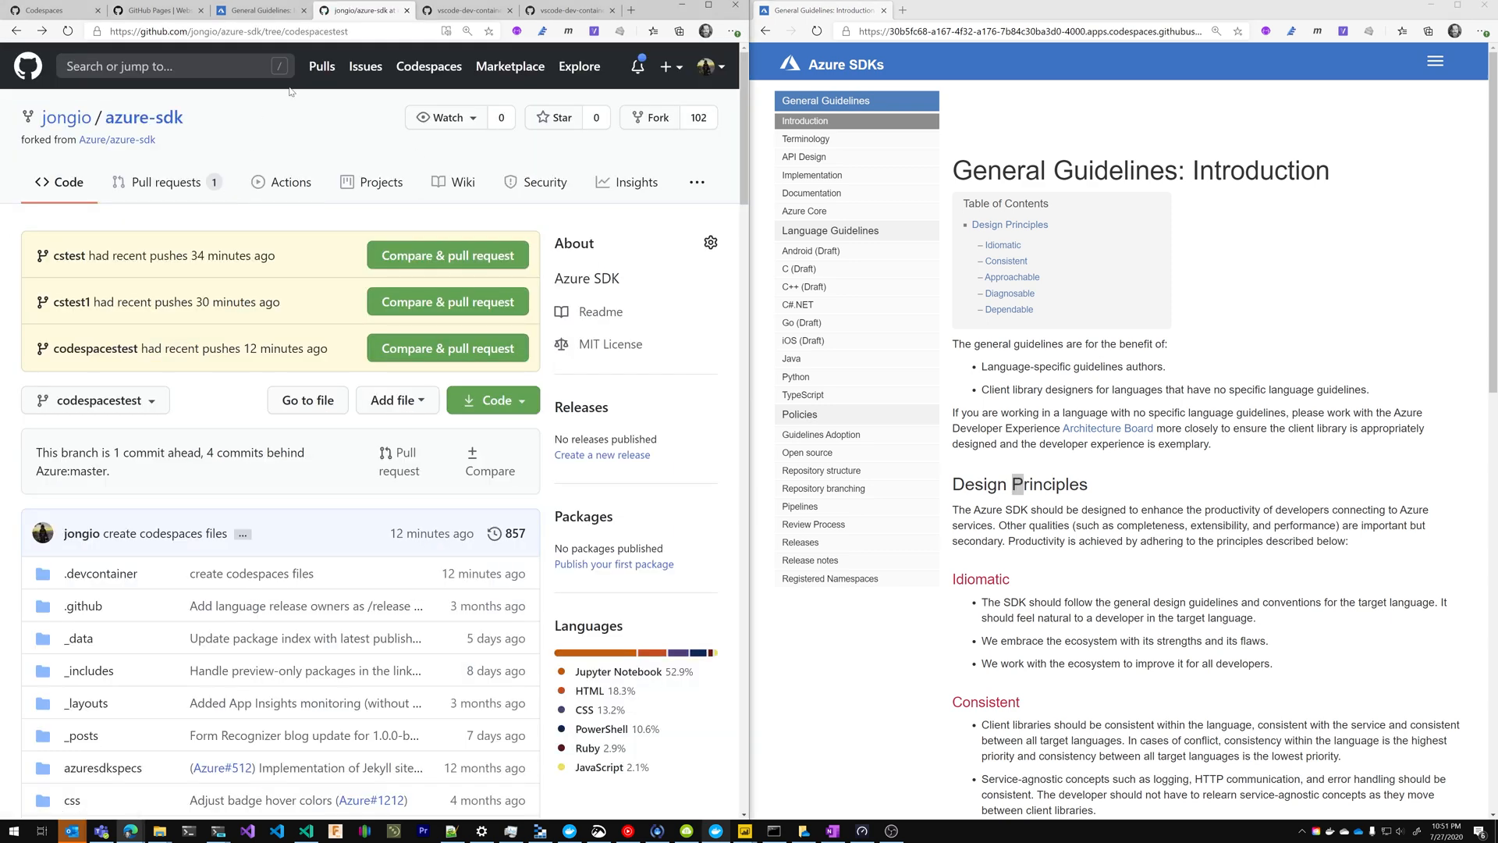
mouse_move(187, 331)
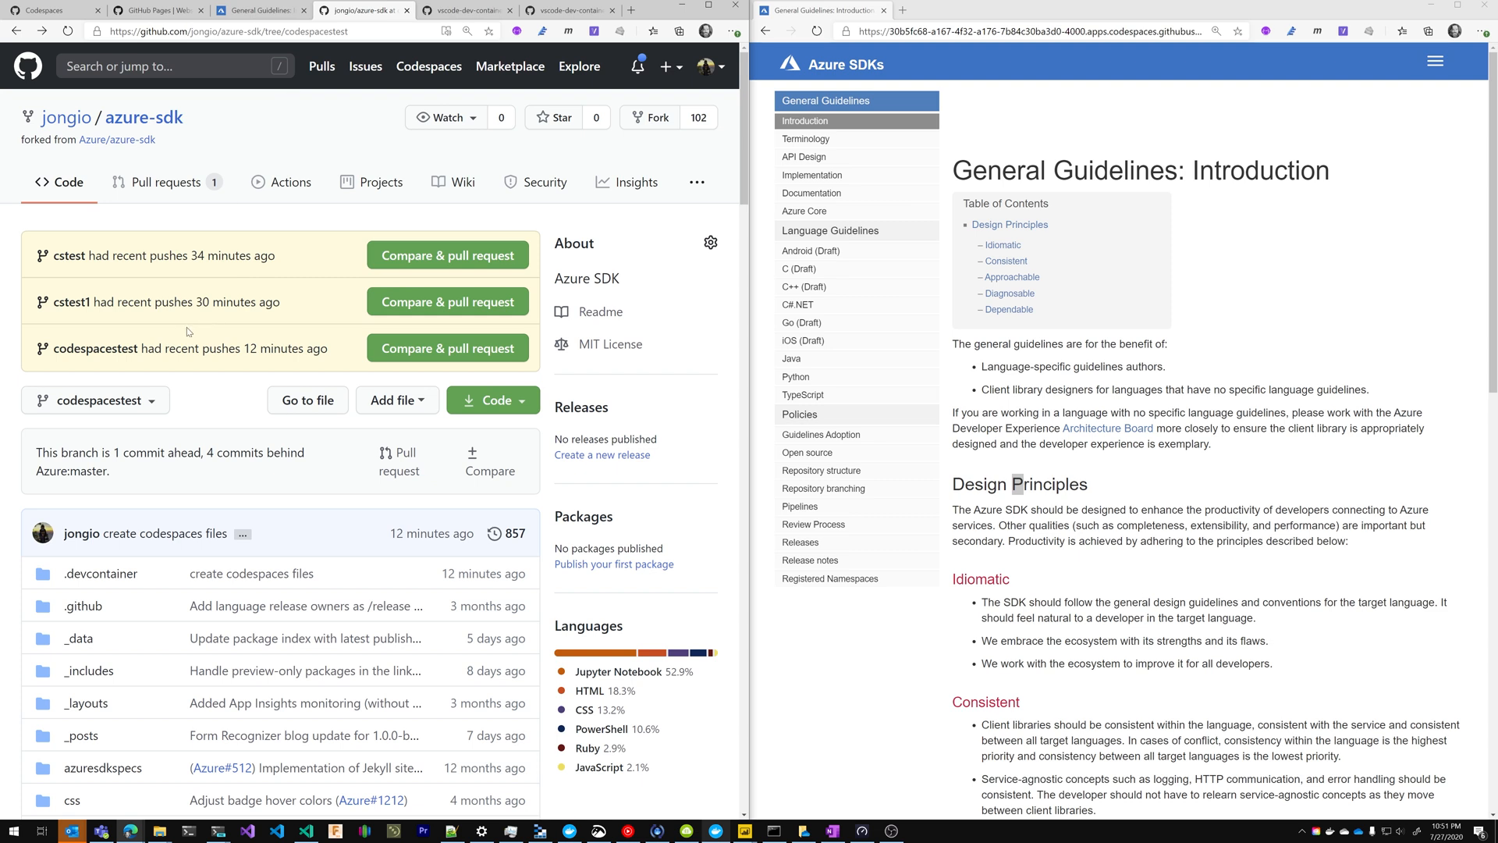
mouse_move(598, 580)
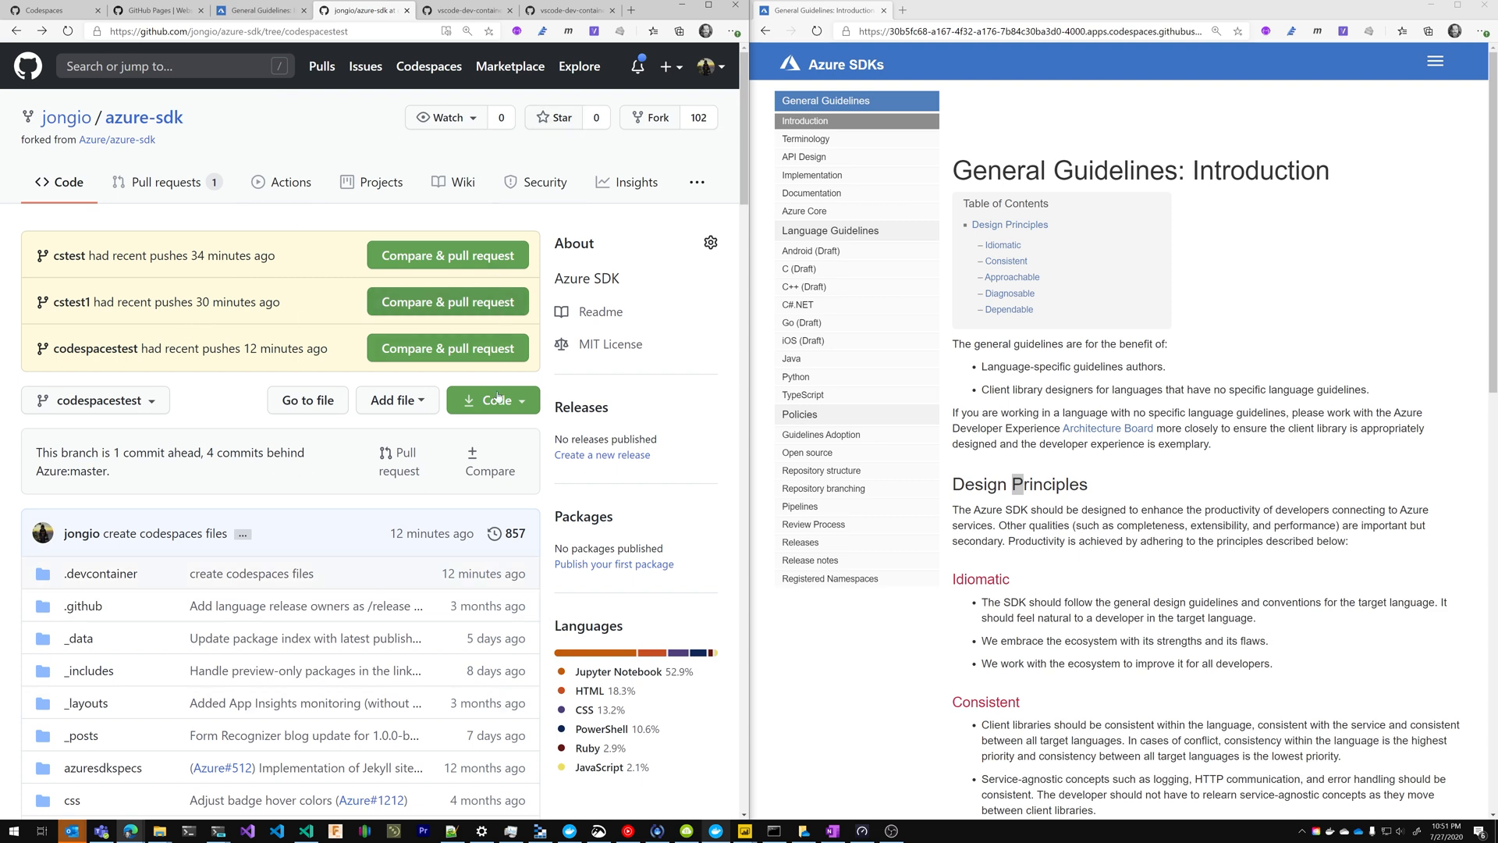
Reopen the most recently used codespacestest codespace from Code > Open with Codespaces.
click(493, 400)
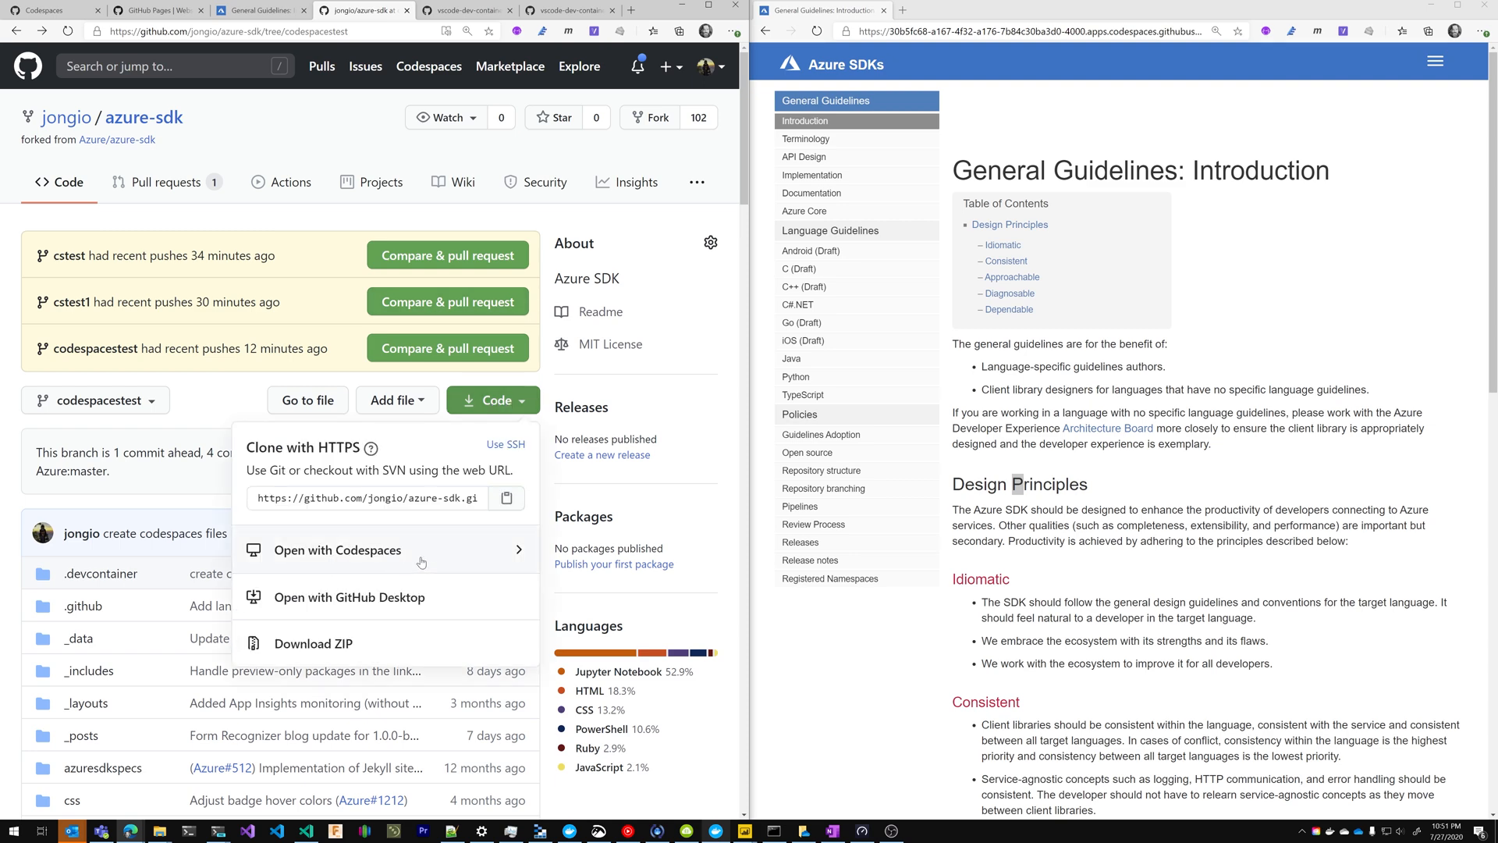
click(338, 550)
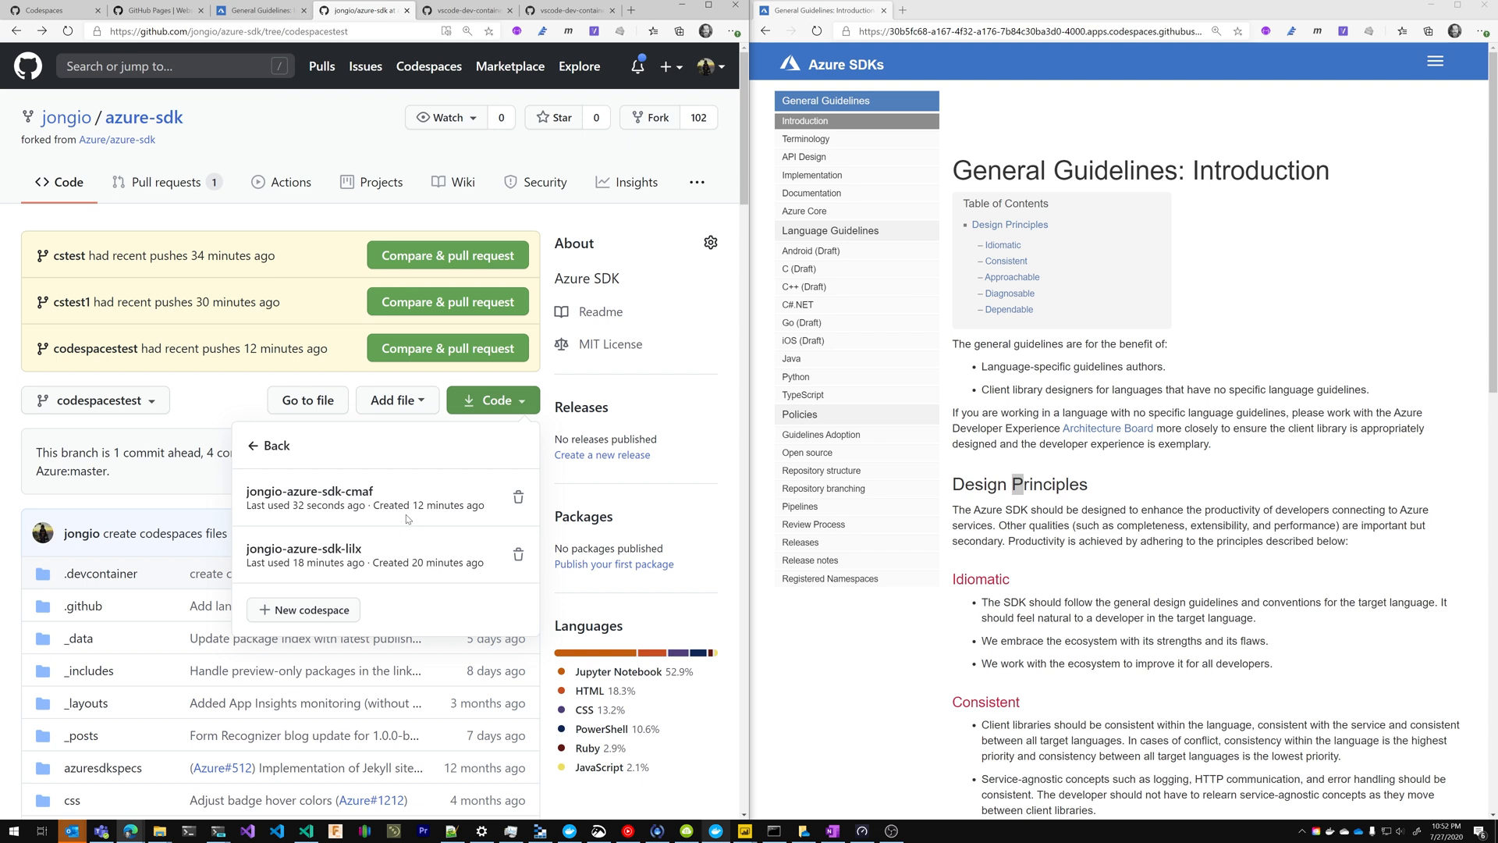
mouse_move(384, 460)
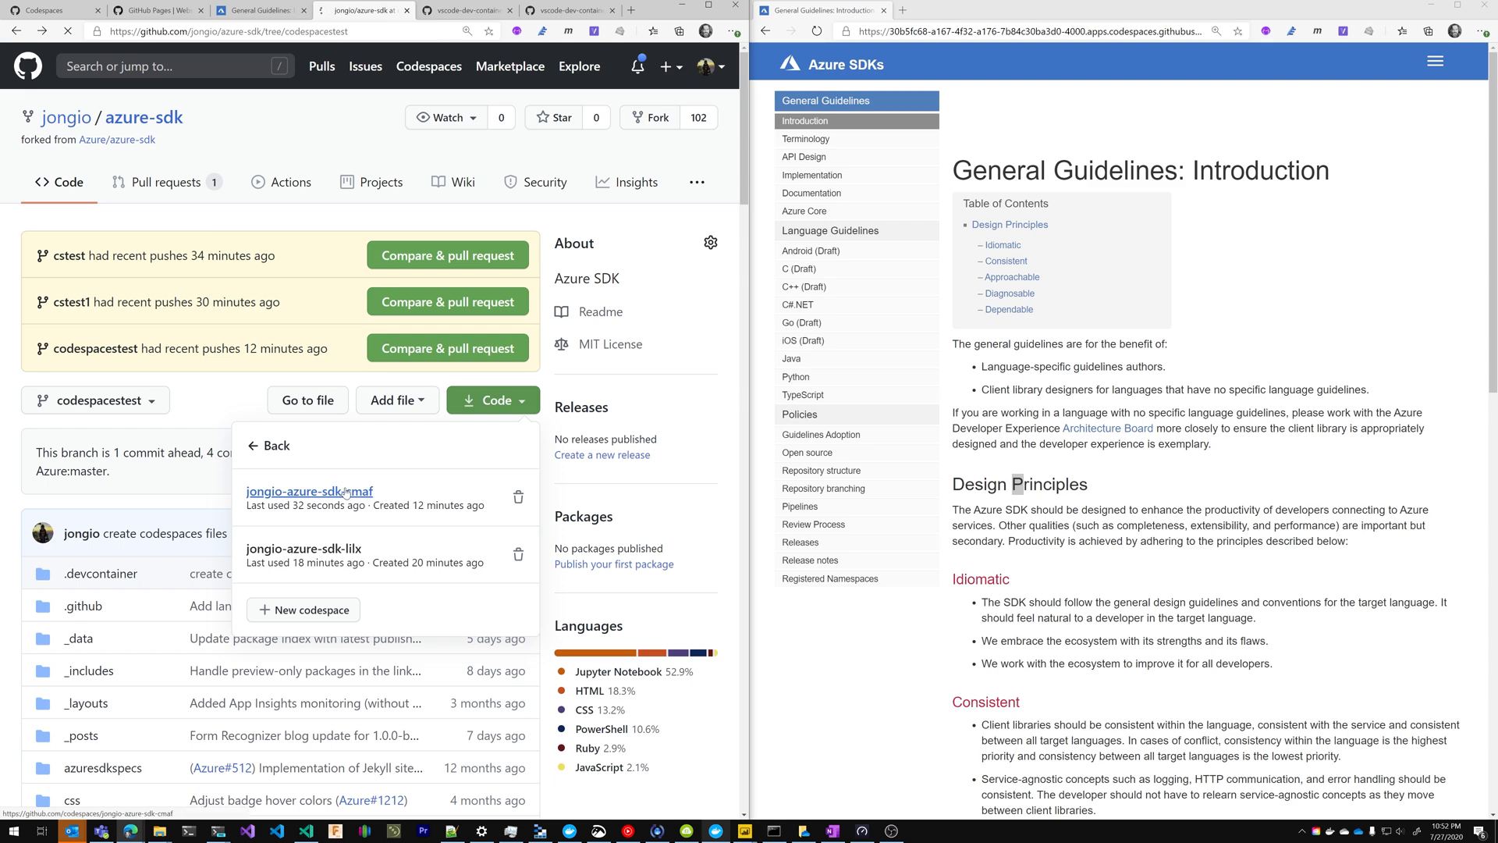
click(308, 490)
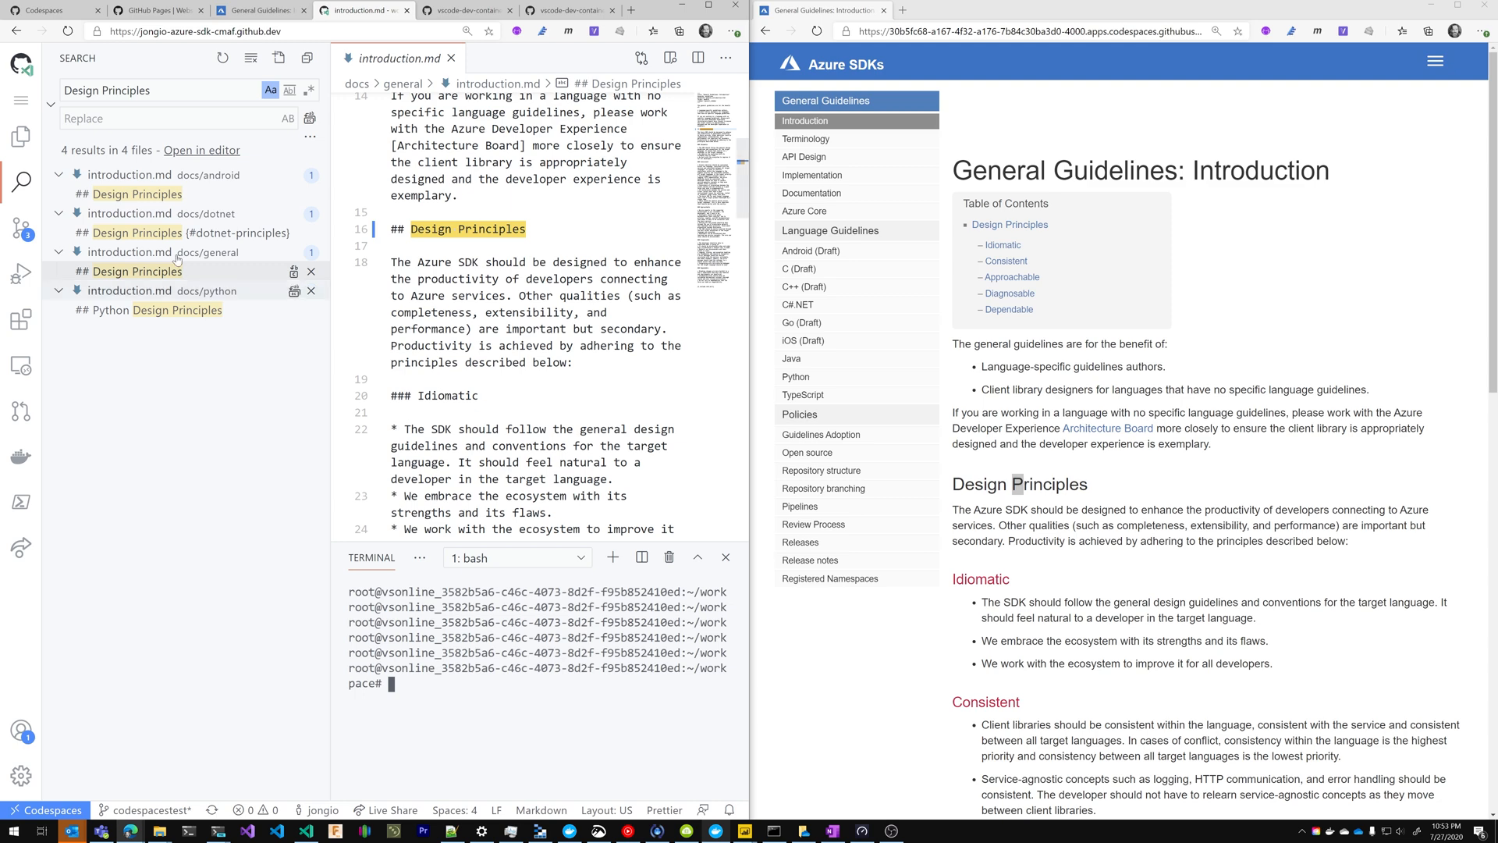
Open the Explorer view in the reopened codespace while Jekyll serves on port 4000.
click(21, 137)
text(bundle exec jekyll serve)
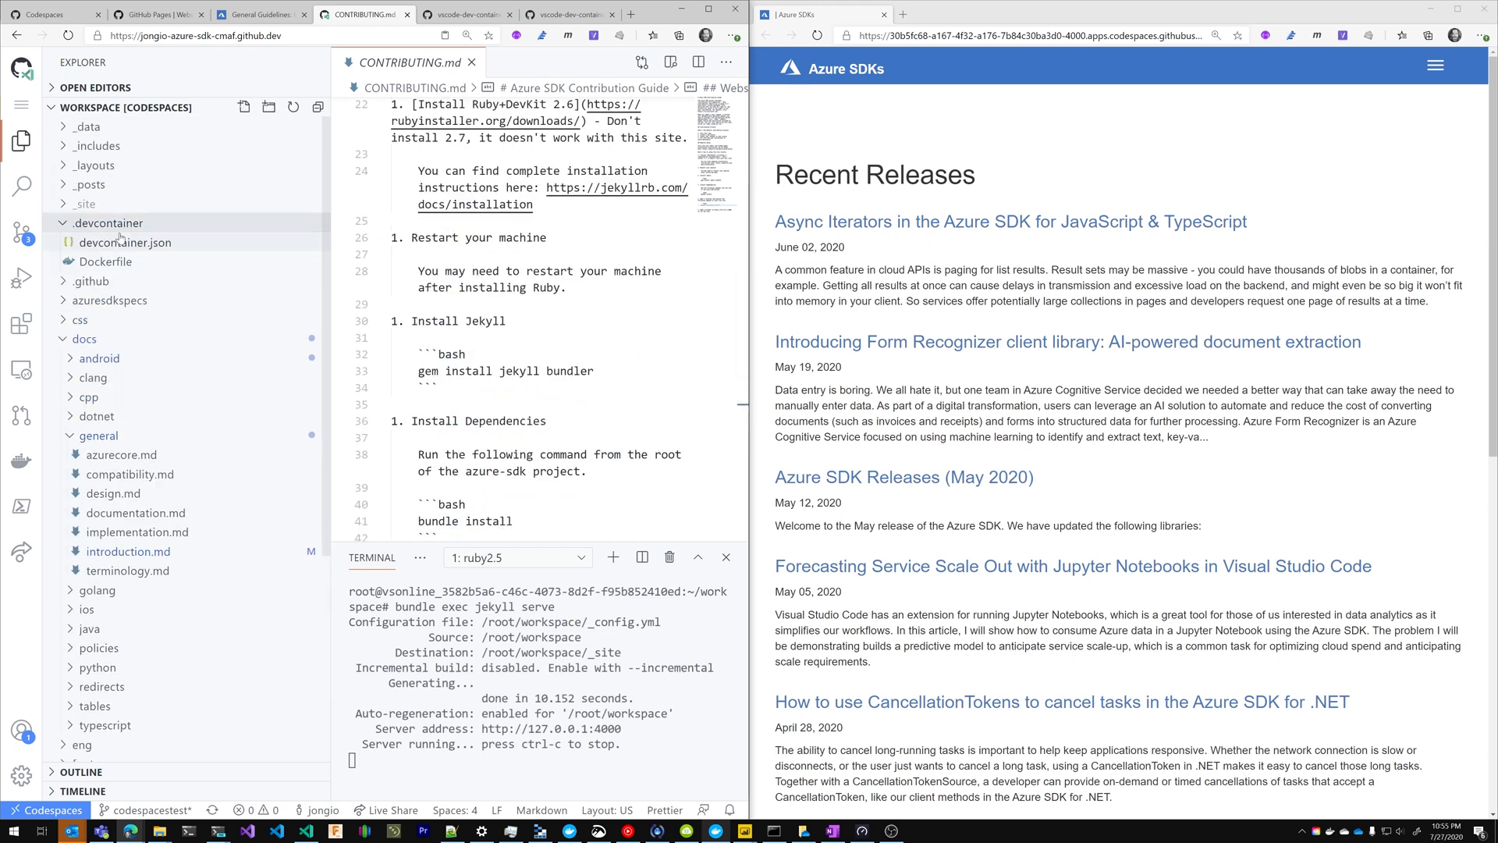
Append 'bundle exec jekyll serve' to the postCreateCommand in devcontainer.json.
click(124, 242)
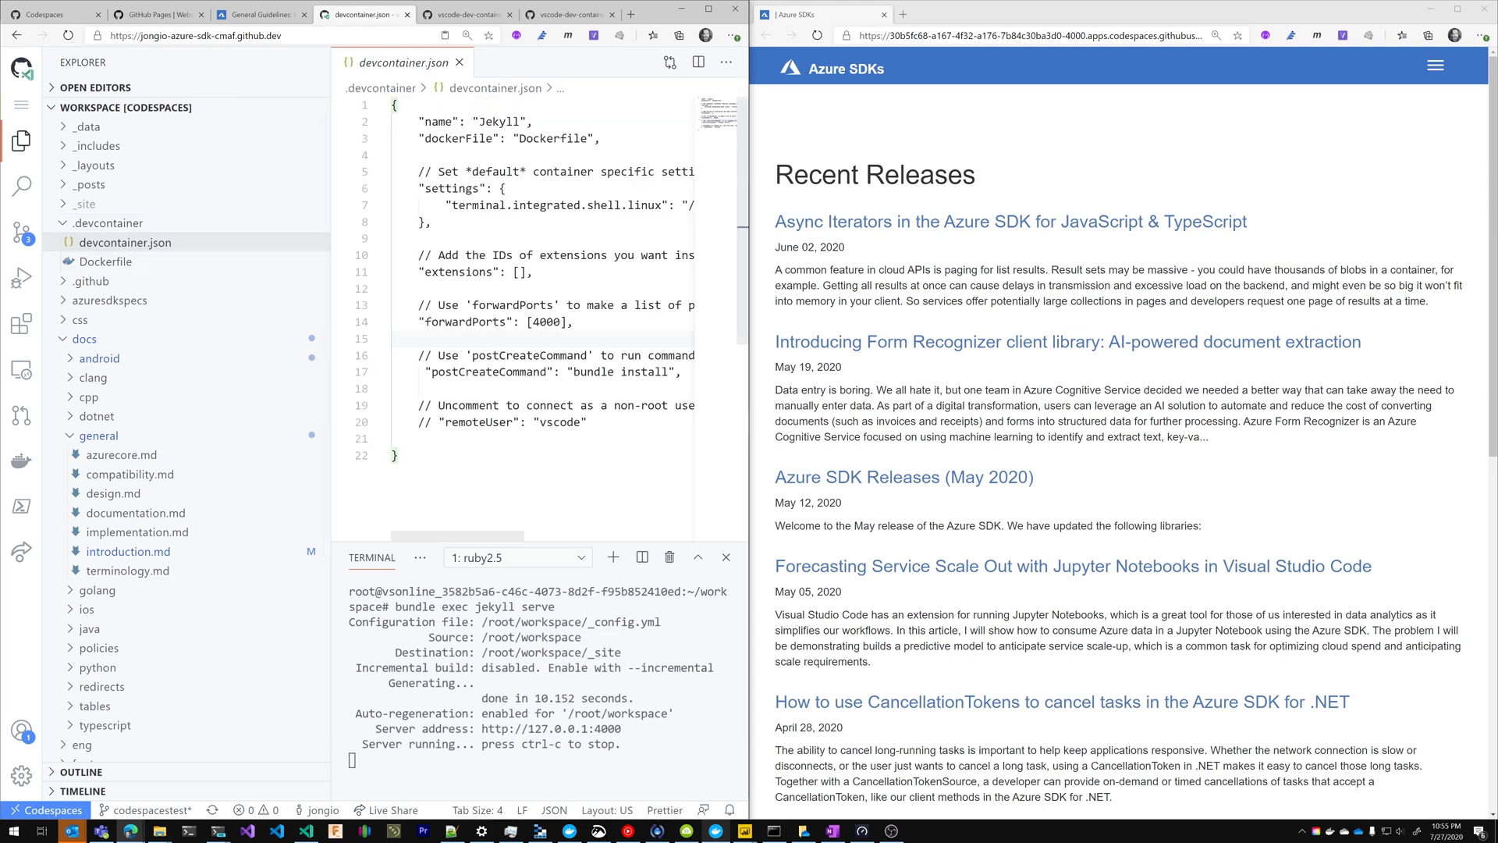
scroll(right, 3)
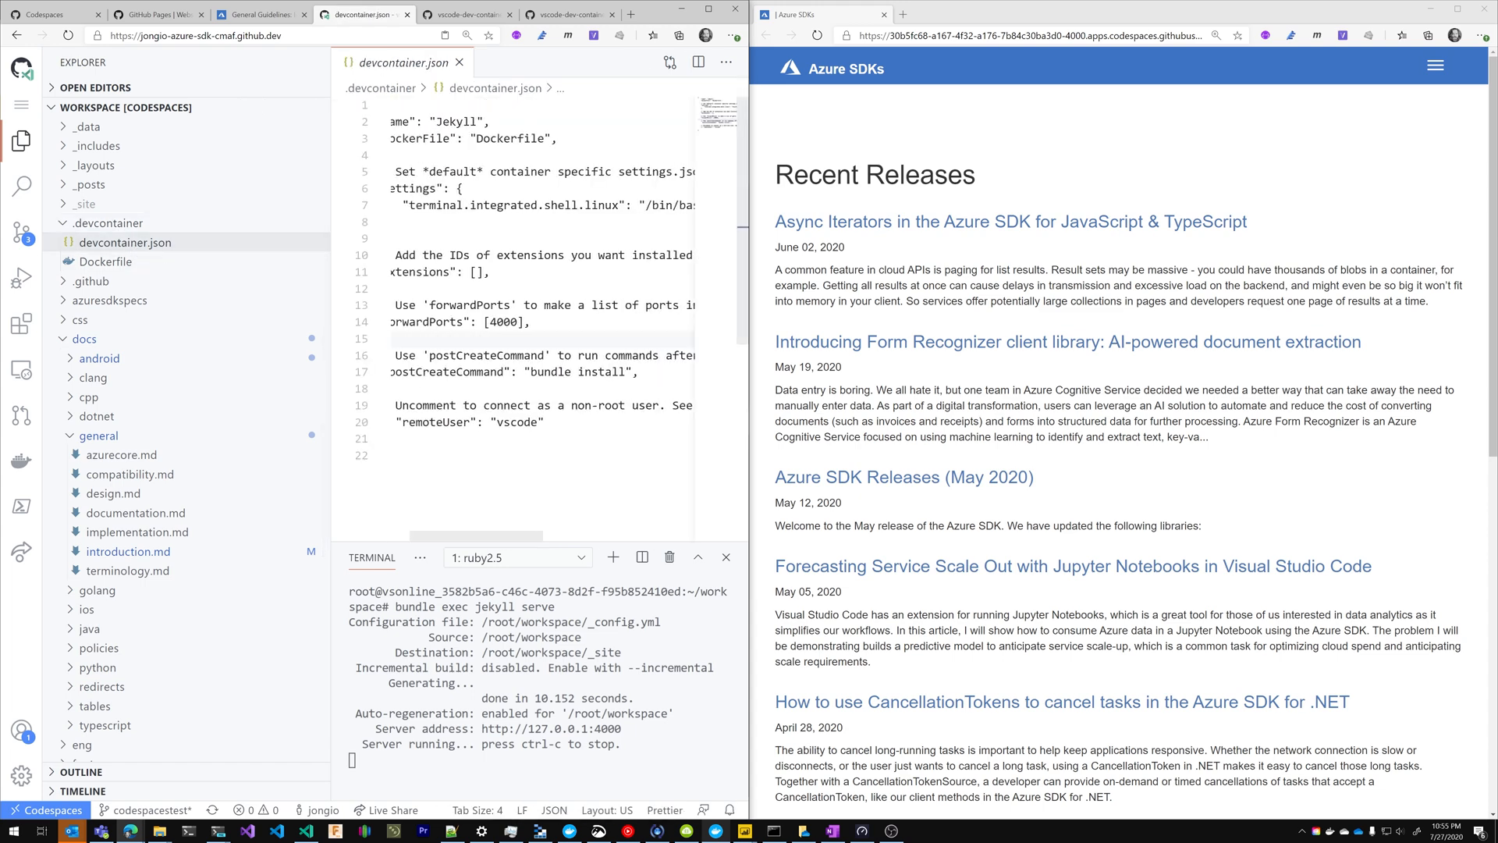
click(570, 371)
text( && )
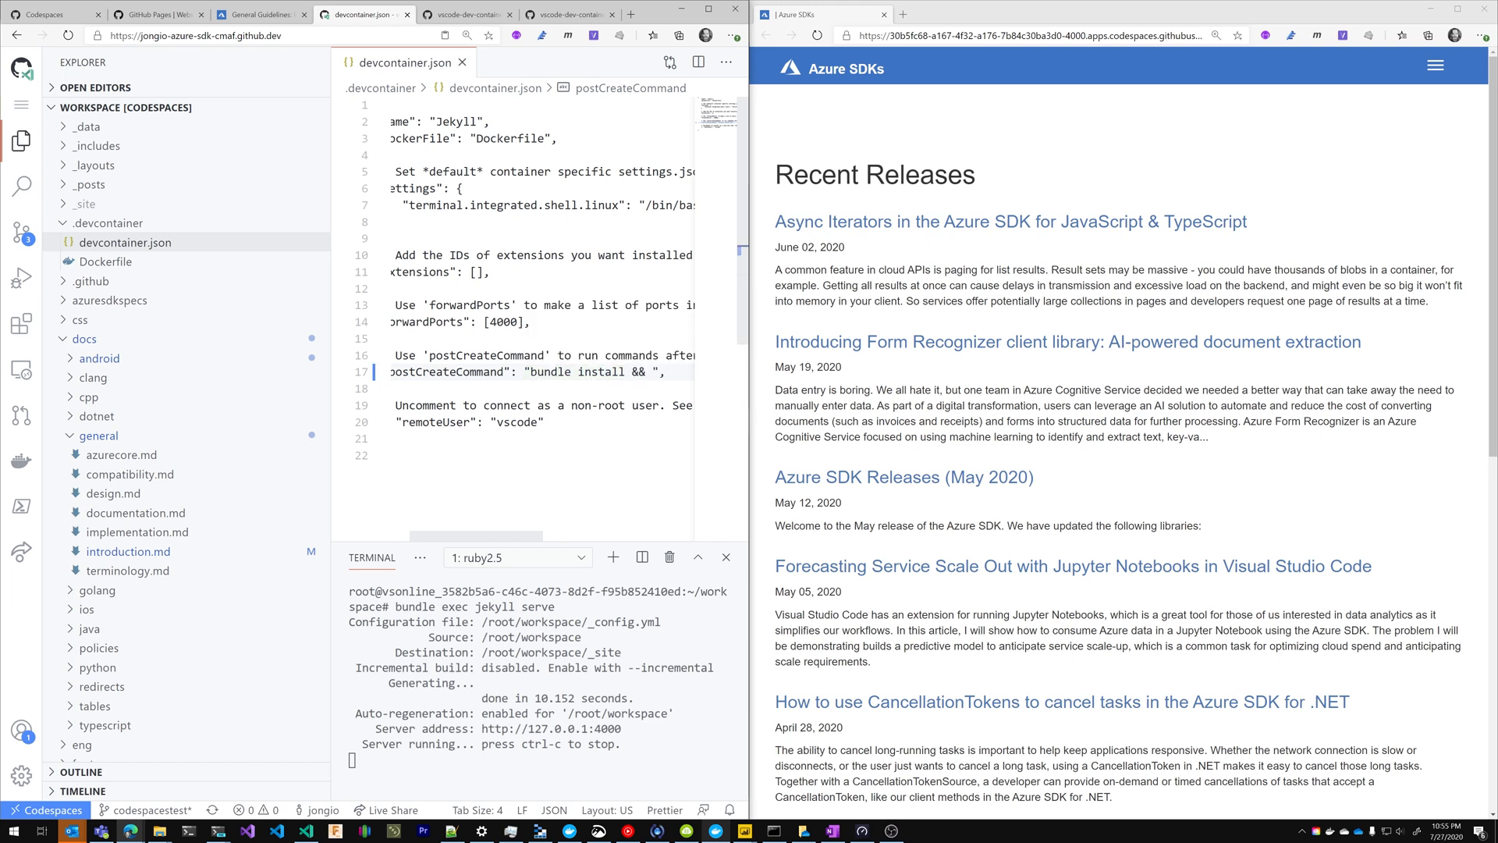
text(bundle exec jekyll serve)
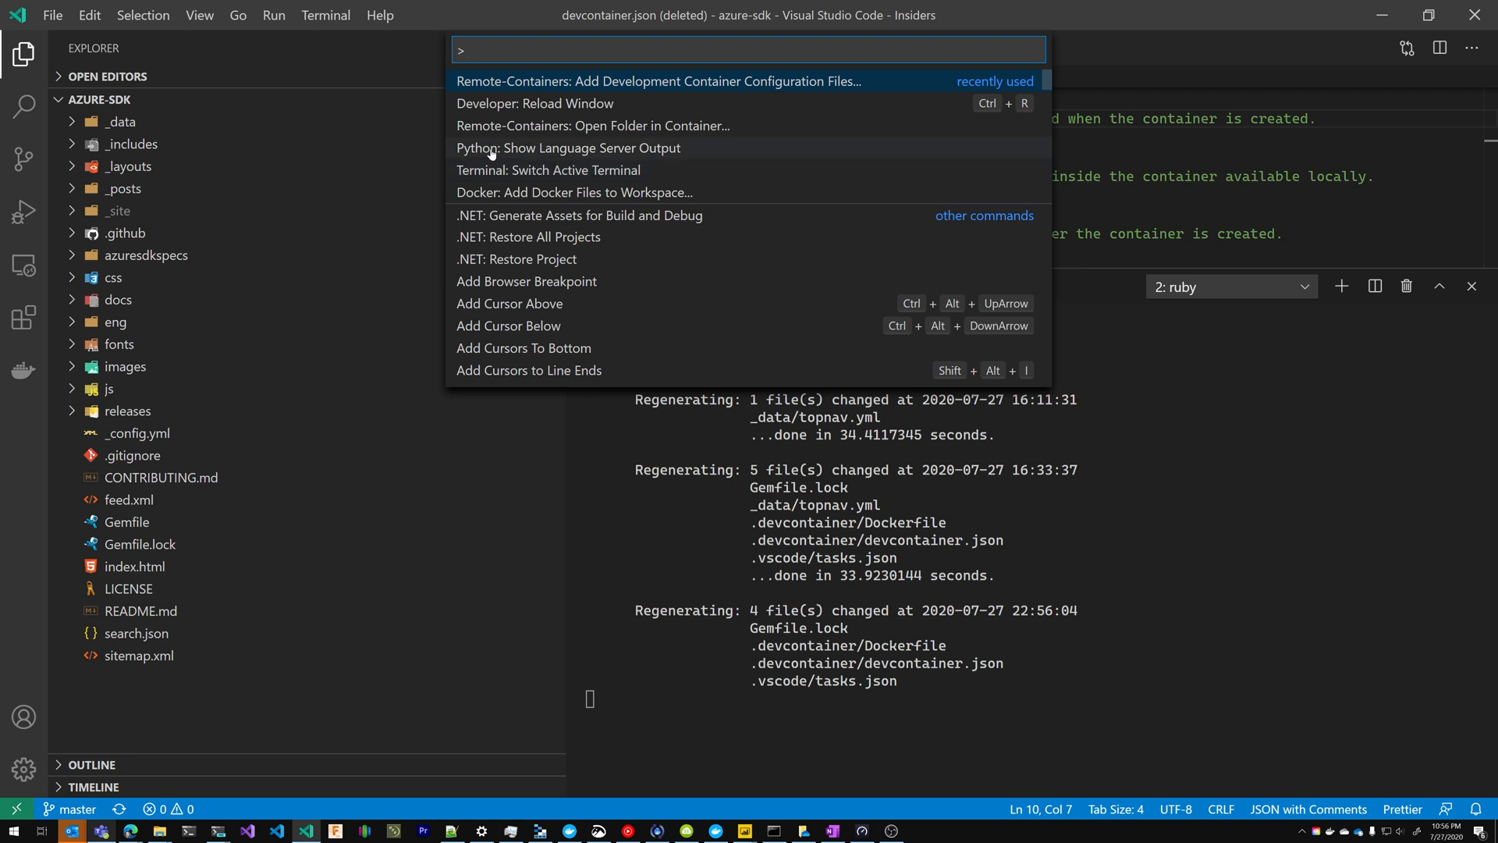
mouse_move(638, 88)
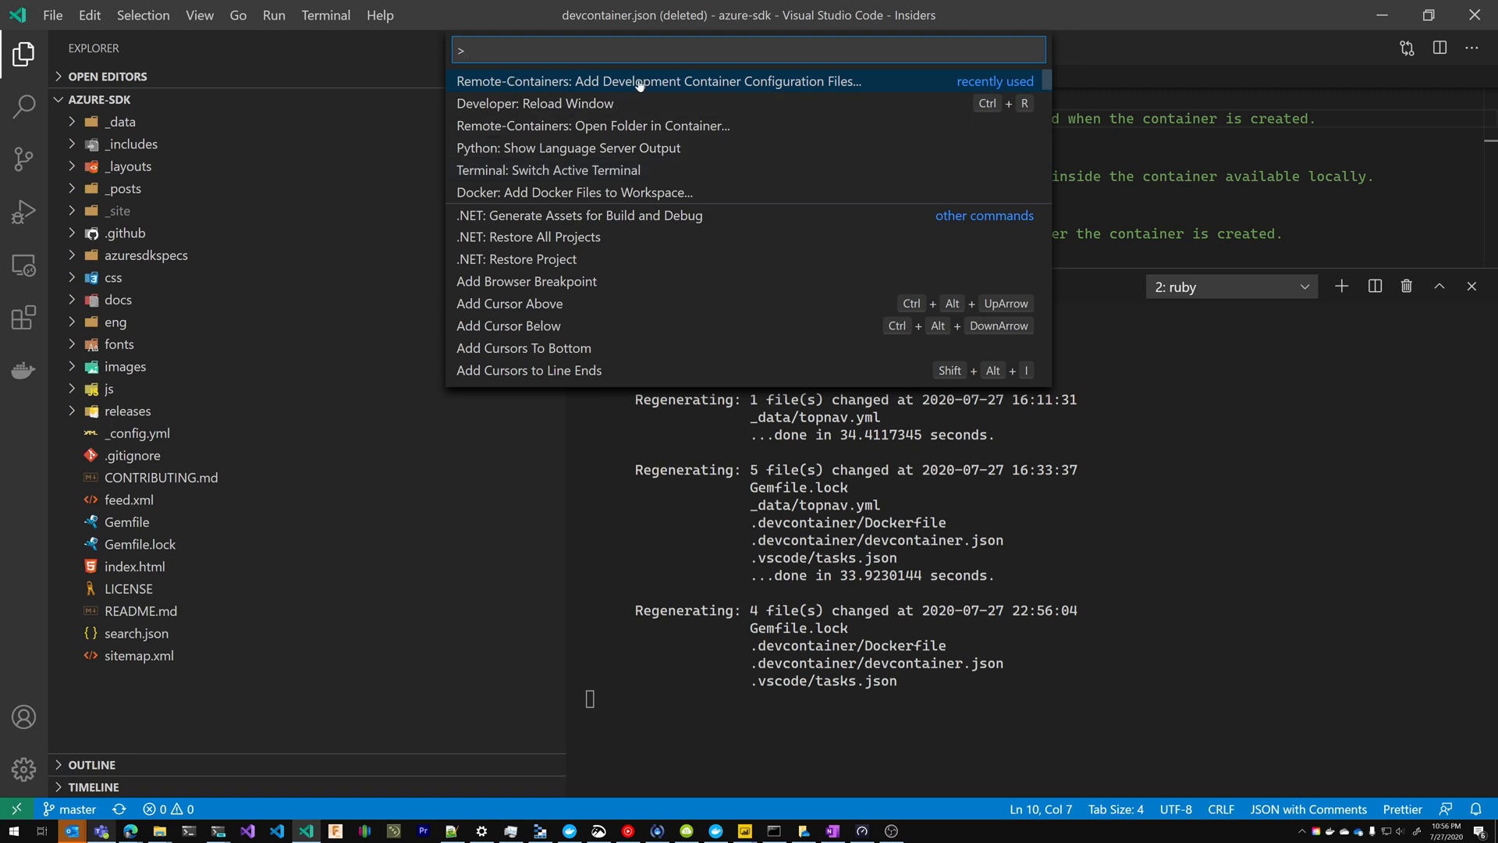
Add the Jekyll dev container definition, expand .devcontainer, and show the GitHub Pages tab.
click(657, 81)
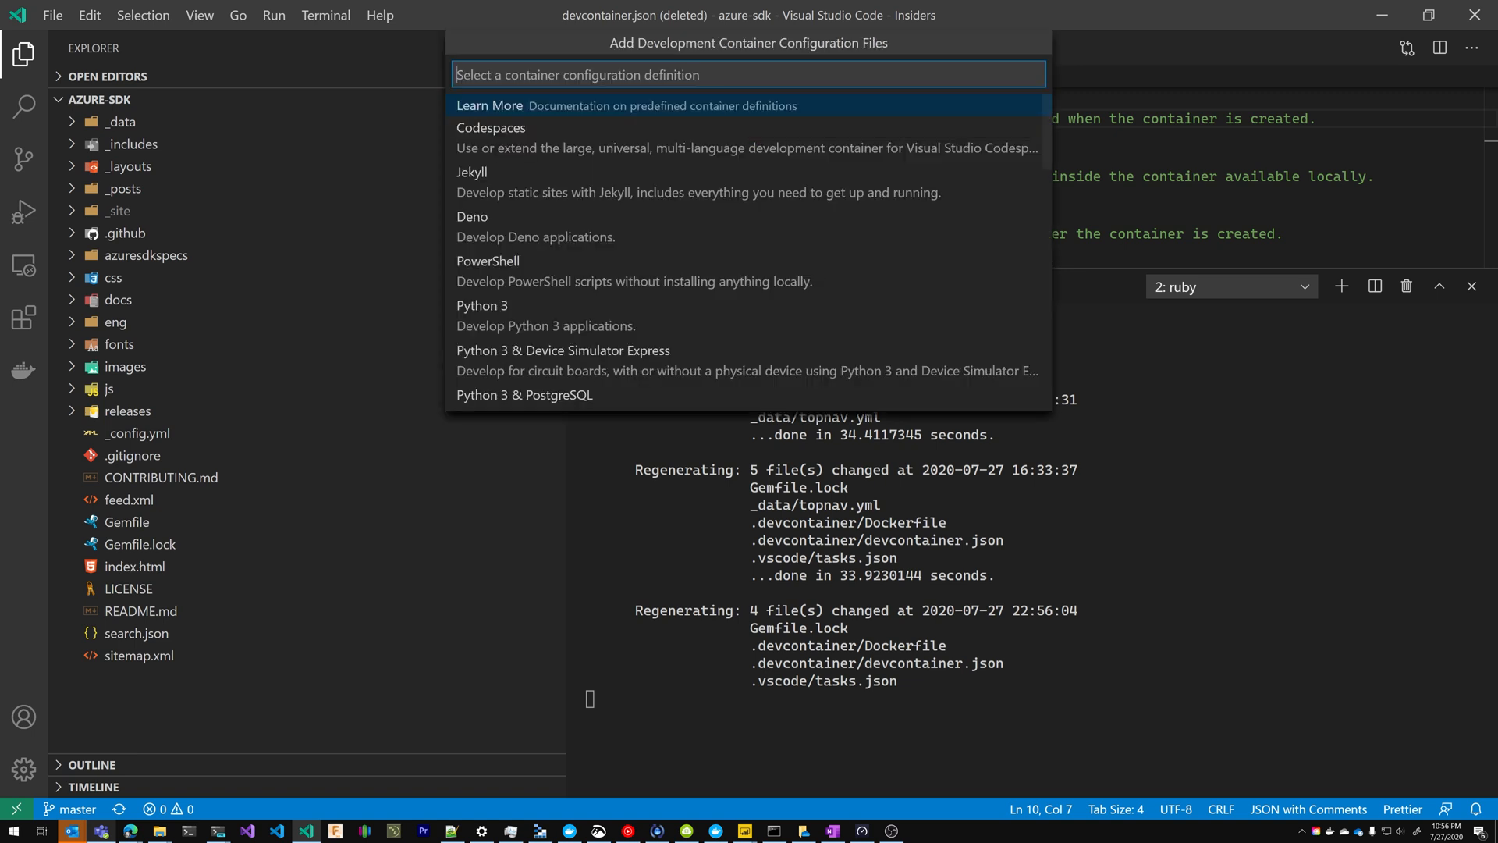
text(je)
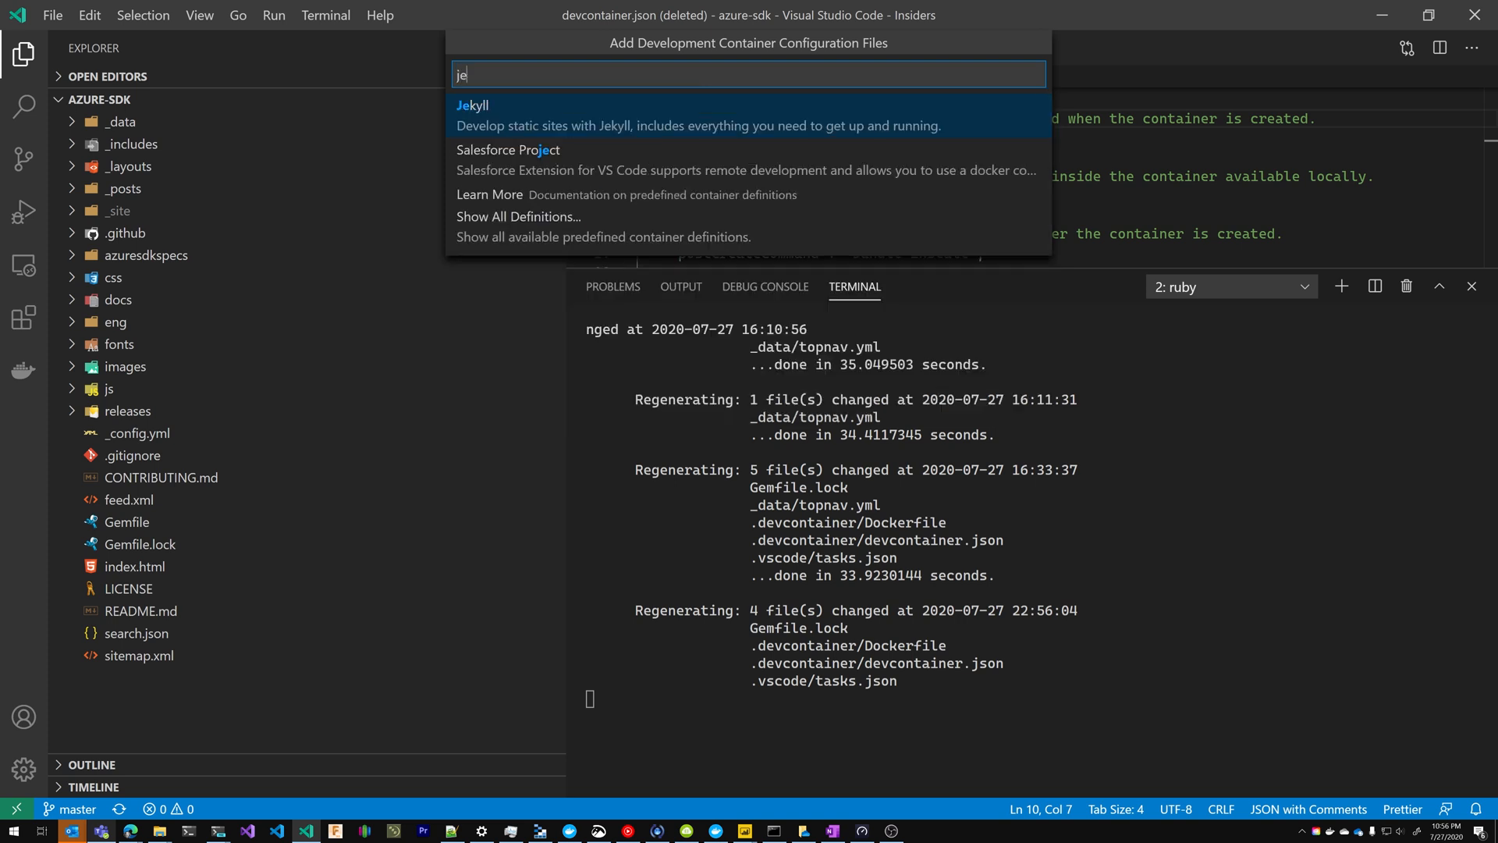
click(473, 106)
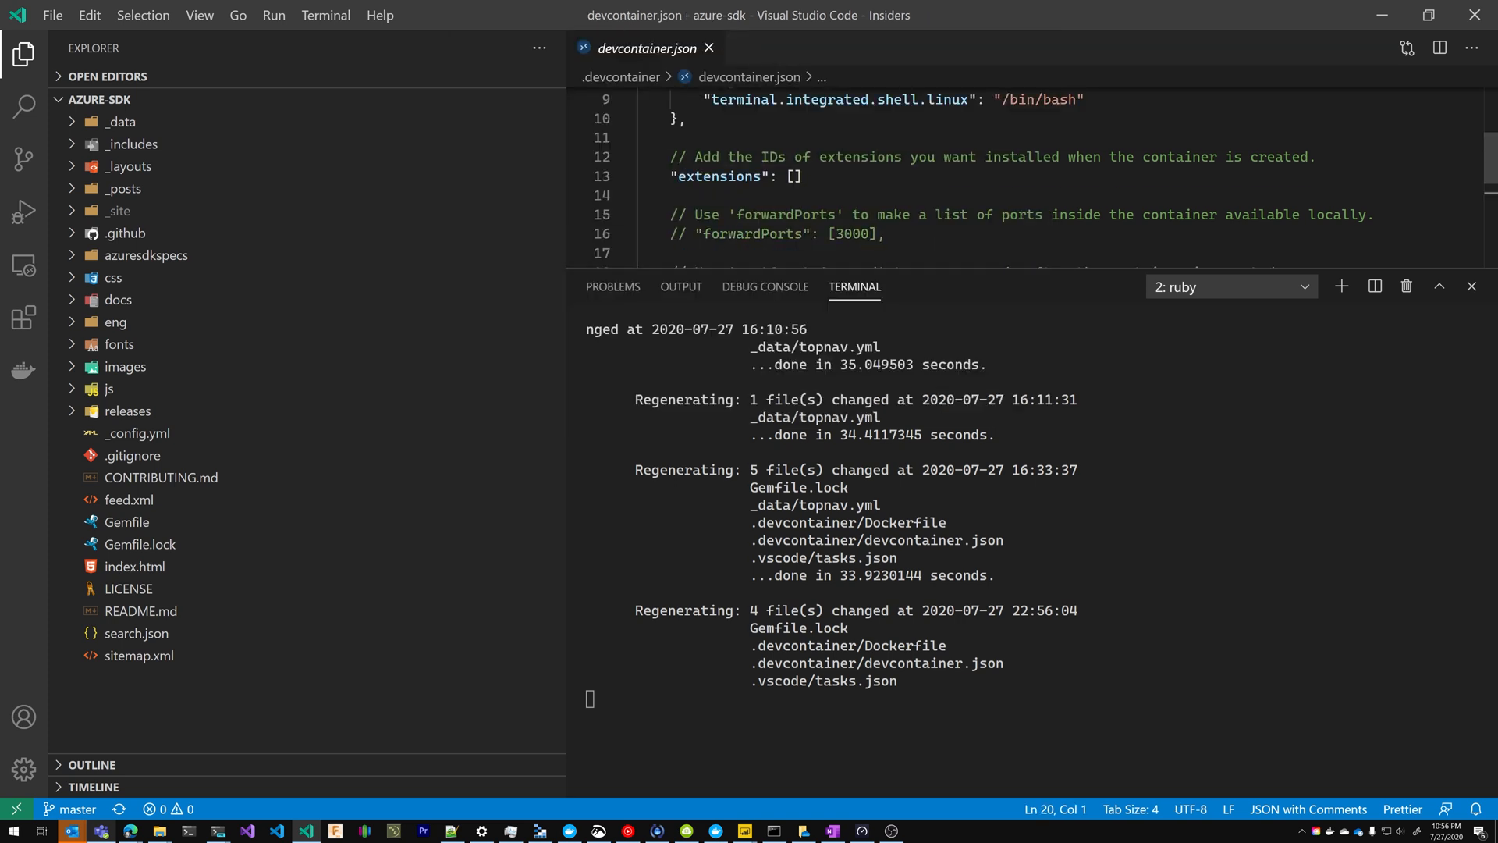
click(144, 233)
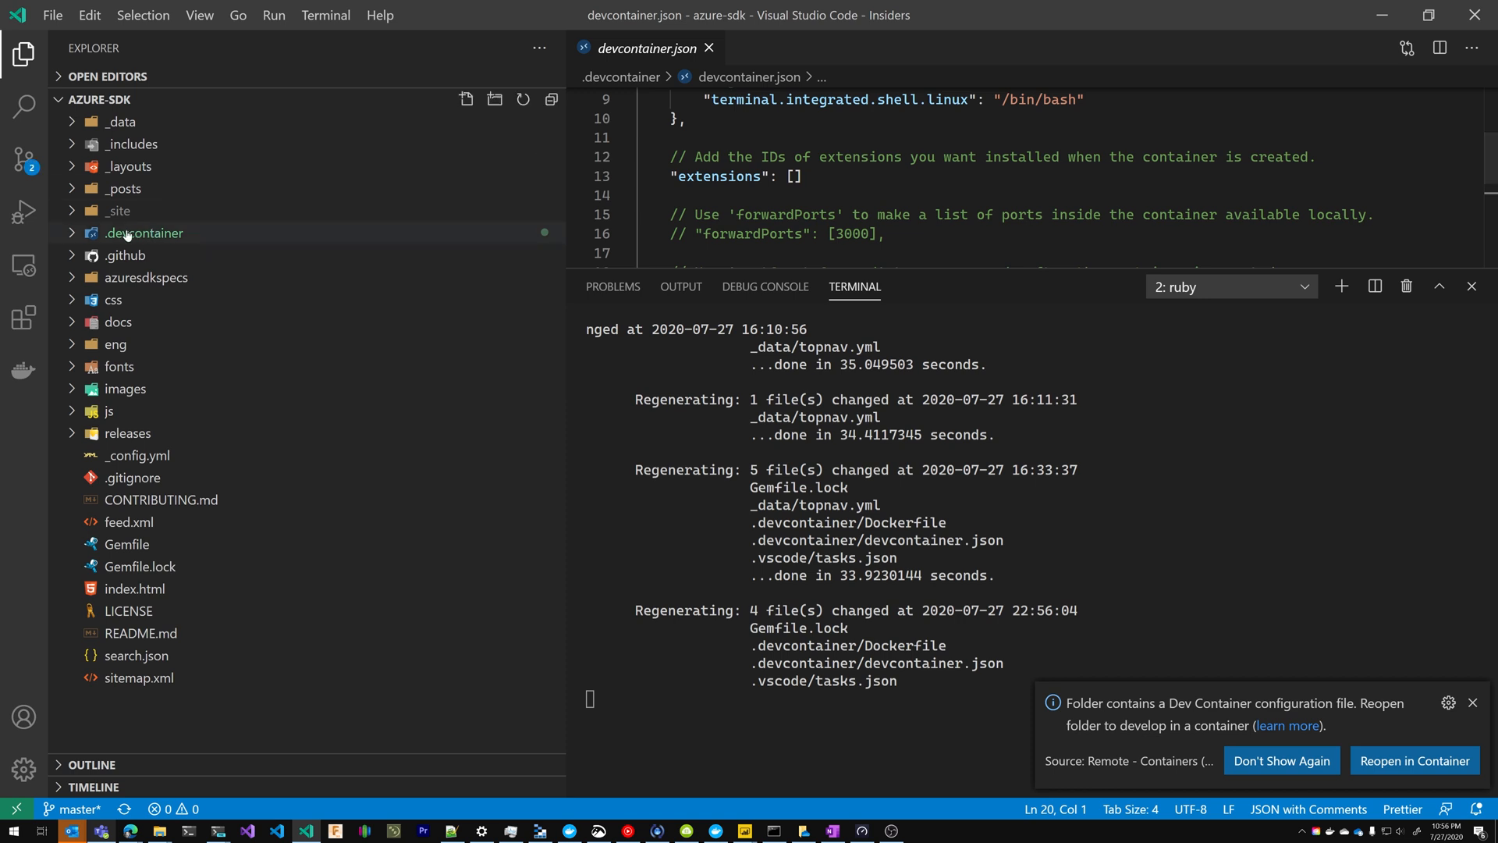
click(144, 232)
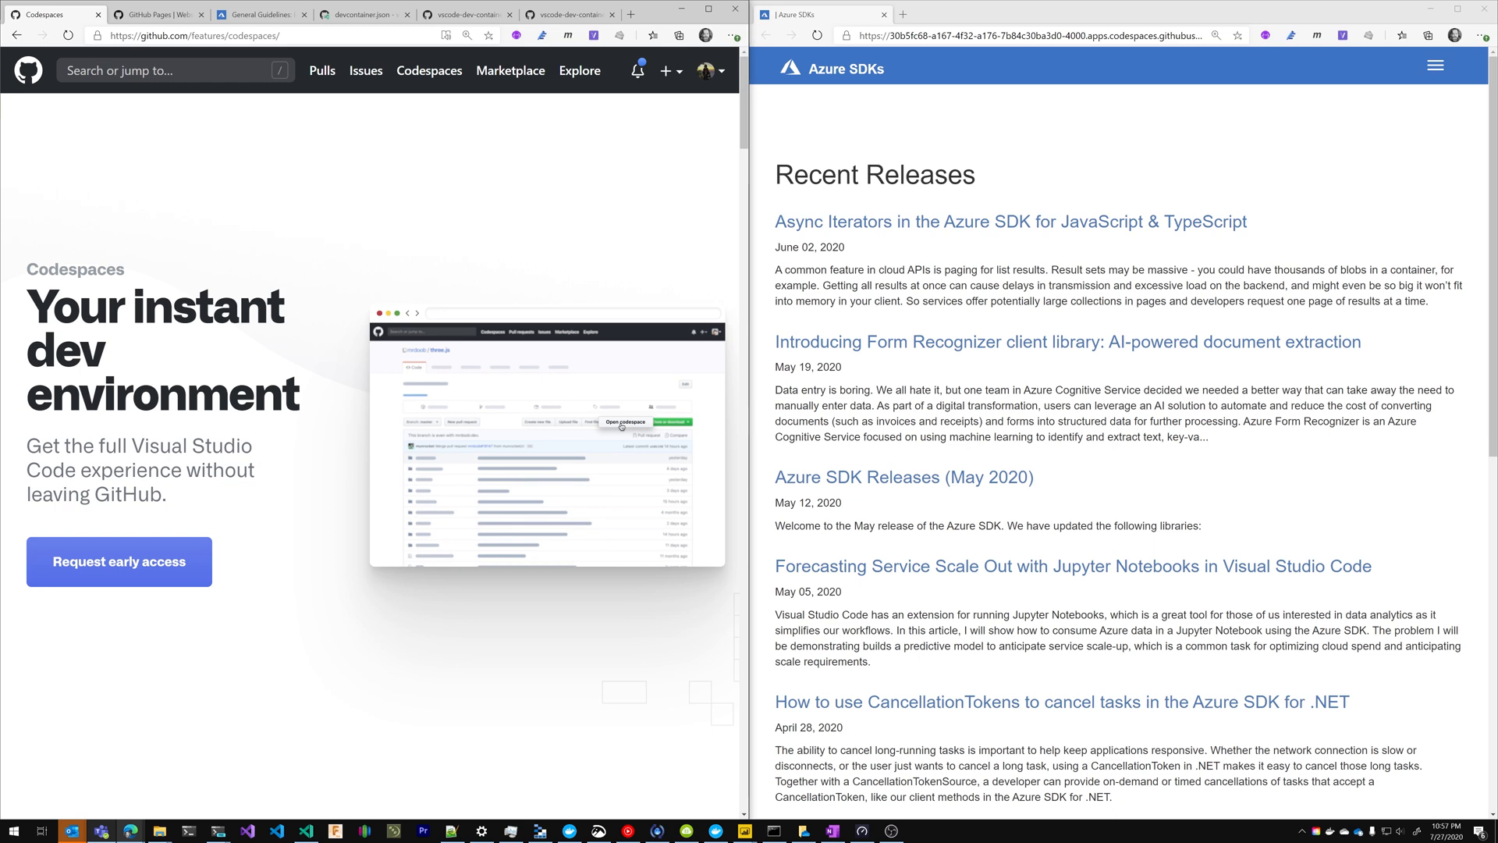
click(158, 14)
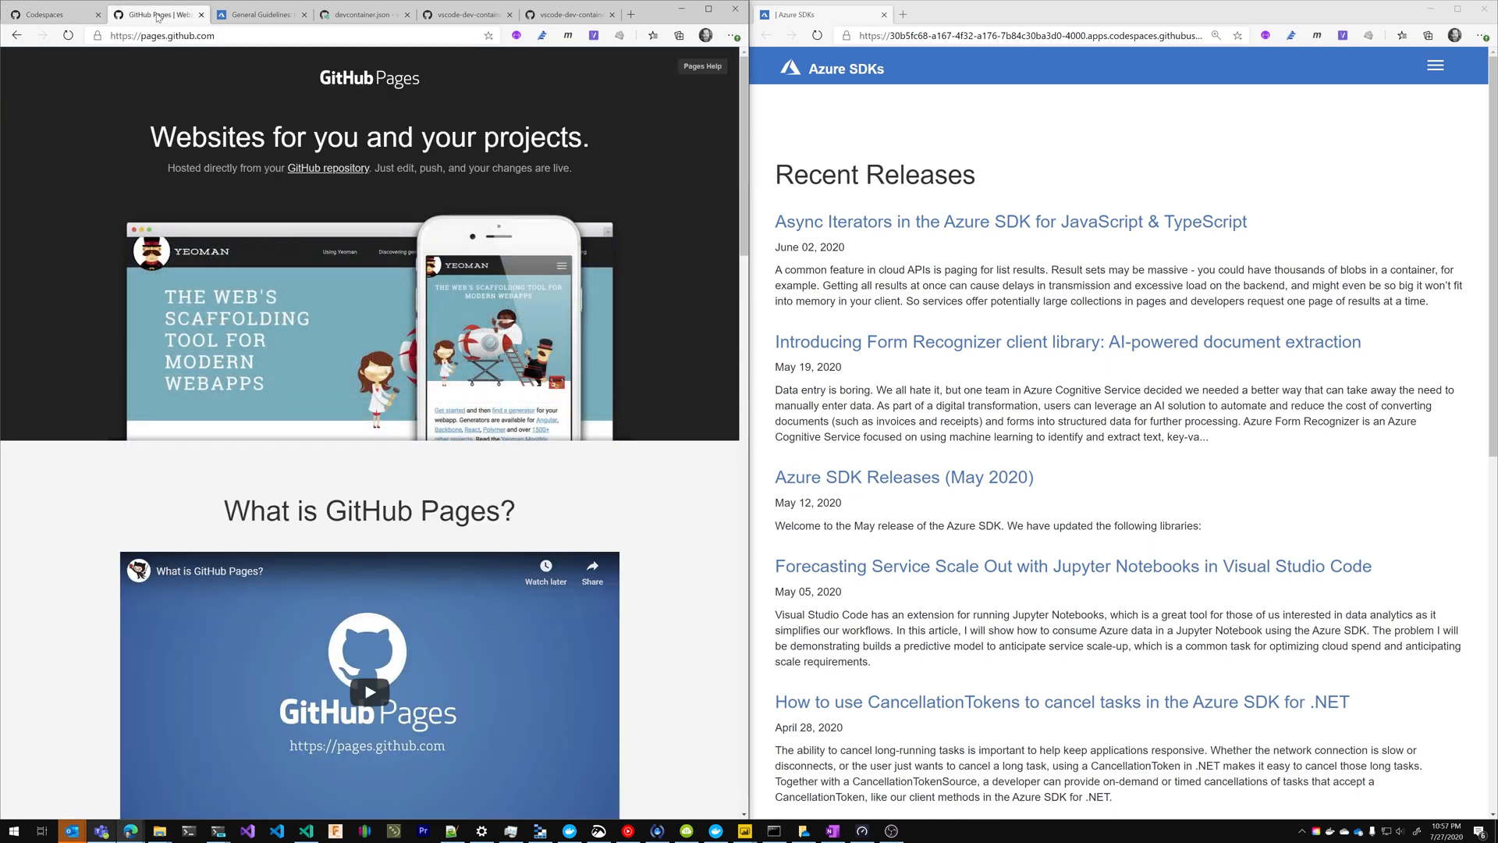